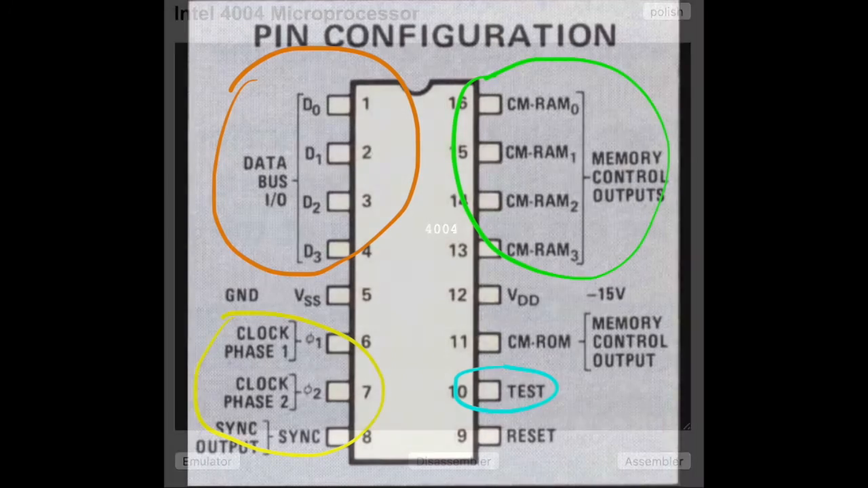
# - Launch the system emulator from the home page, with RAM, CPU registers and ROM block cleared
pyautogui.click(206, 461)
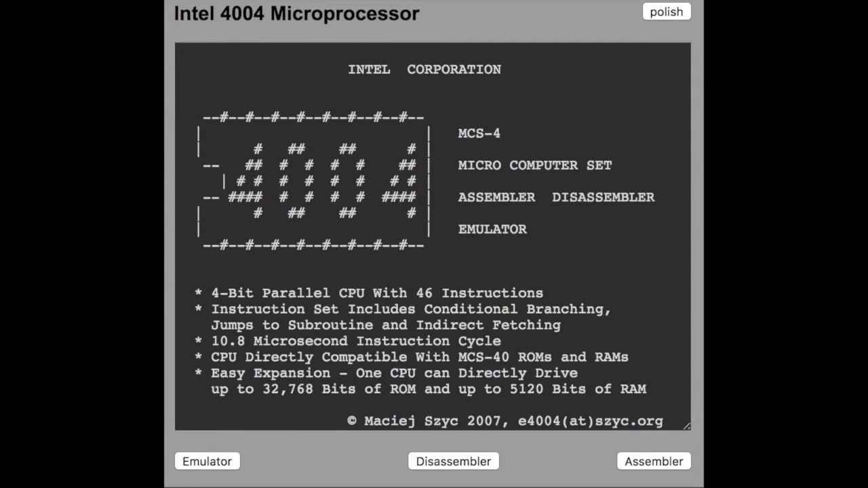
pyautogui.click(207, 461)
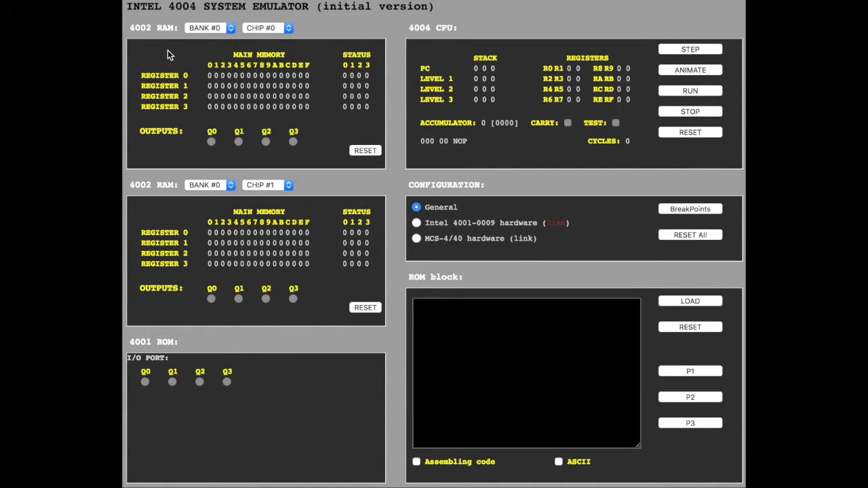
pyautogui.moveTo(202, 179)
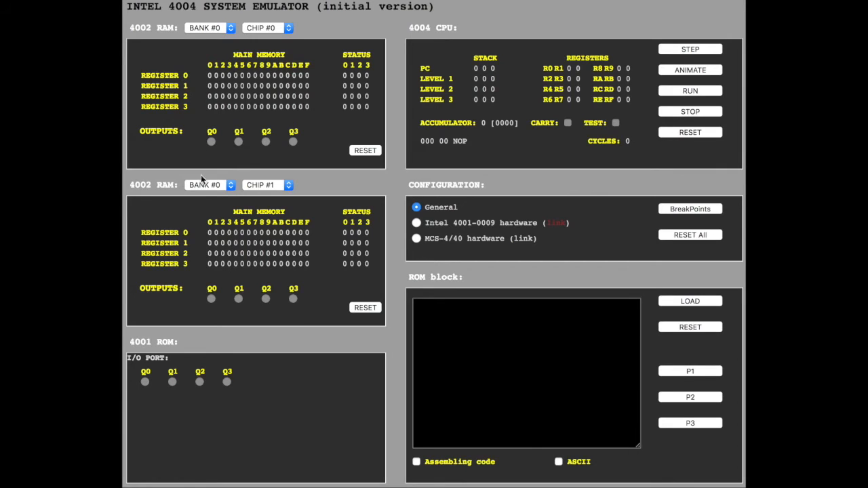
pyautogui.moveTo(192, 215)
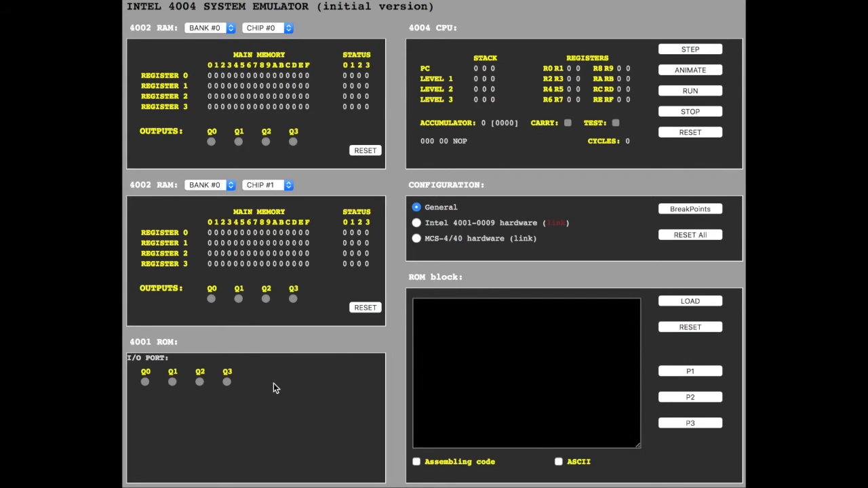
pyautogui.moveTo(531, 157)
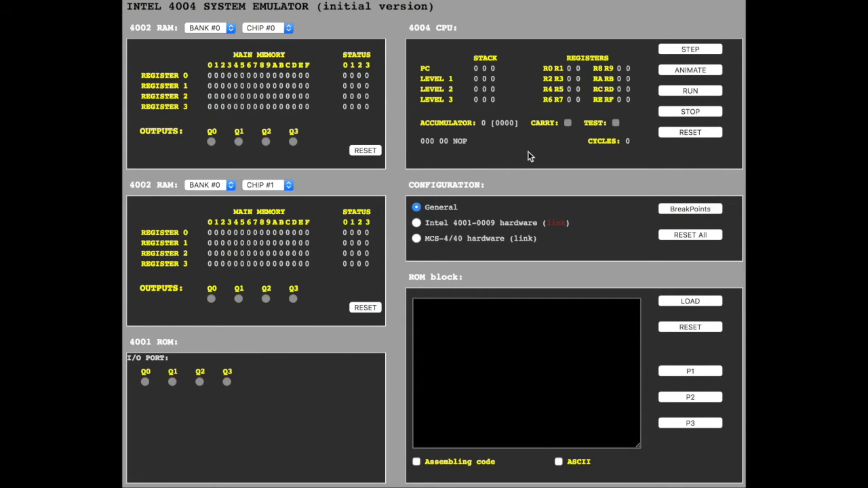
pyautogui.moveTo(518, 158)
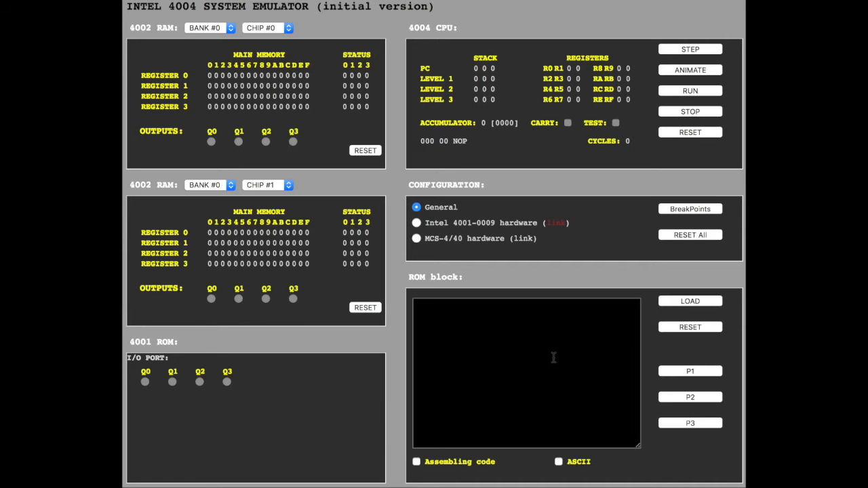
pyautogui.moveTo(646, 356)
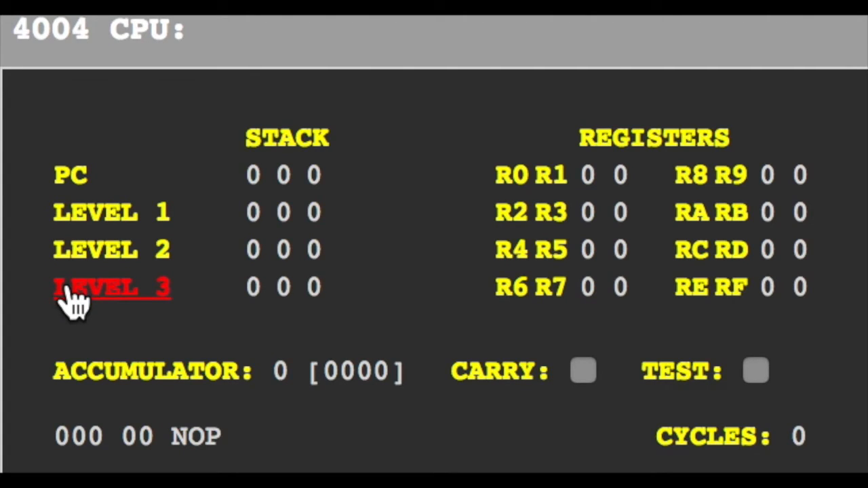
pyautogui.moveTo(75, 326)
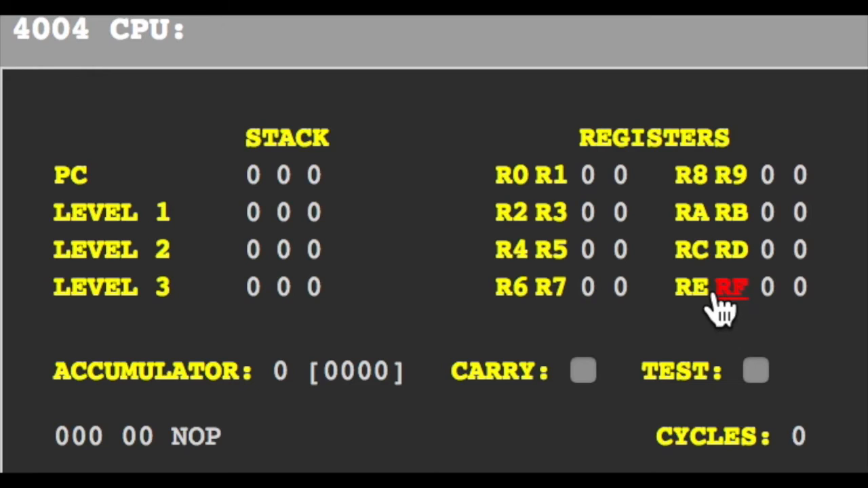
pyautogui.moveTo(729, 299)
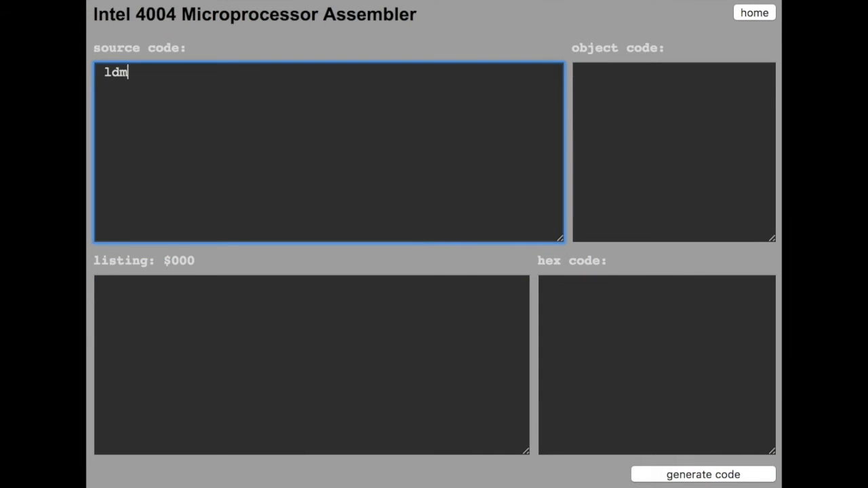
# - Assemble the one-line source 'ldm 4' into object code D4 and dismiss the done notice
pyautogui.write('4')
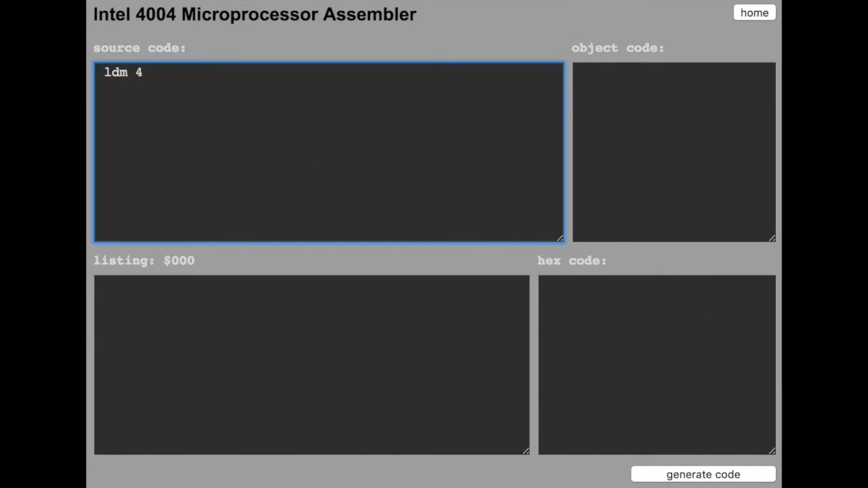
pyautogui.click(703, 474)
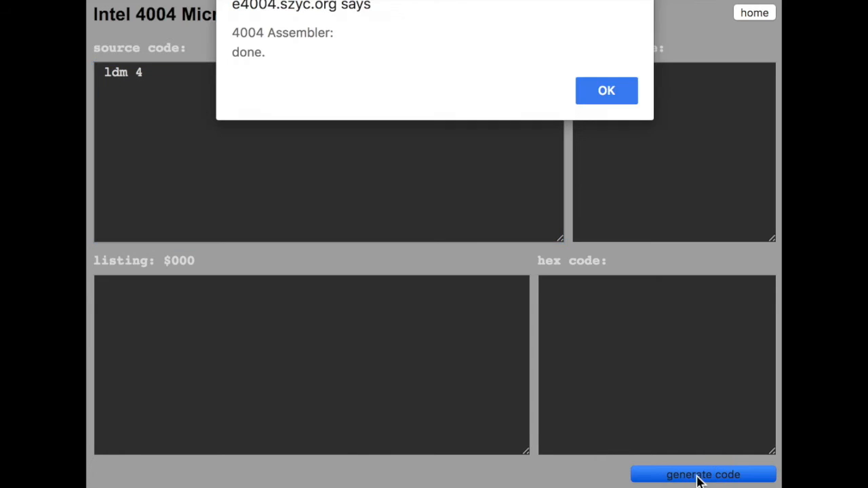
pyautogui.click(606, 90)
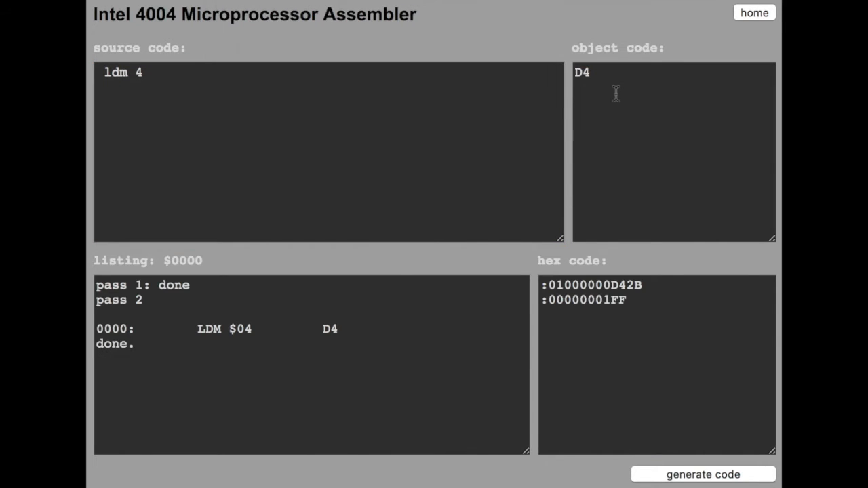
pyautogui.moveTo(593, 80)
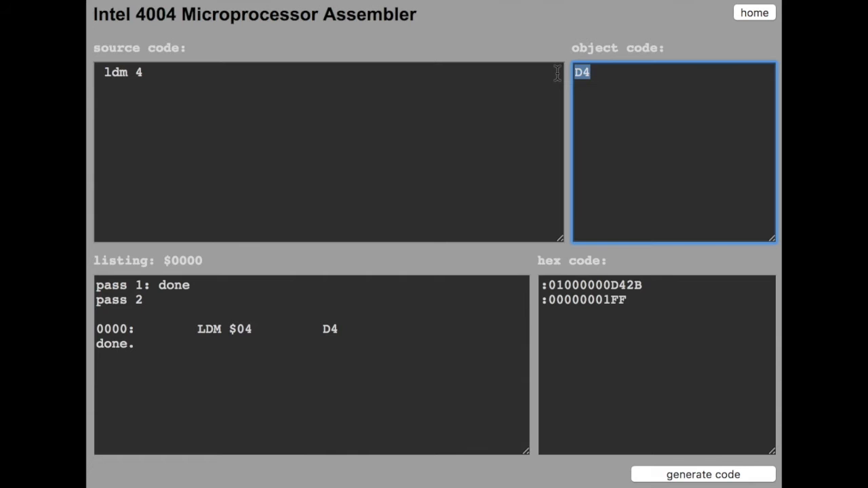
# - Load byte D4 into the emulator's ROM block so it decodes as LDM 4
pyautogui.click(755, 12)
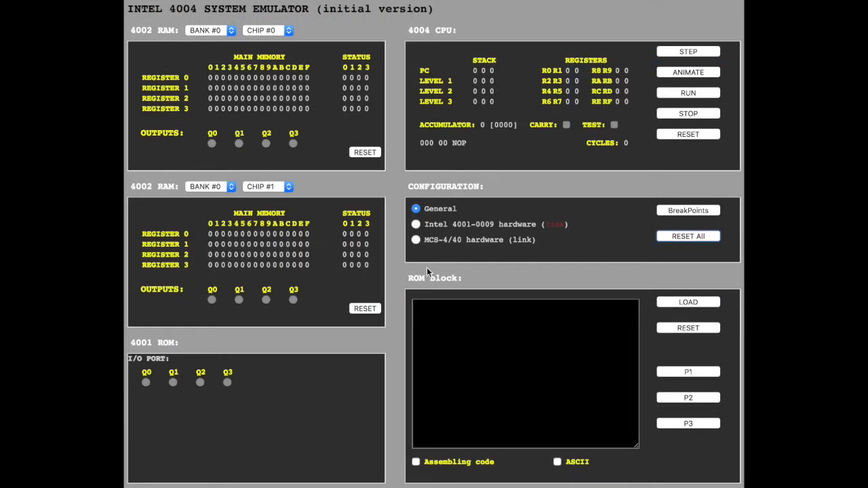
pyautogui.write('D4')
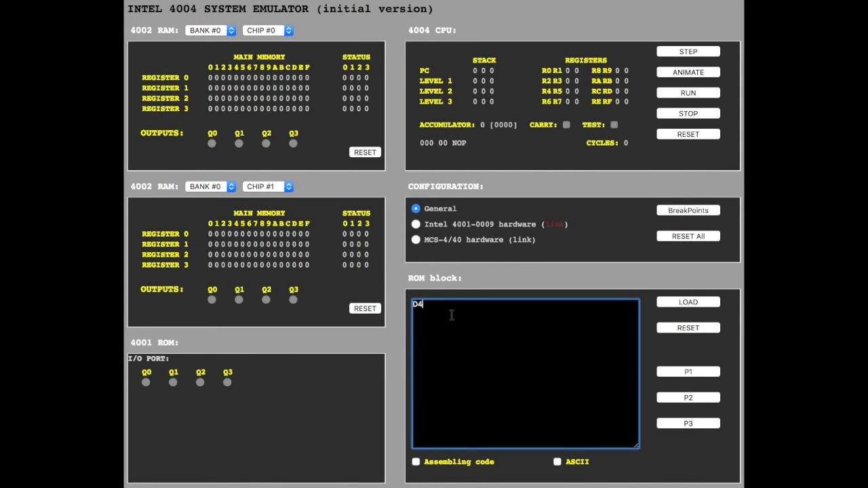
pyautogui.click(688, 301)
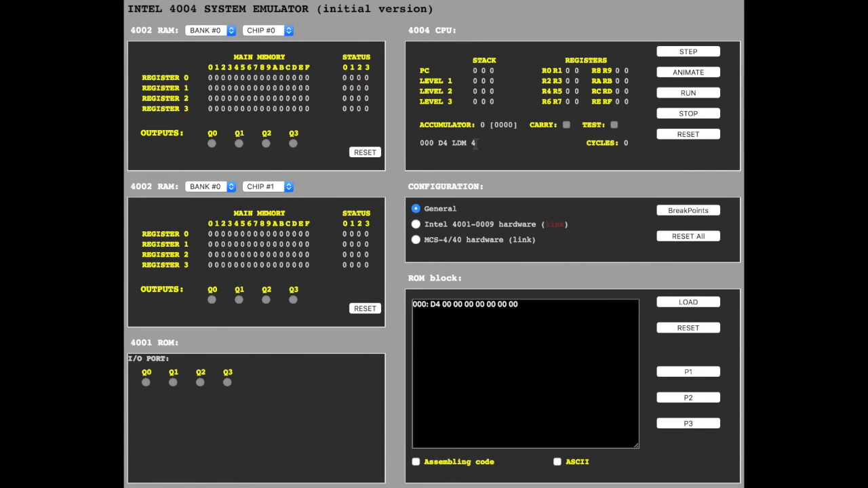
pyautogui.click(687, 52)
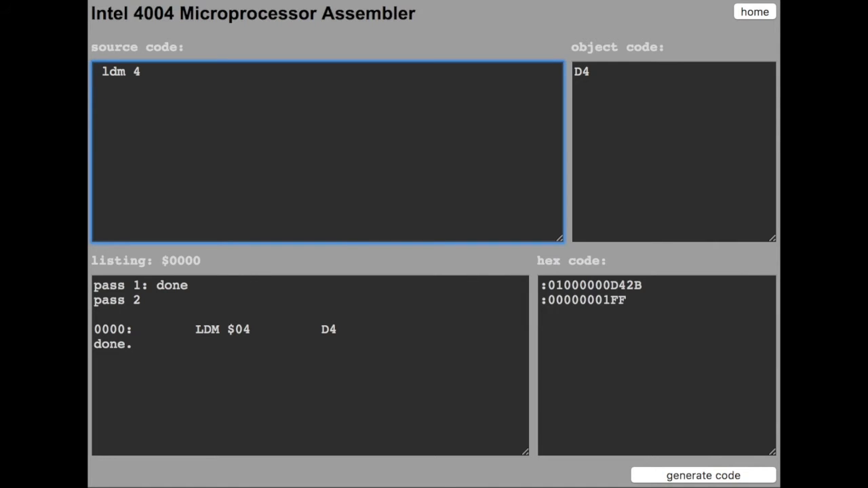
# - Add 'fim 0p $12', 'fim 3p $34' and 'fim 7p $ff' after ldm 4, and assemble
pyautogui.write('fim')
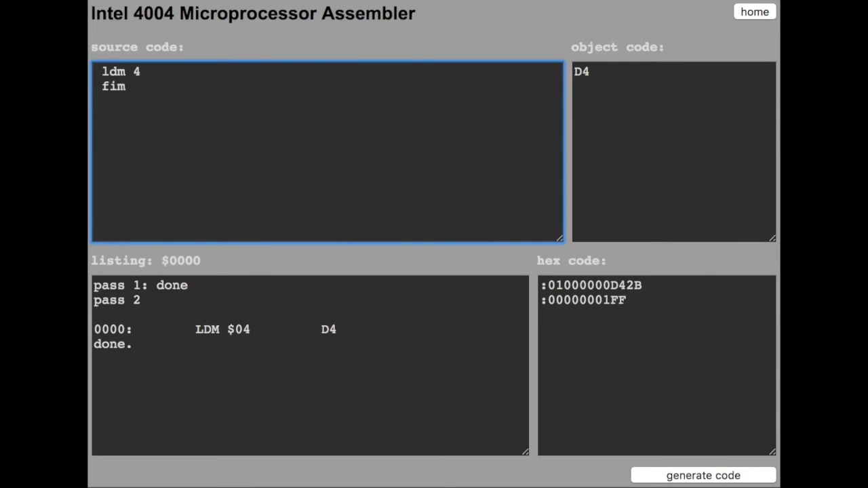
pyautogui.write('0p')
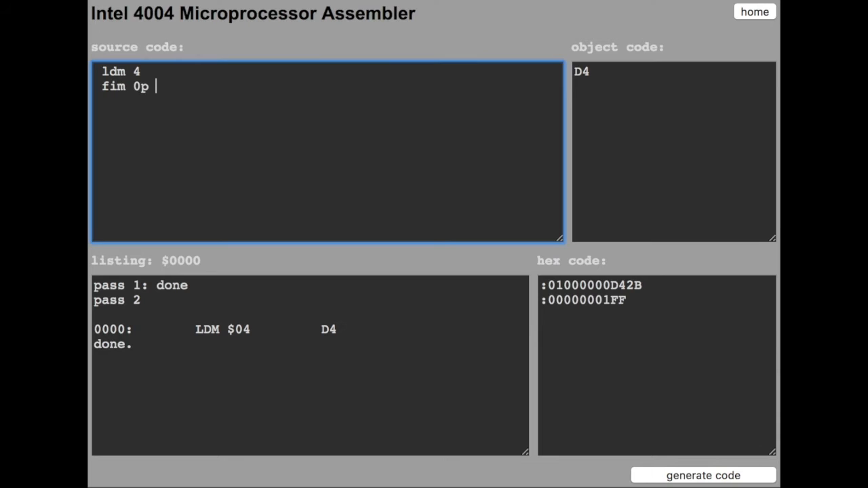
pyautogui.write('$')
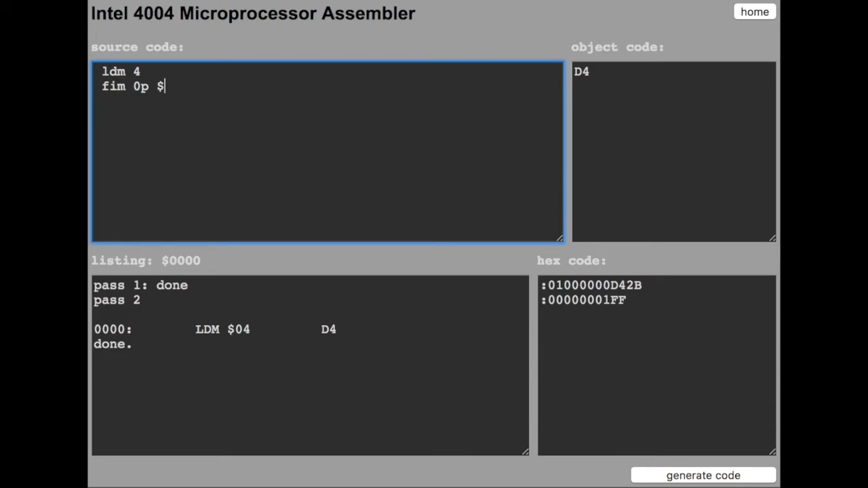
pyautogui.write('12')
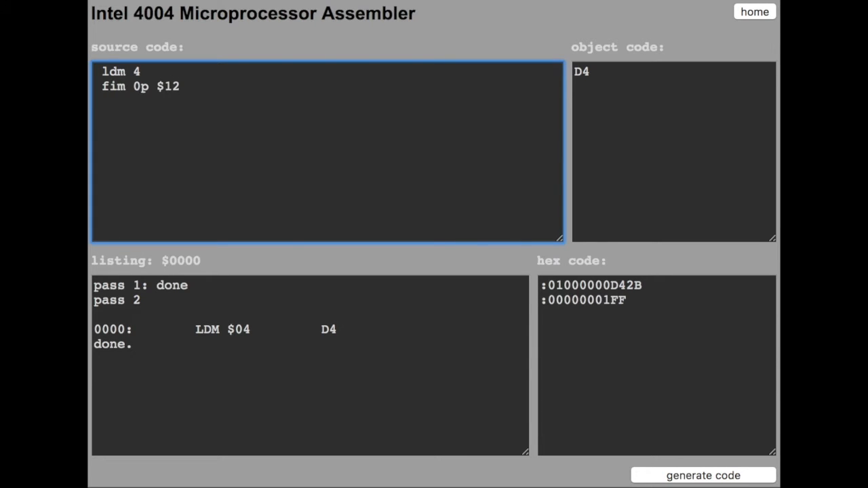
pyautogui.write('fim')
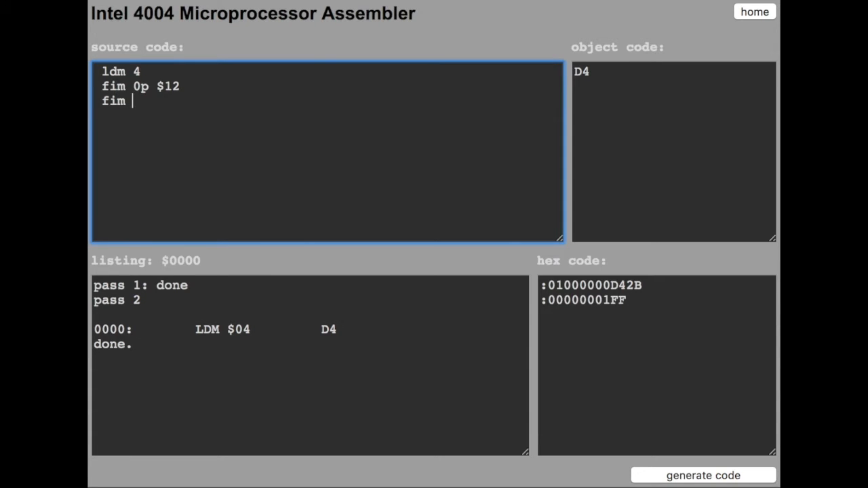
pyautogui.write('3p')
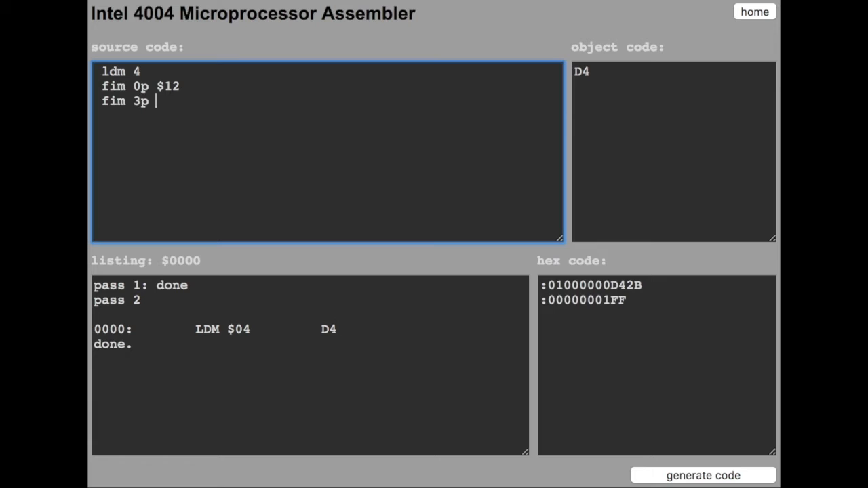
pyautogui.write('$34')
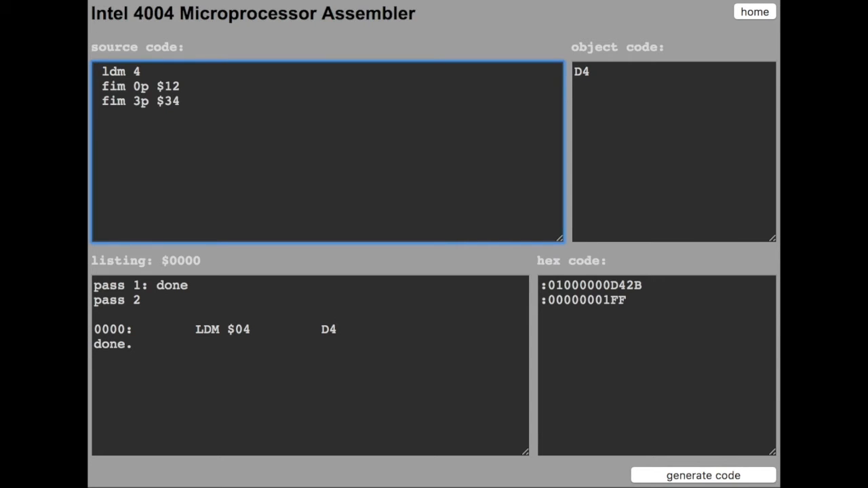
pyautogui.write('fim 7')
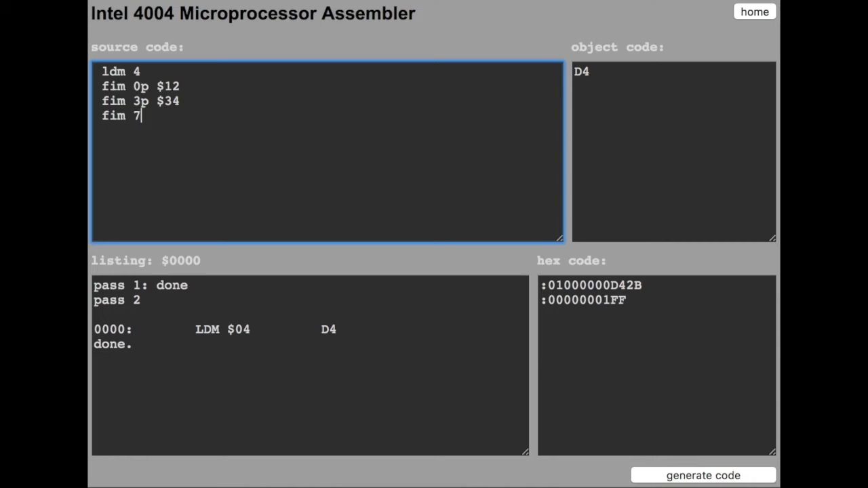
pyautogui.write('p')
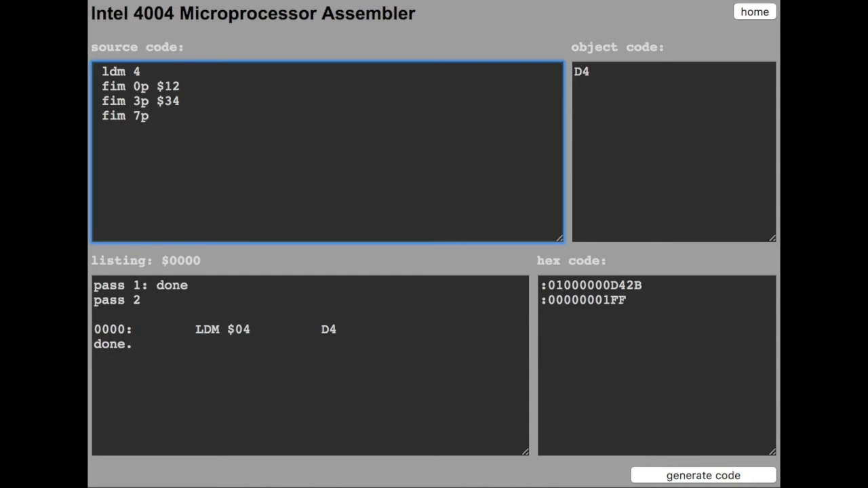
pyautogui.write('$ff')
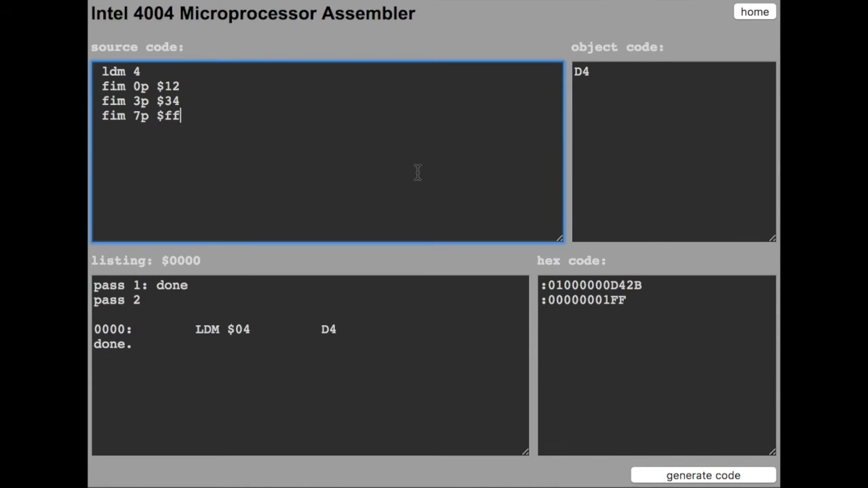
pyautogui.click(703, 474)
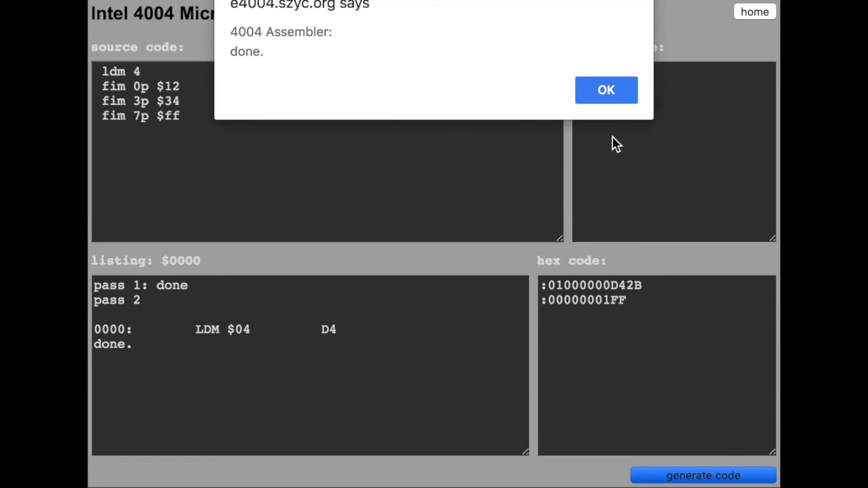
pyautogui.click(605, 89)
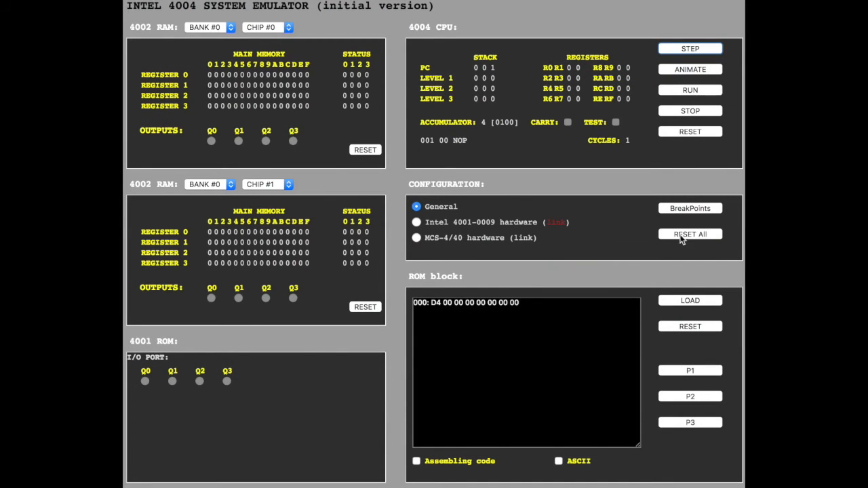
pyautogui.click(690, 234)
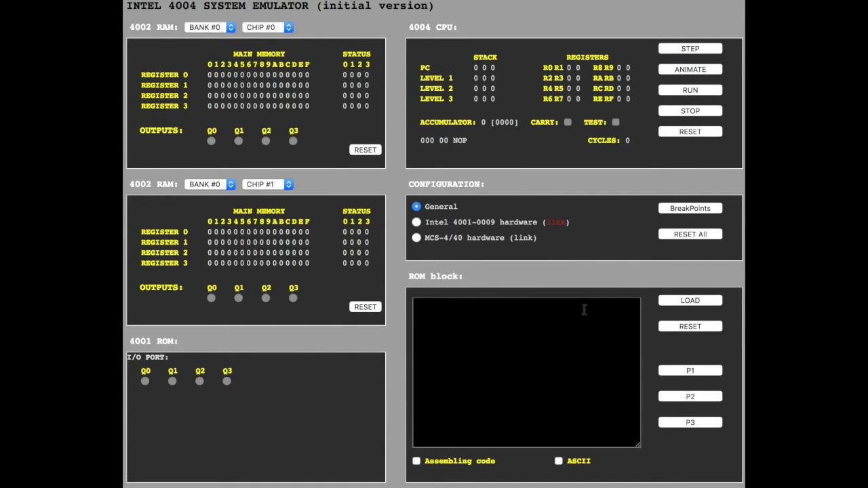
pyautogui.write('D4 20 12 26 34 2E FF')
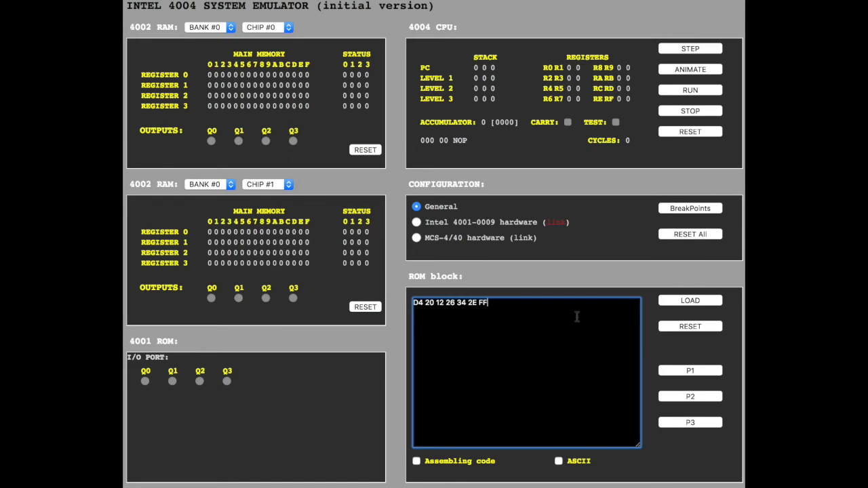
pyautogui.click(690, 300)
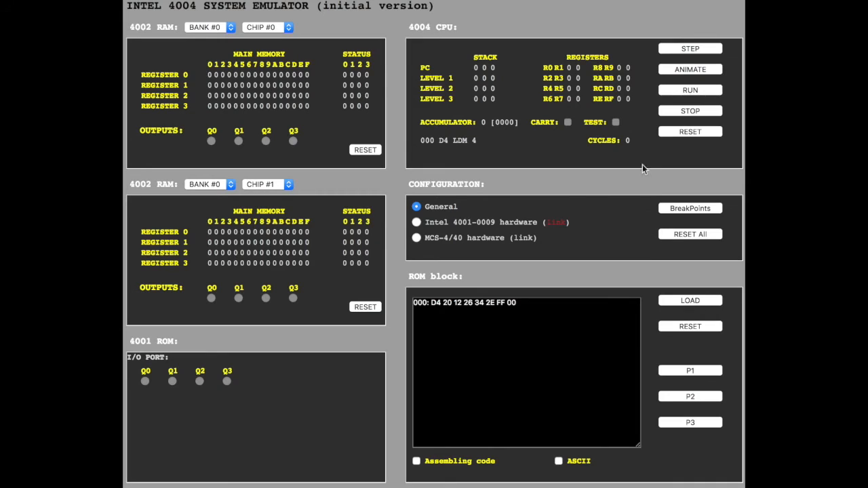
# - Step the program until R0R1 holds 12, R6R7 holds 34 and RERF holds FF
pyautogui.click(690, 48)
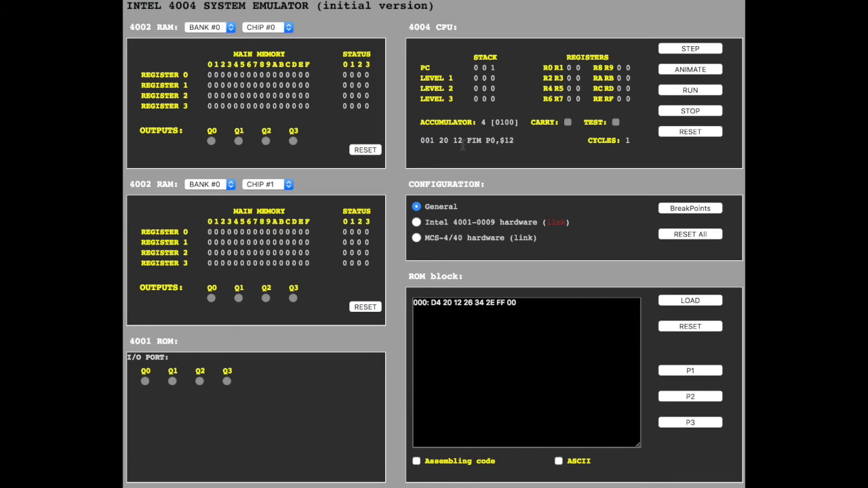
pyautogui.moveTo(552, 74)
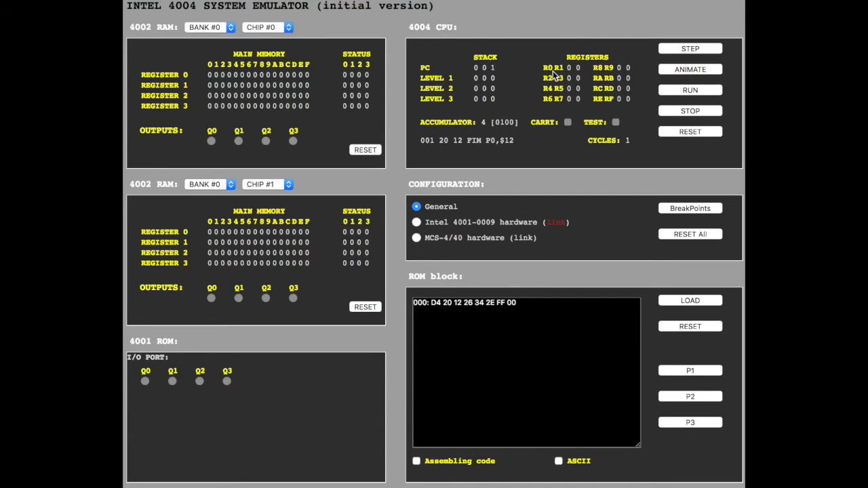
pyautogui.click(690, 48)
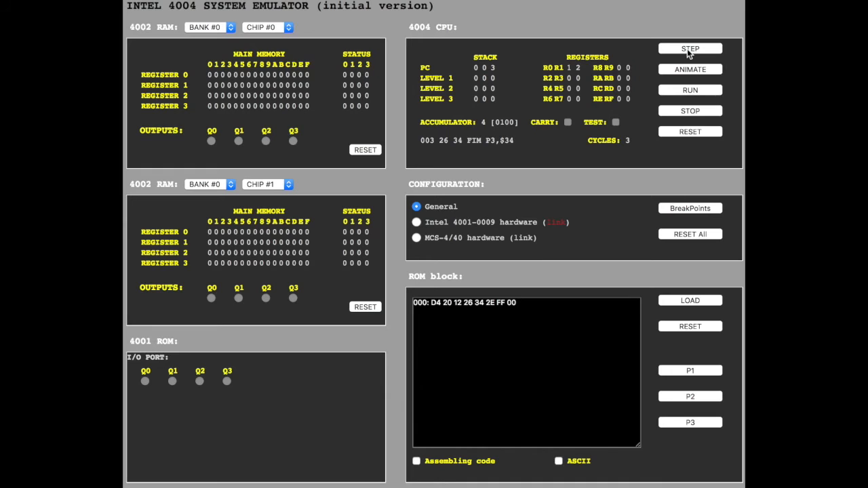
pyautogui.click(690, 48)
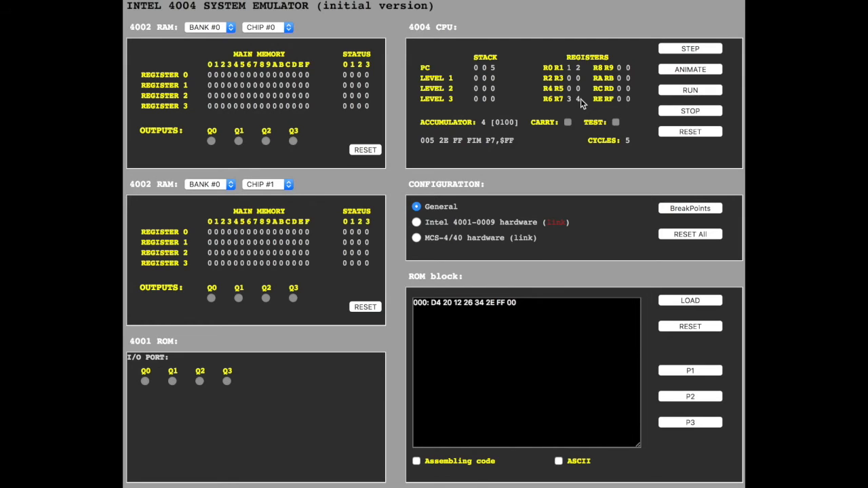
pyautogui.click(690, 48)
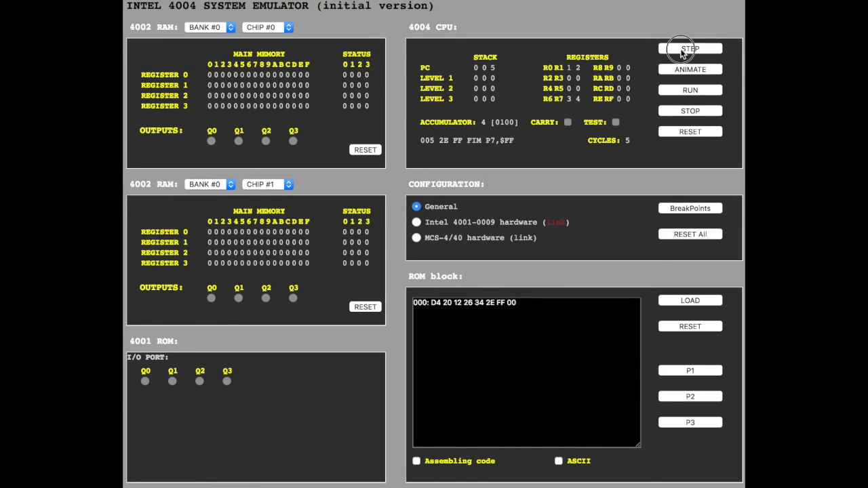
pyautogui.click(689, 48)
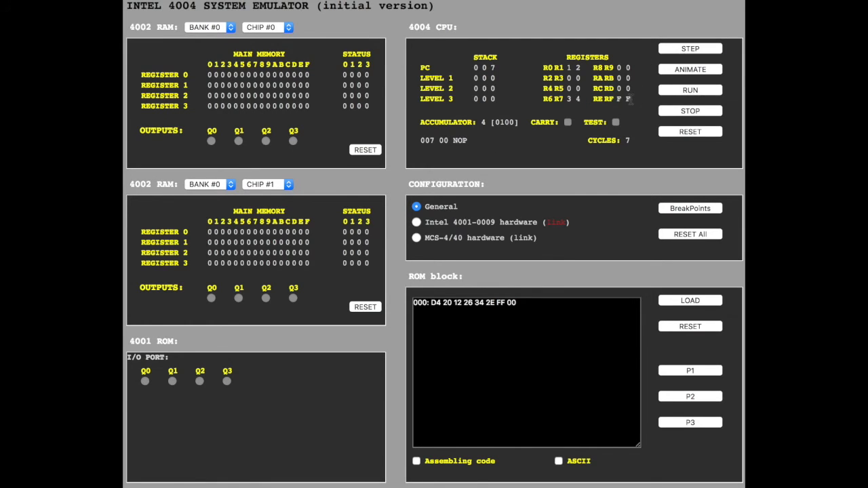
pyautogui.moveTo(637, 101)
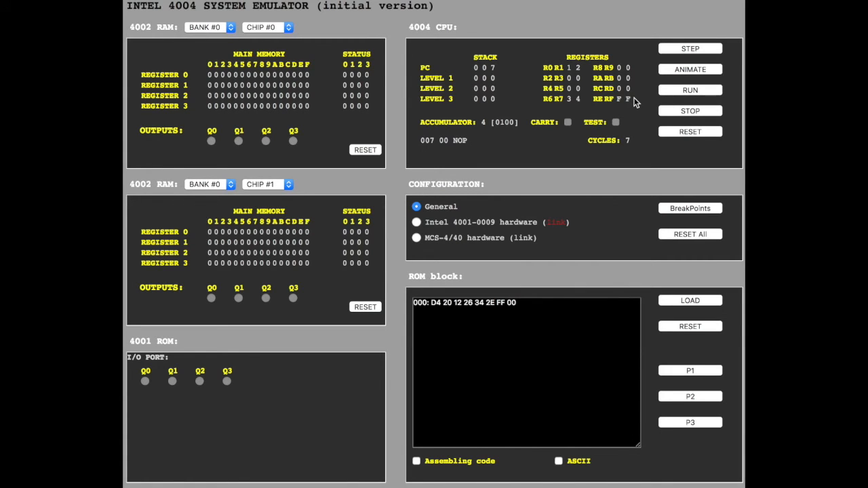
pyautogui.click(210, 27)
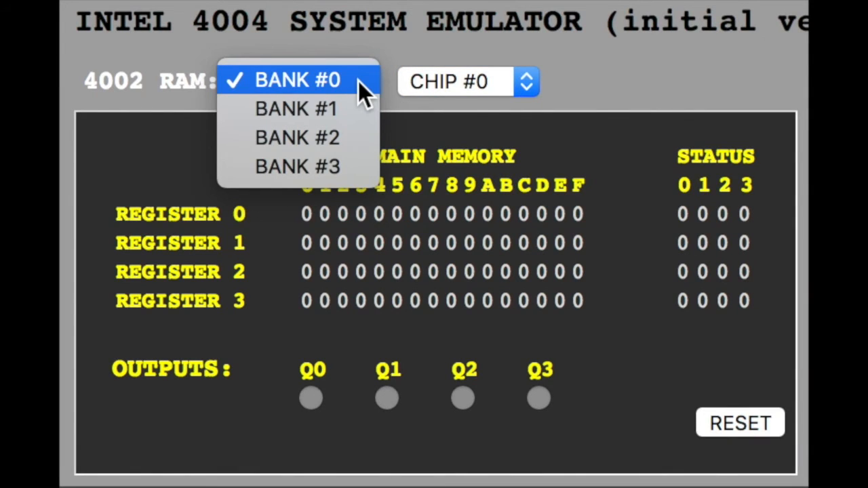
pyautogui.moveTo(332, 200)
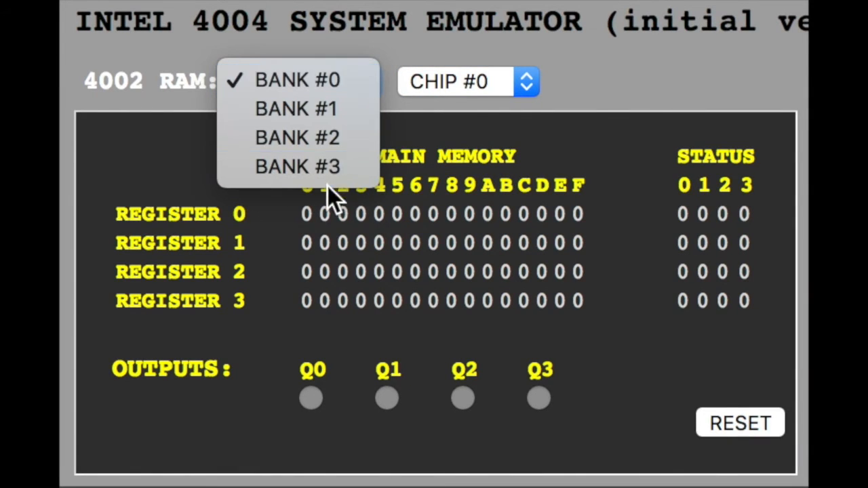
pyautogui.click(297, 80)
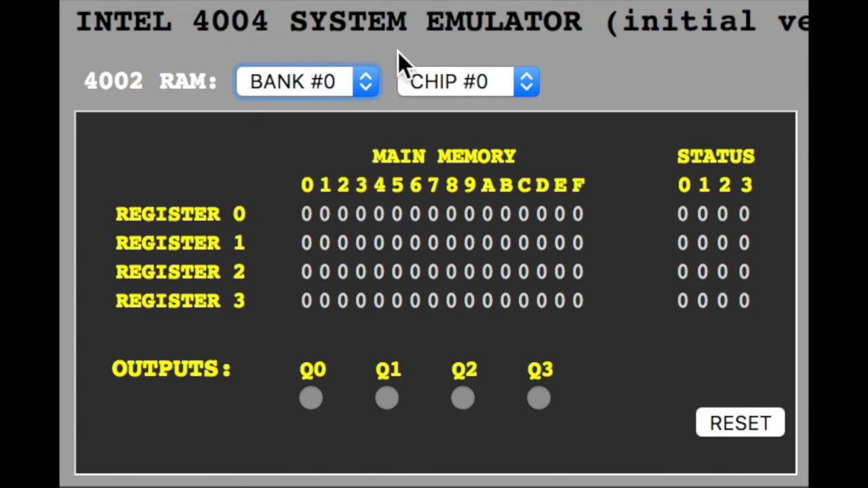
pyautogui.click(466, 81)
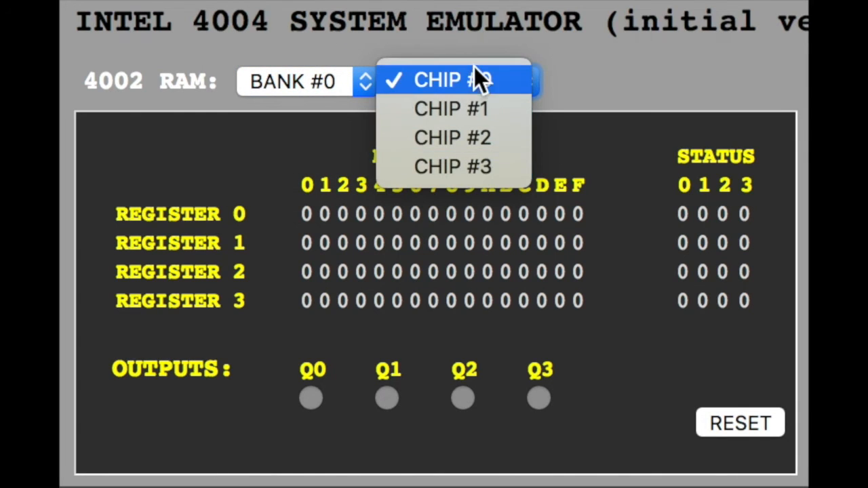
pyautogui.click(452, 80)
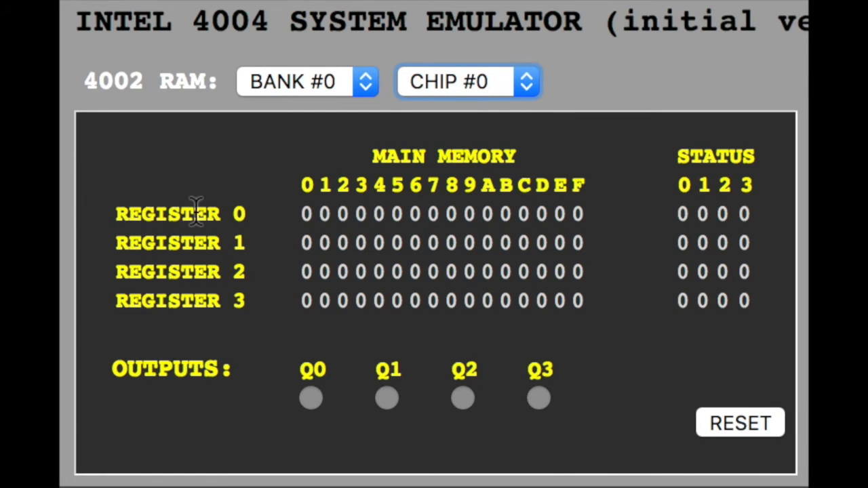
pyautogui.moveTo(265, 234)
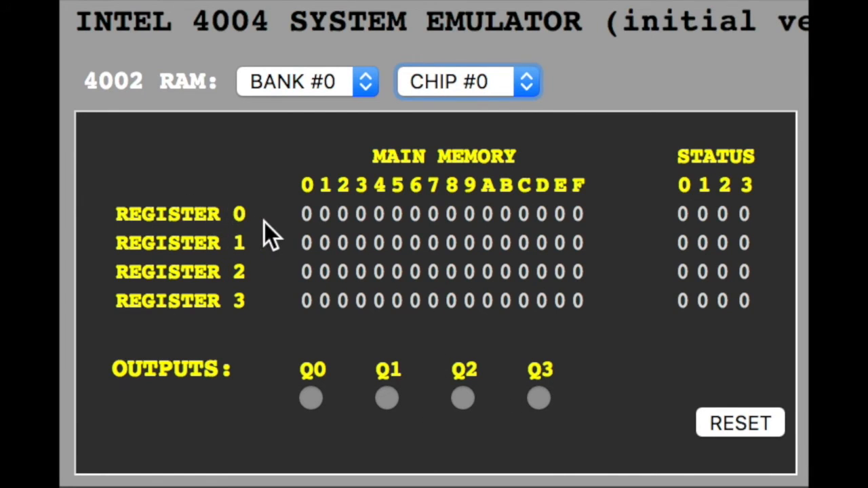
pyautogui.moveTo(302, 258)
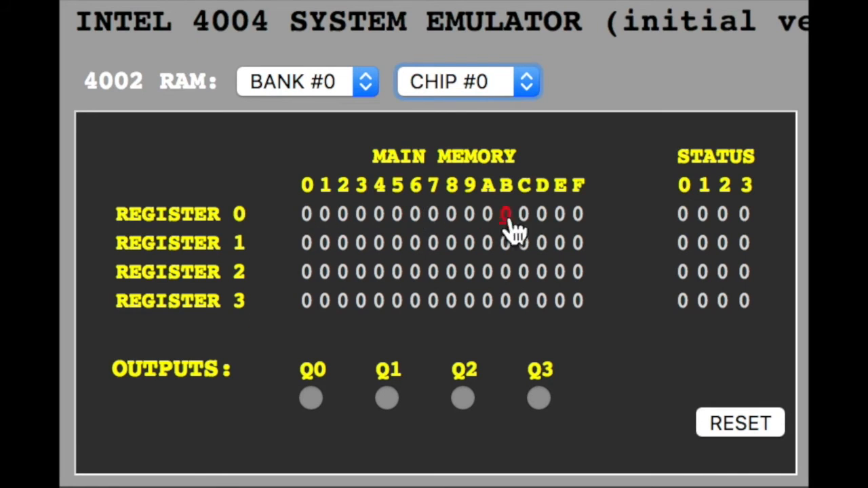
pyautogui.moveTo(576, 217)
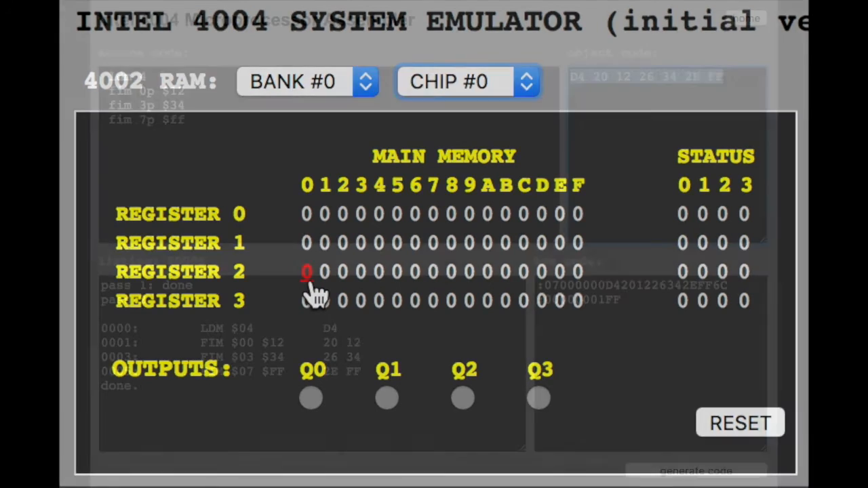
# - Start a new assembly program with the lines clb and dcl
pyautogui.click(745, 19)
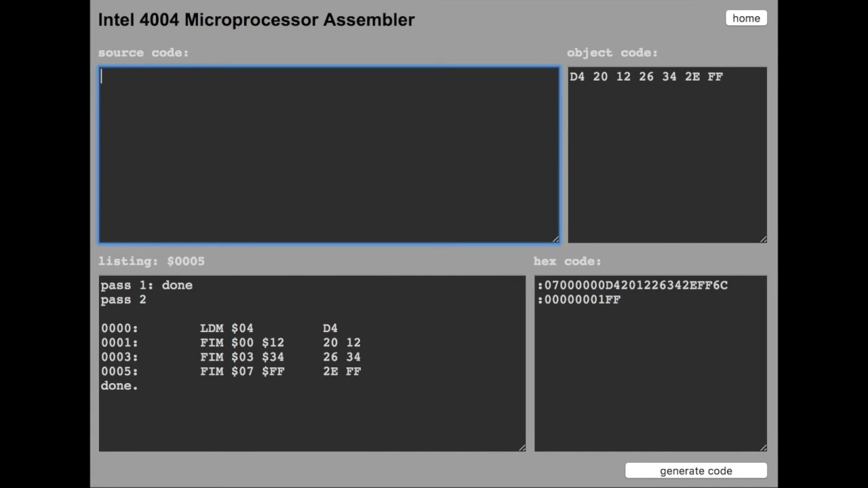
pyautogui.write('ldm')
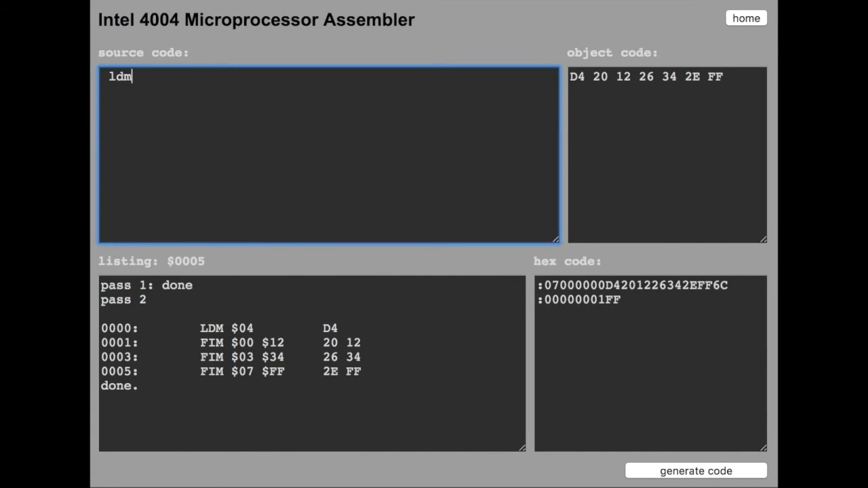
pyautogui.write('0')
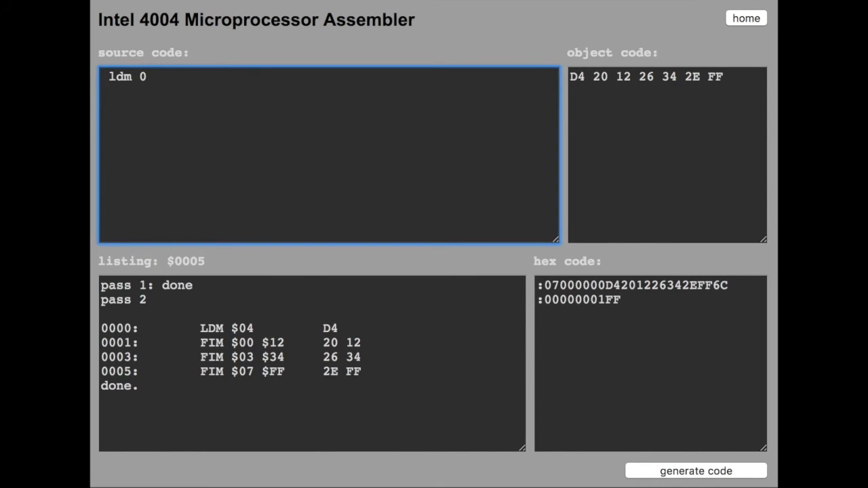
pyautogui.write('dcl')
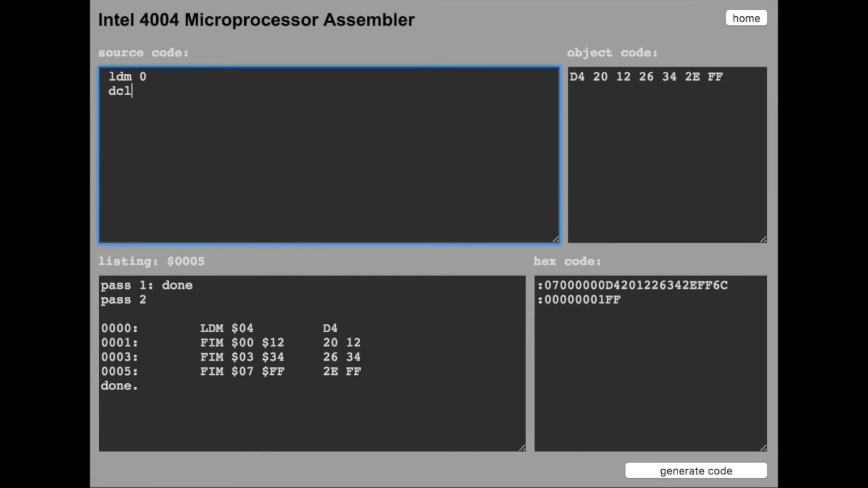
pyautogui.press('BackSpace')
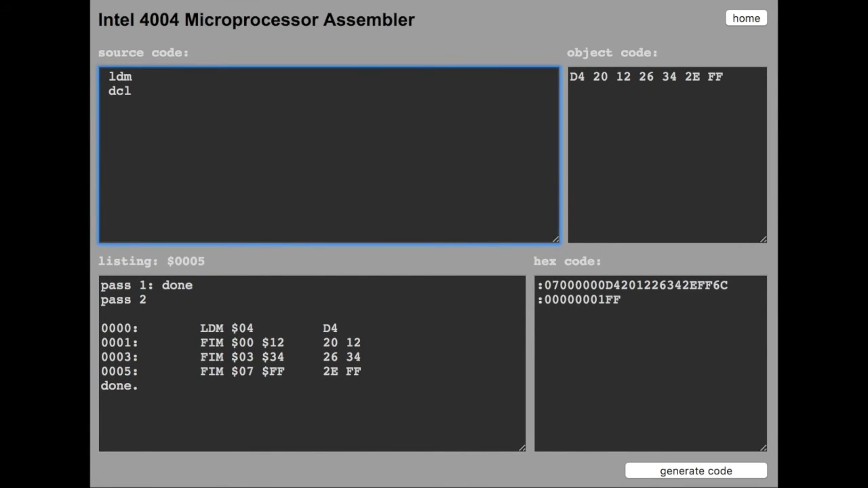
pyautogui.write('clb')
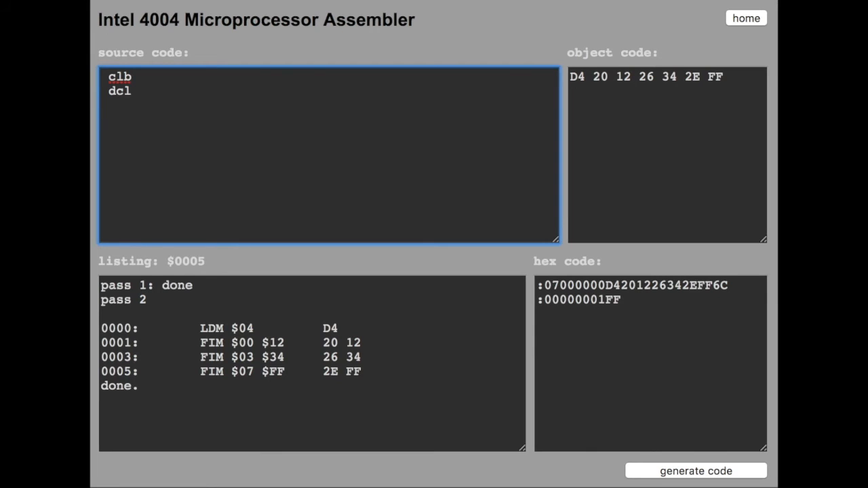
# - Add the line 'fim 0p %01100000' to point register pair 0 at RAM
pyautogui.write('fi')
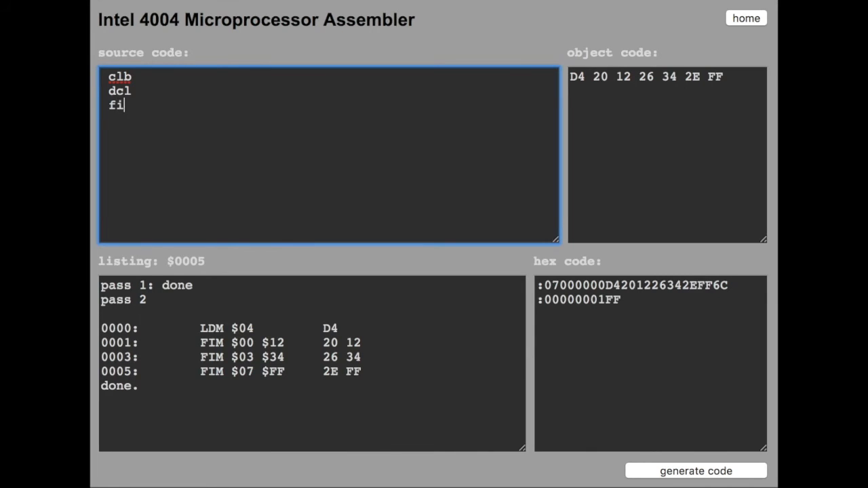
pyautogui.write('m')
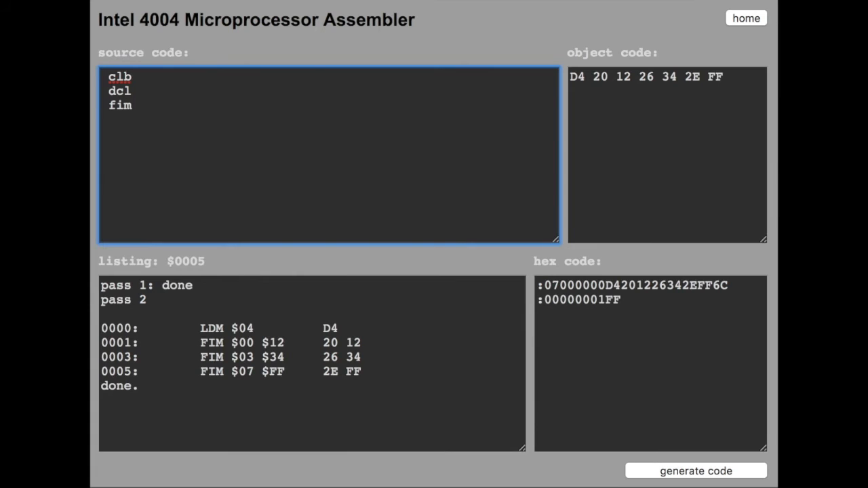
pyautogui.write('0p')
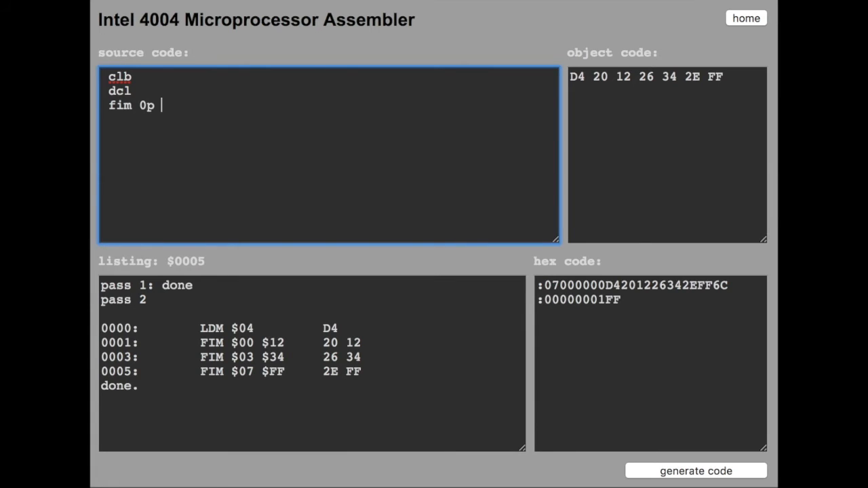
pyautogui.write('%')
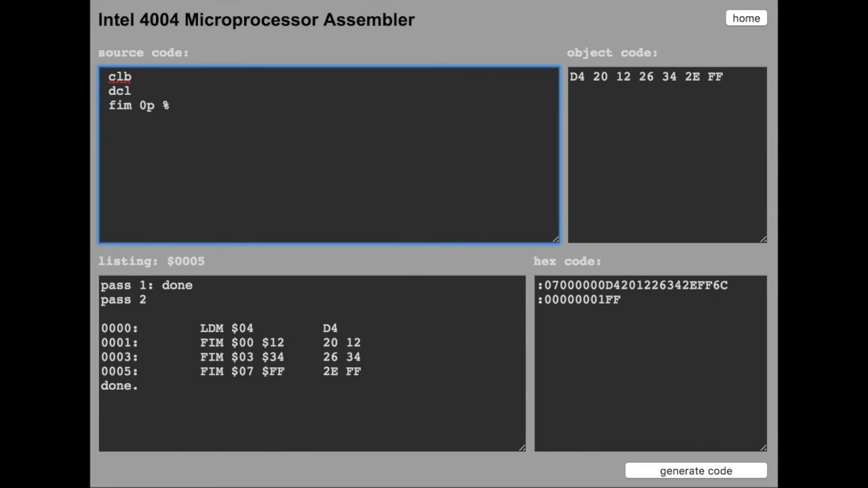
pyautogui.write('0')
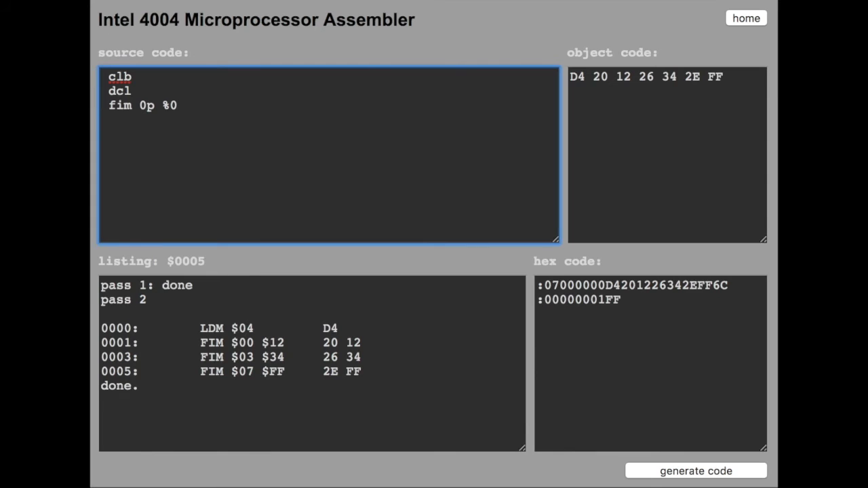
pyautogui.write('1')
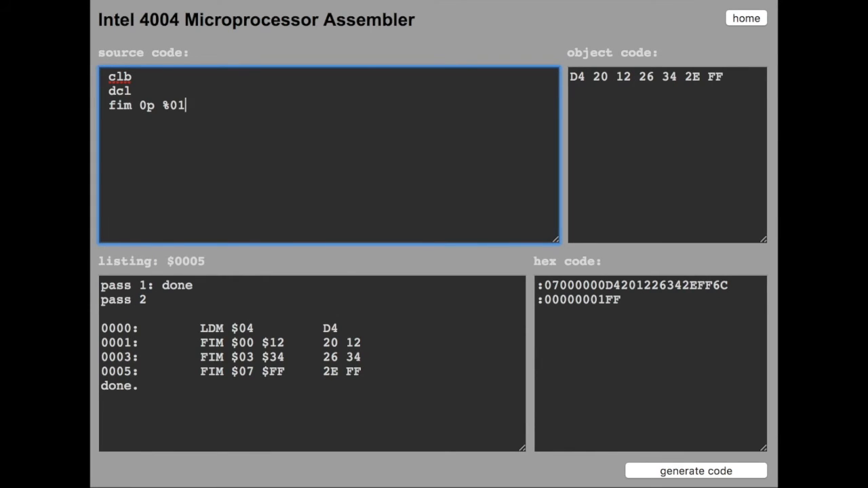
pyautogui.write('1')
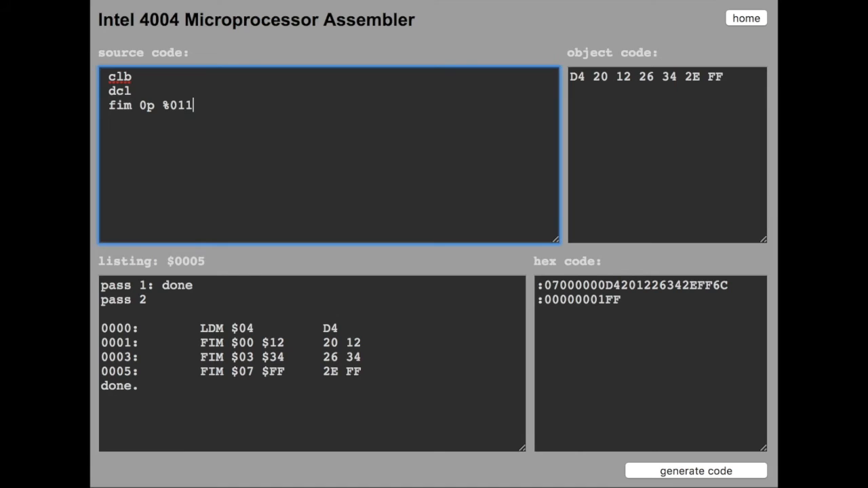
pyautogui.write('0')
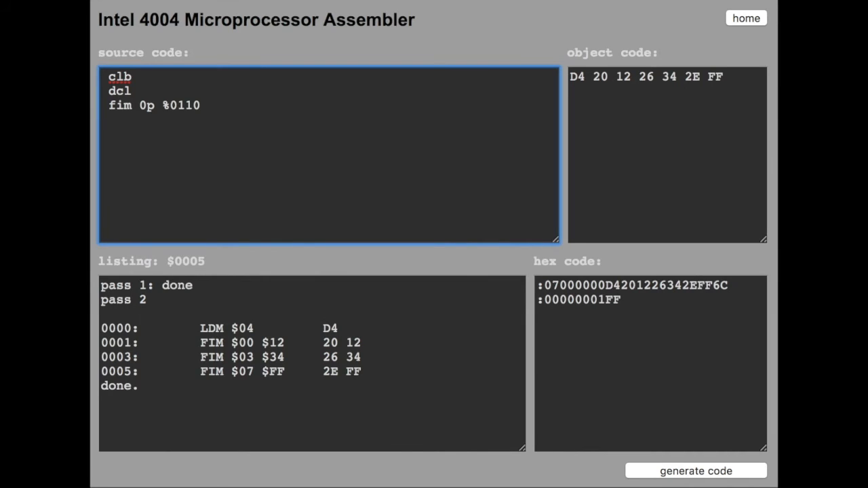
pyautogui.write('0')
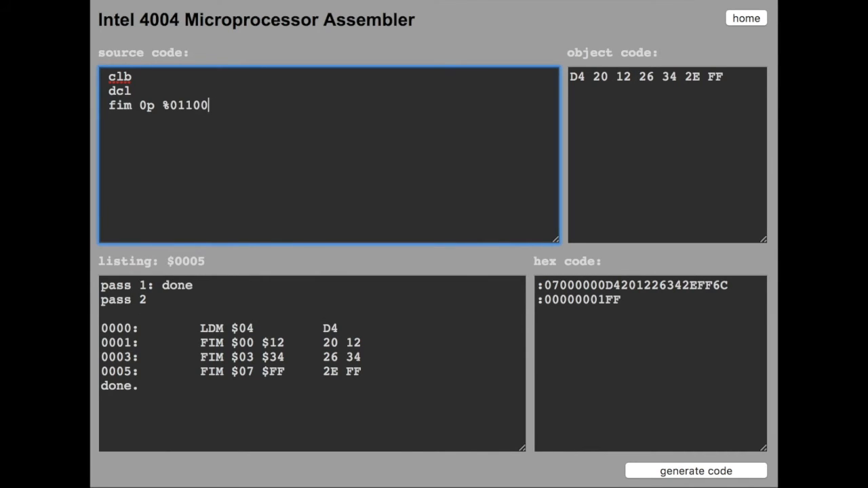
pyautogui.write('000')
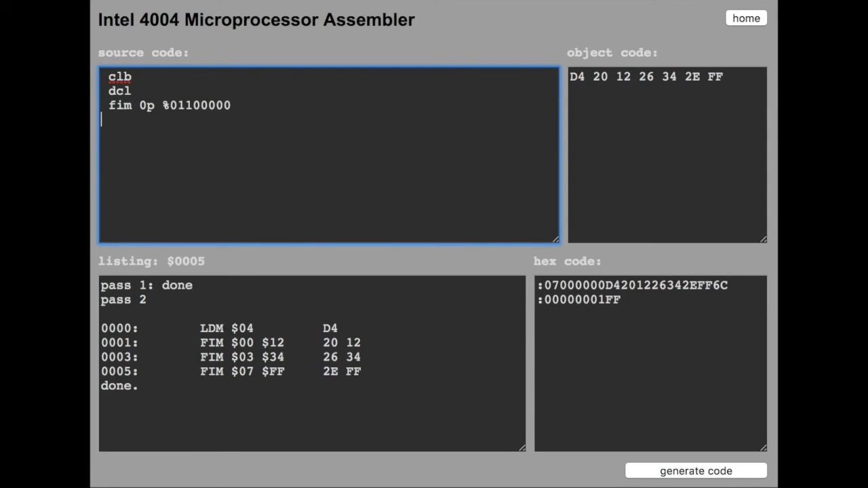
# - Add the lines src, ldm 4 and wrm to write 4 to memory
pyautogui.write('s')
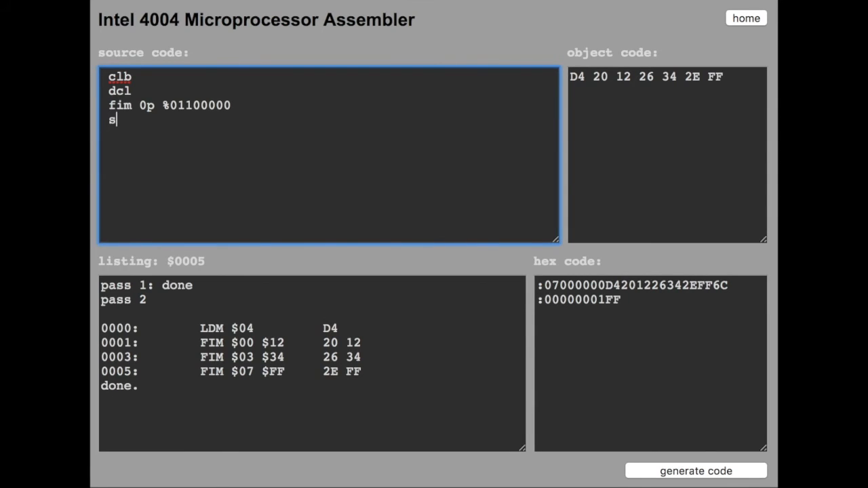
pyautogui.write('rc')
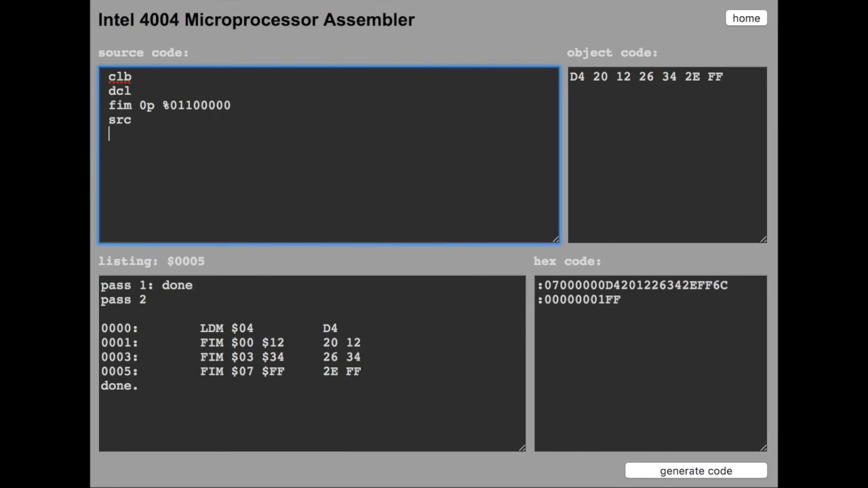
pyautogui.write('l')
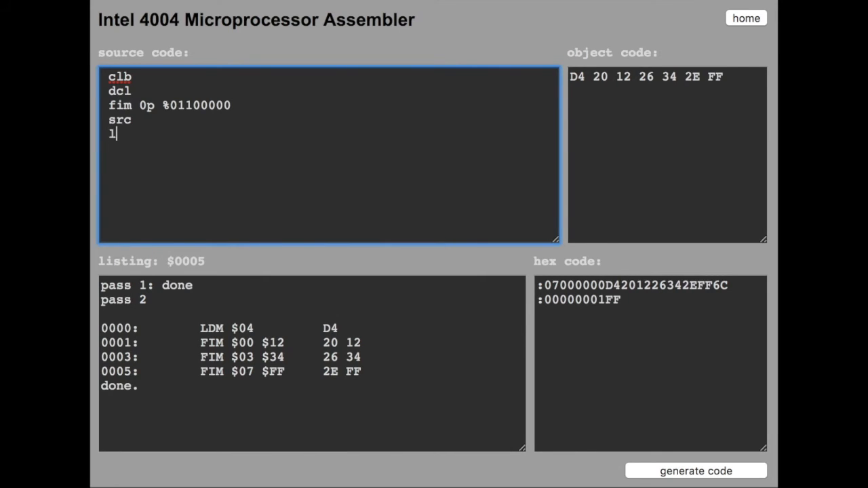
pyautogui.write('dm 4')
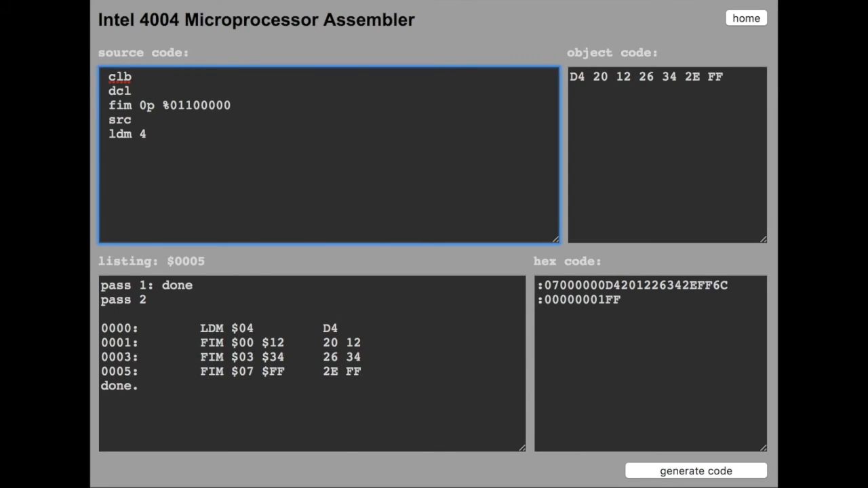
pyautogui.write('wrm')
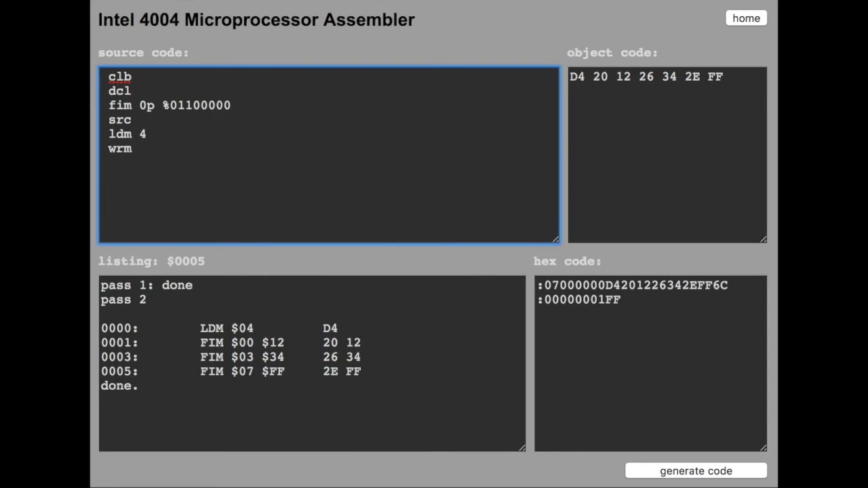
# - Correct the failing src line to 'src 0p' and assemble F0 FD 20 60 21 D4 E0
pyautogui.click(695, 470)
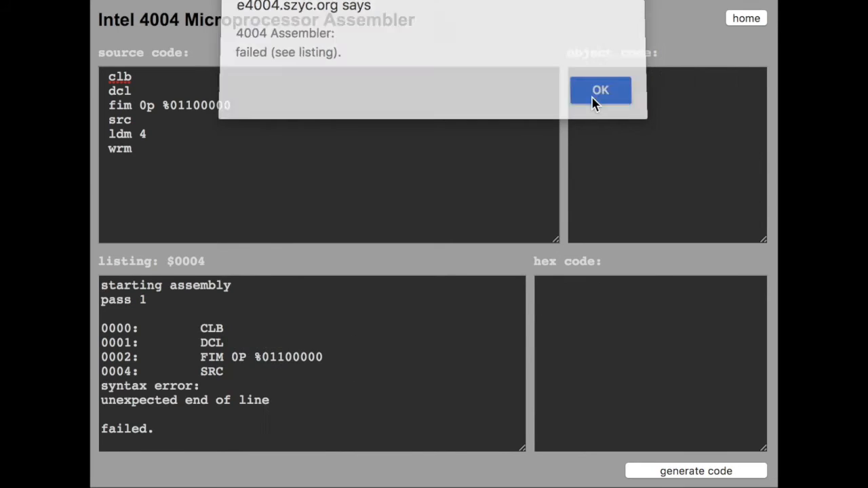
pyautogui.click(599, 90)
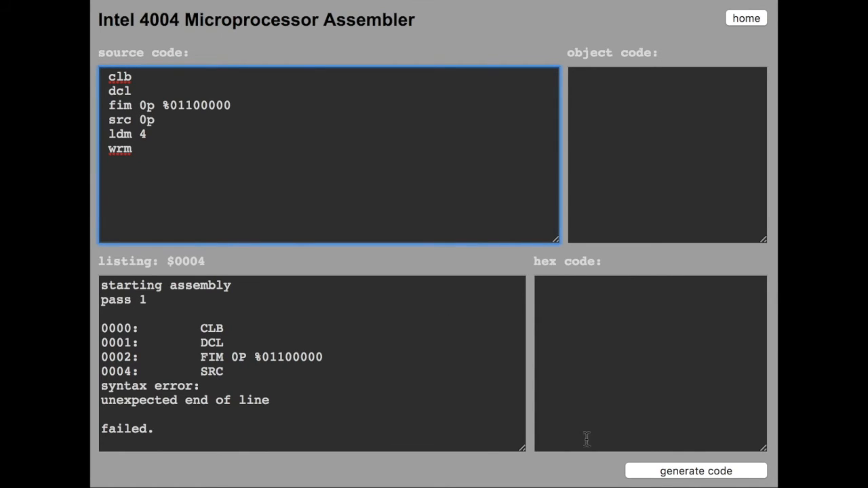
pyautogui.click(695, 470)
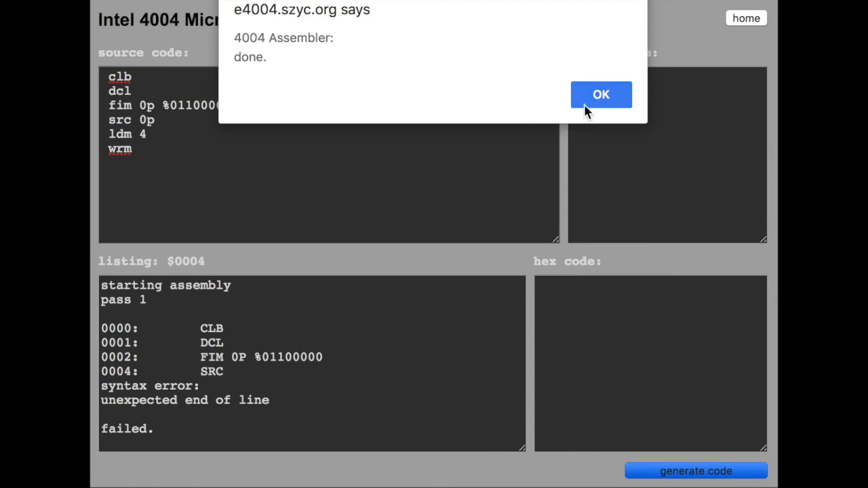
pyautogui.click(600, 94)
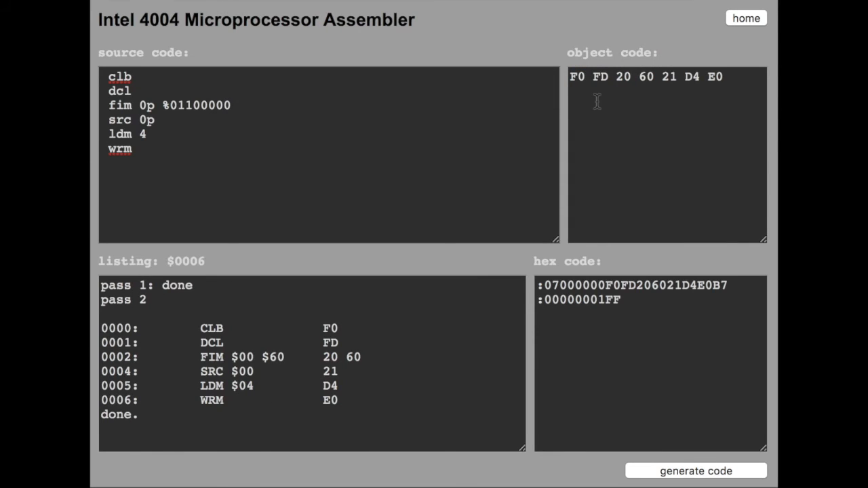
pyautogui.click(719, 77)
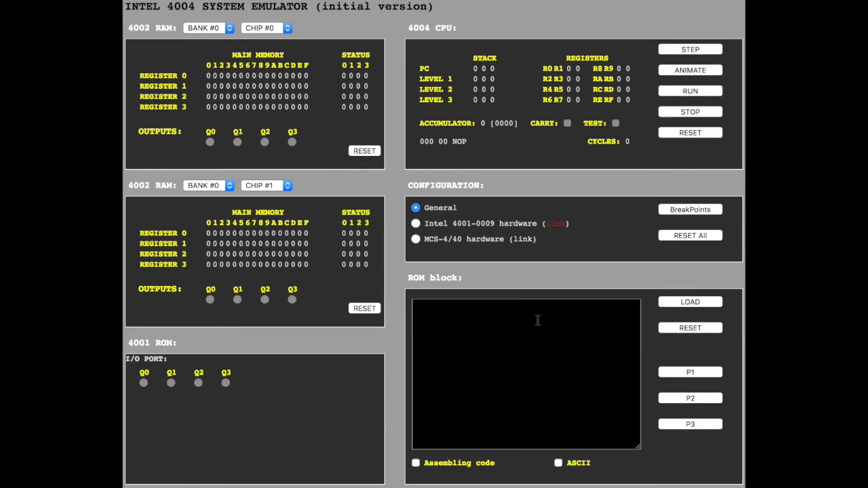
# - Load F0 FD 20 60 21 D4 E0 and step through WRM, storing 4 in chip 1 register 2
pyautogui.write('F0 FD 20 60 21 D4 E0')
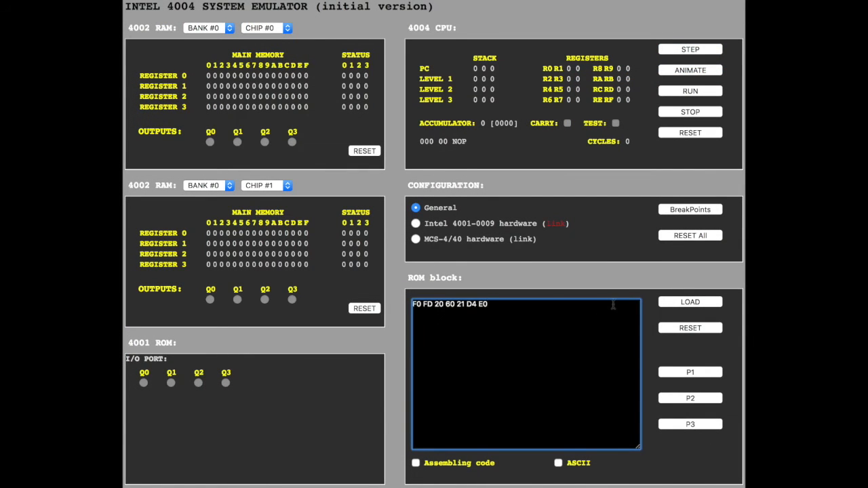
pyautogui.click(690, 301)
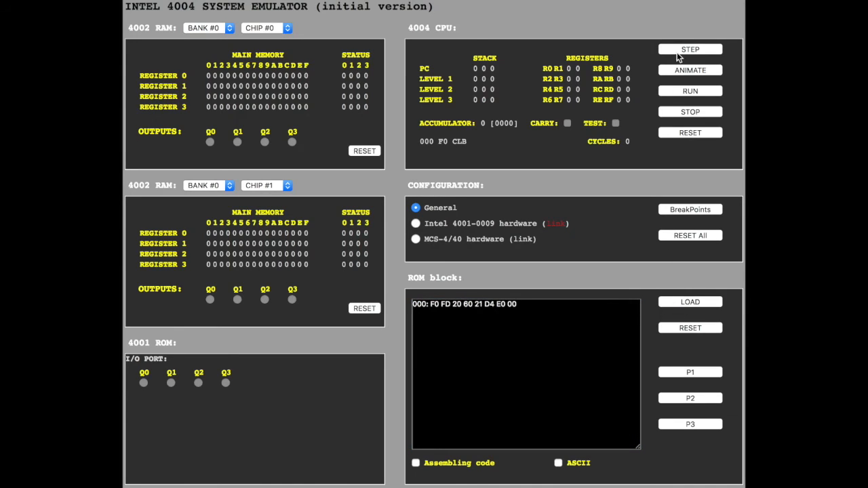
pyautogui.click(690, 49)
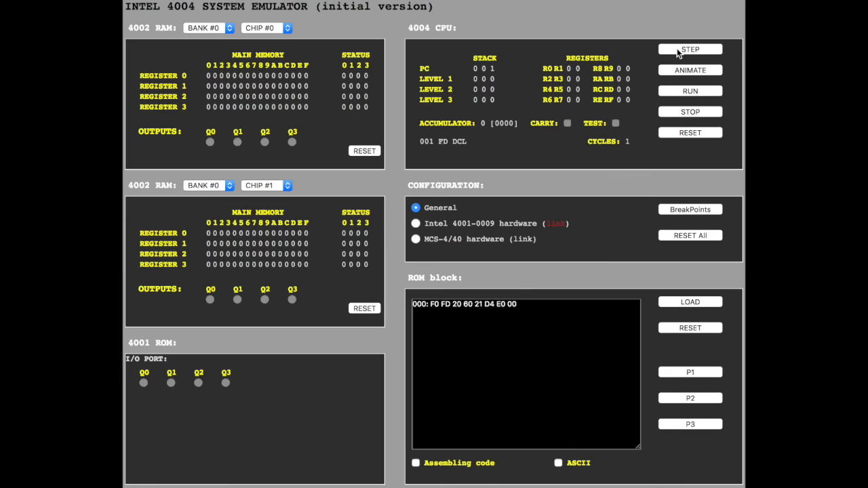
pyautogui.click(690, 49)
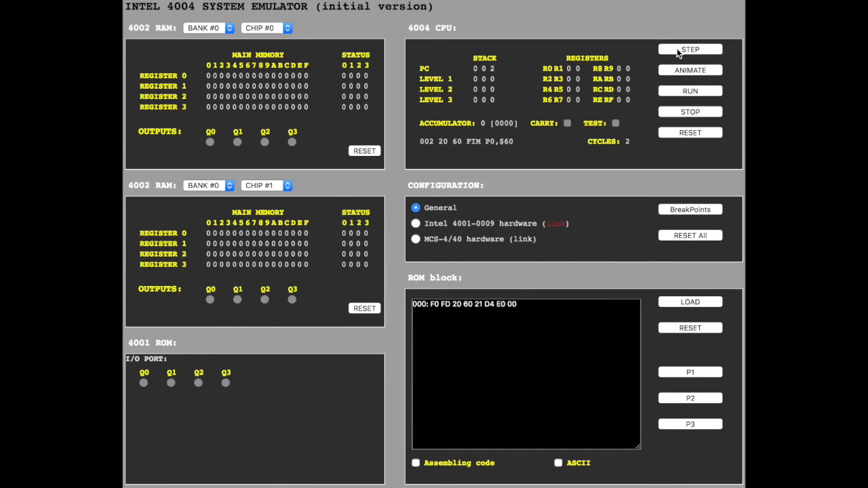
pyautogui.click(689, 49)
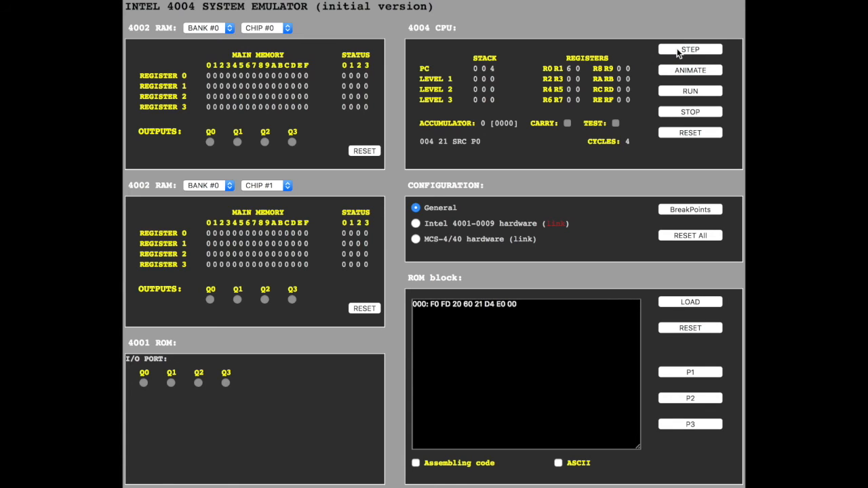
pyautogui.click(689, 49)
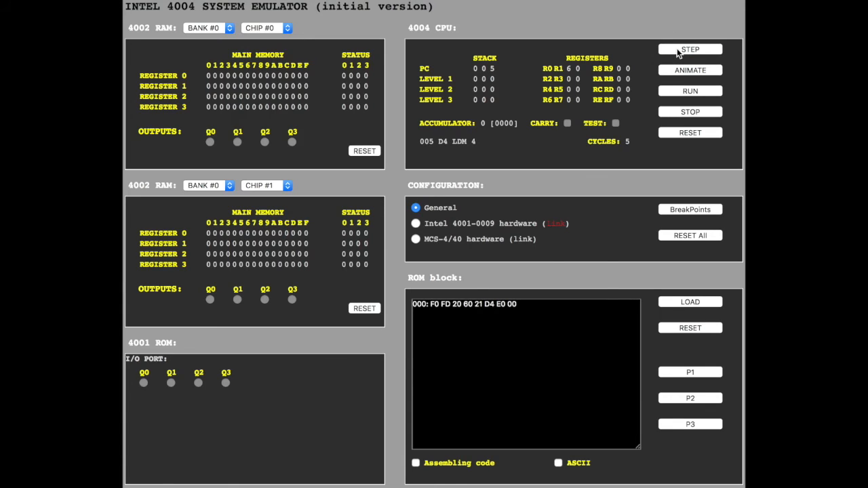
pyautogui.click(690, 48)
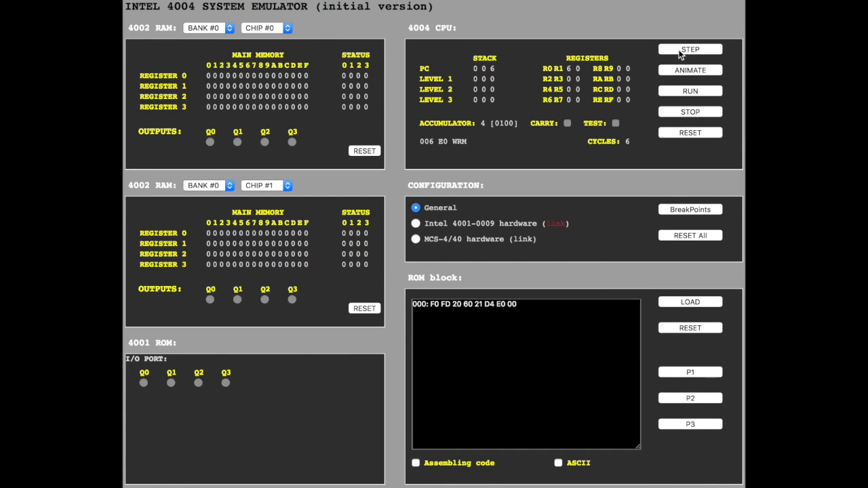
pyautogui.click(690, 49)
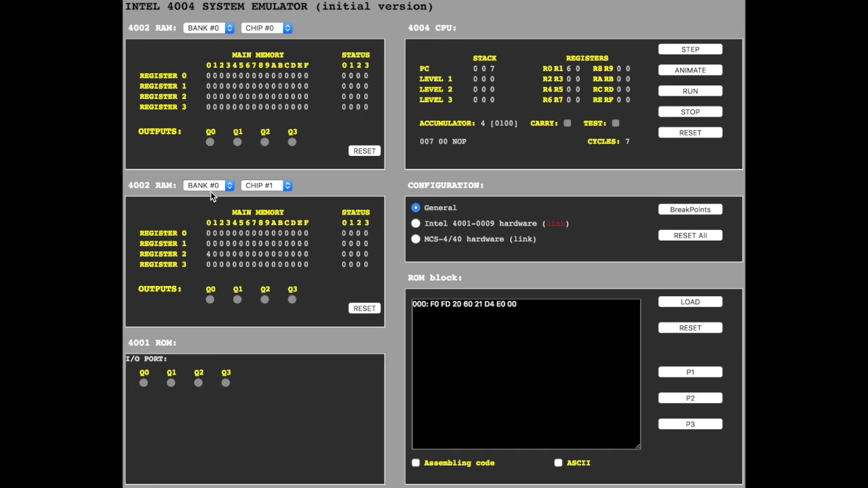
pyautogui.moveTo(211, 263)
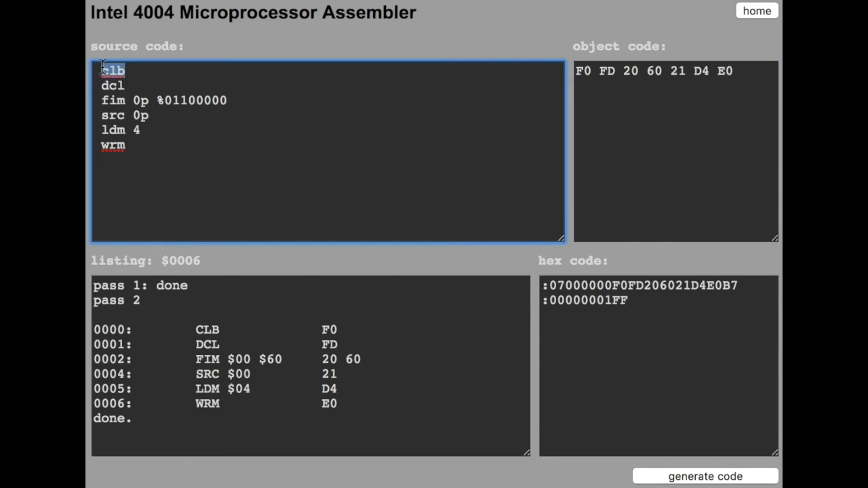
# - Edit the source to ldm 1, fim 0p %00001111 and ldm 9, then assemble
pyautogui.write('ldm')
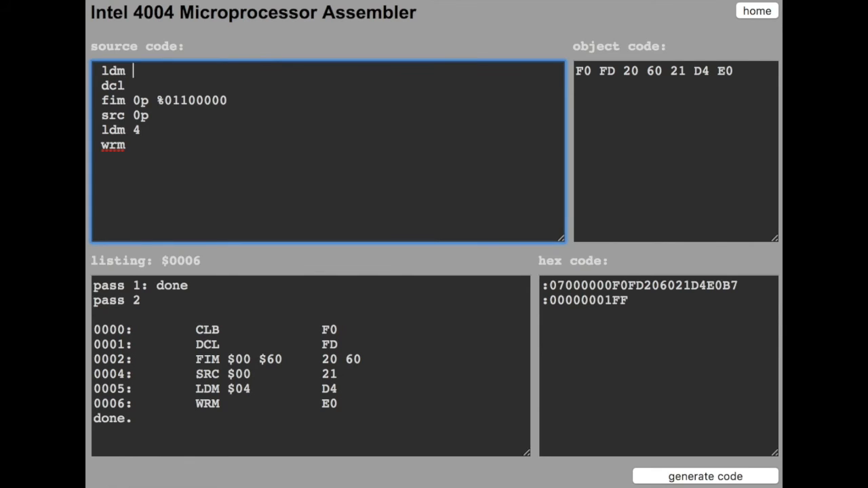
pyautogui.write('1')
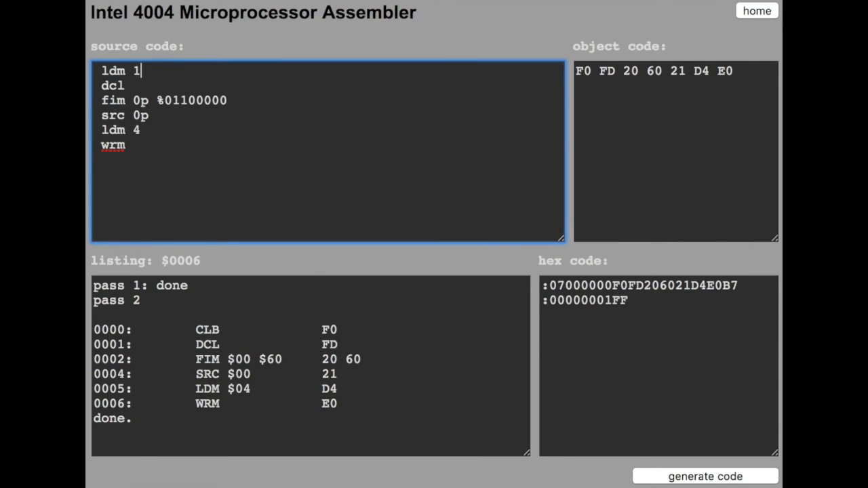
pyautogui.click(125, 86)
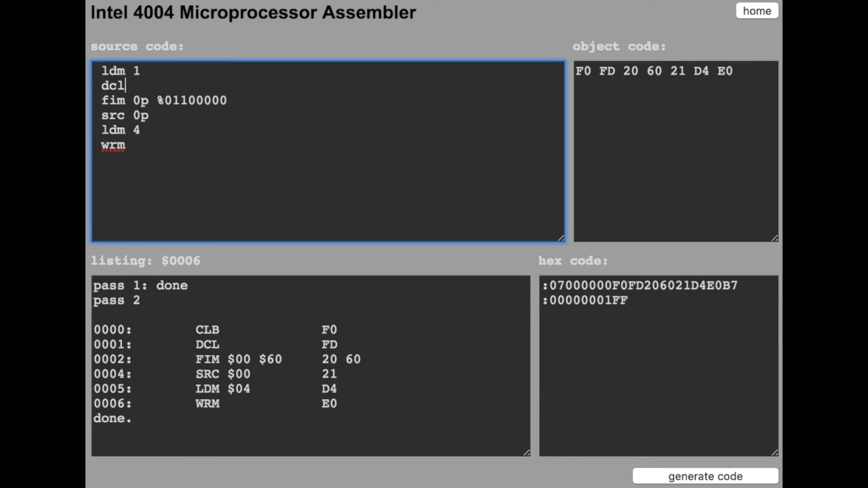
pyautogui.click(163, 100)
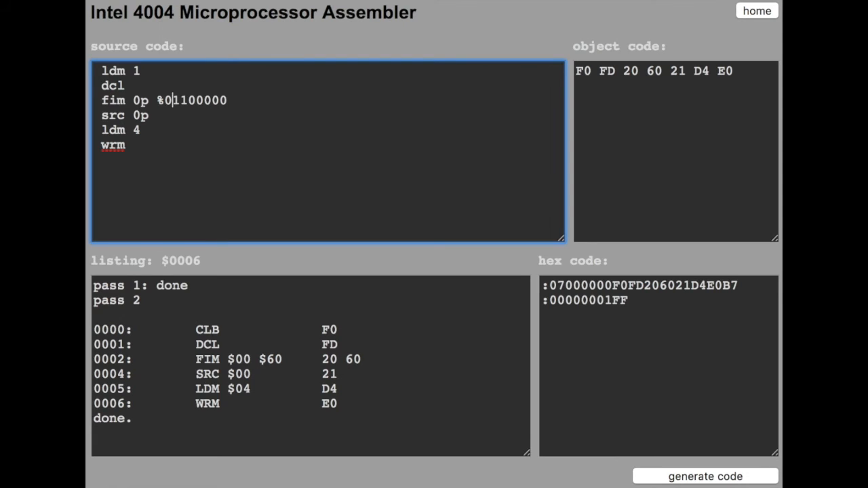
pyautogui.press('Backspace')
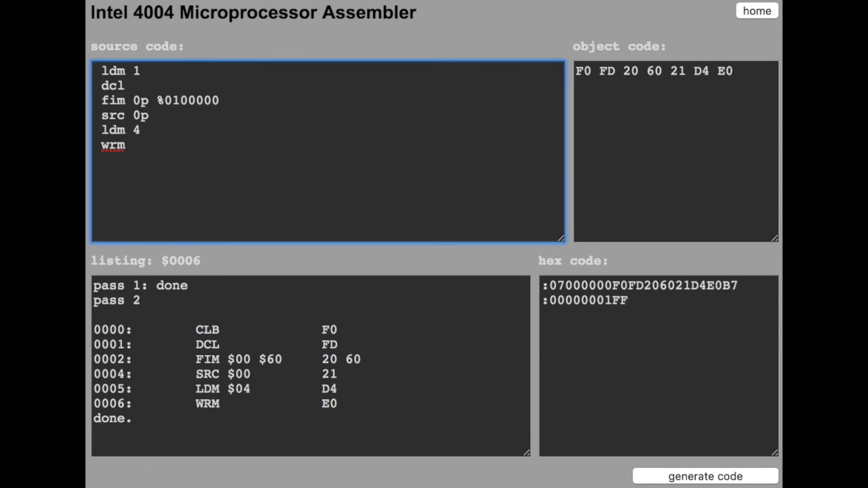
pyautogui.write('00')
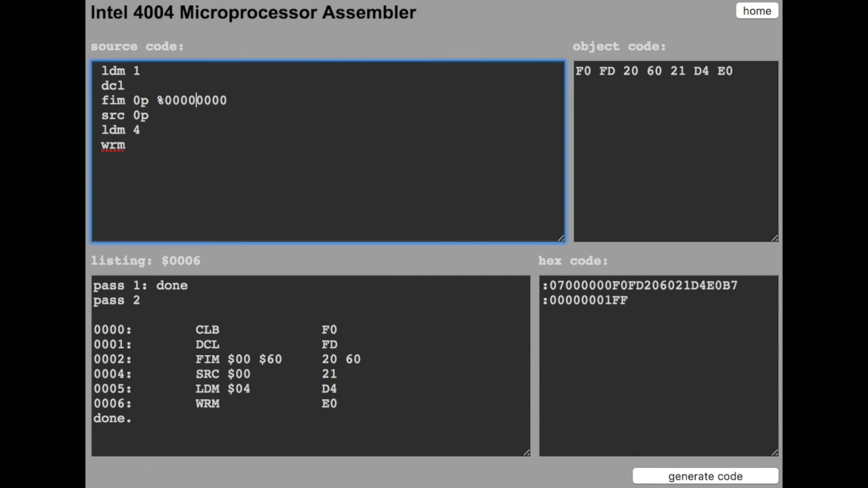
pyautogui.moveTo(197, 100); pyautogui.dragTo(228, 101)
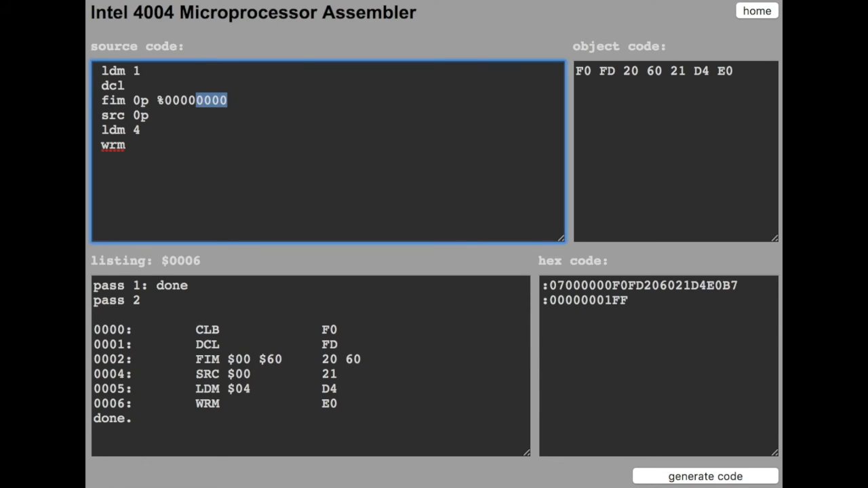
pyautogui.write('1111')
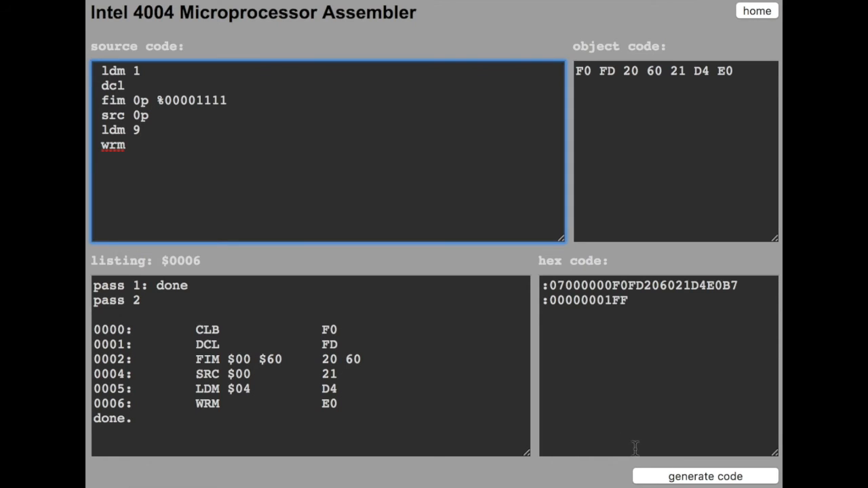
pyautogui.click(706, 476)
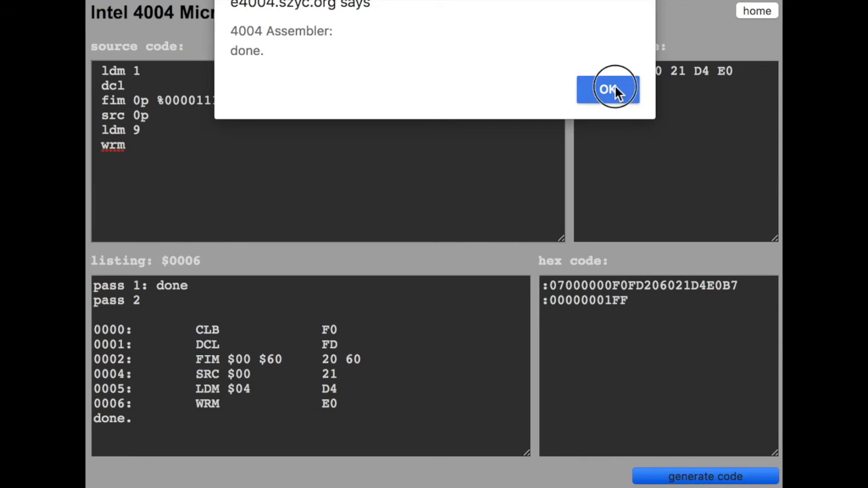
# - Reset and step D1 FD 20 0F 21 D9 E0 through WRM, then view RAM bank 1
pyautogui.click(607, 89)
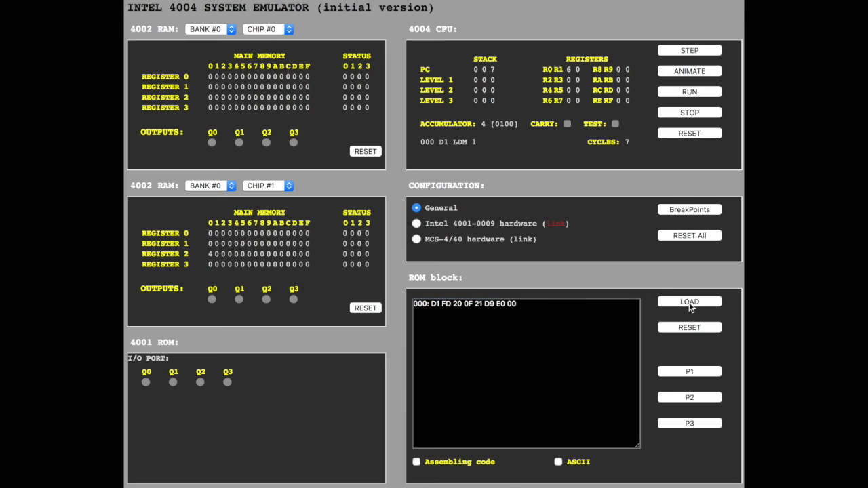
pyautogui.click(689, 133)
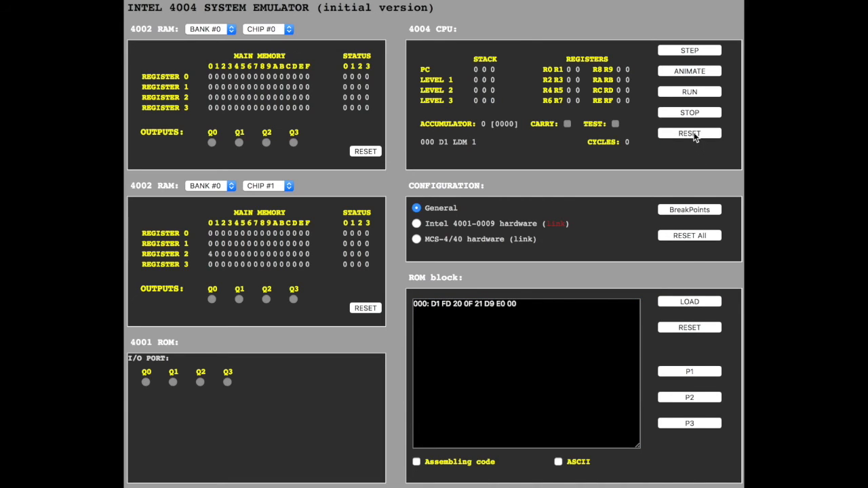
pyautogui.click(689, 50)
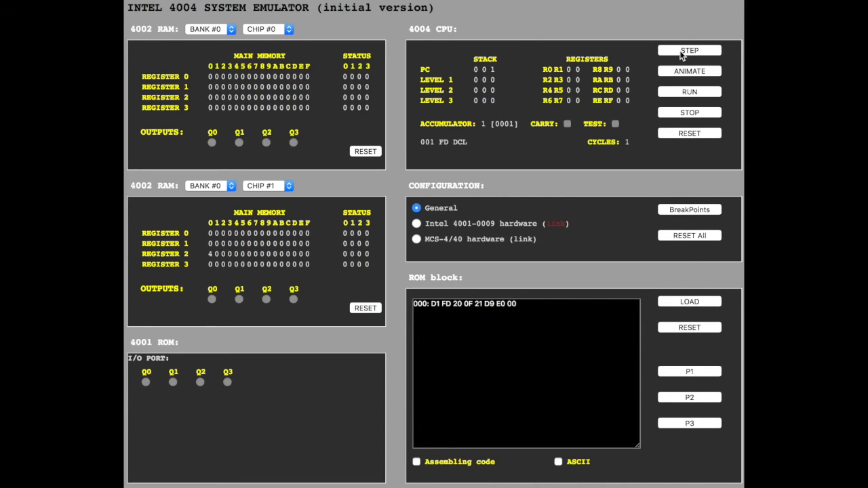
pyautogui.click(689, 50)
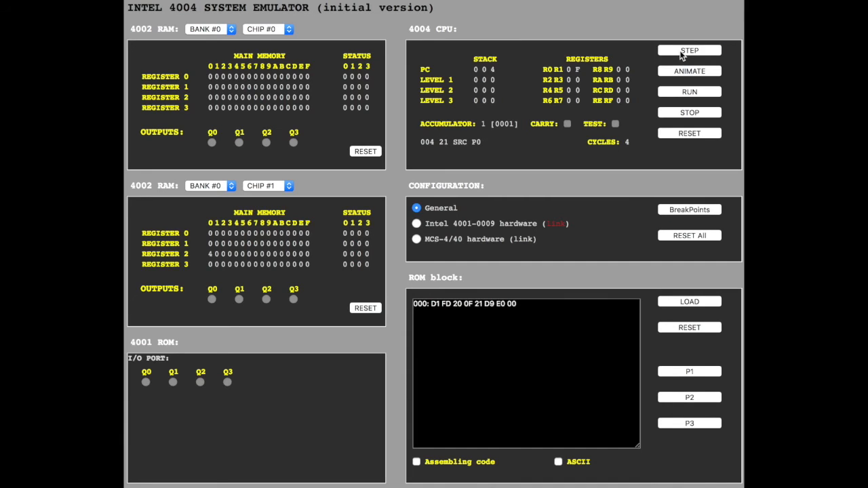
pyautogui.click(689, 50)
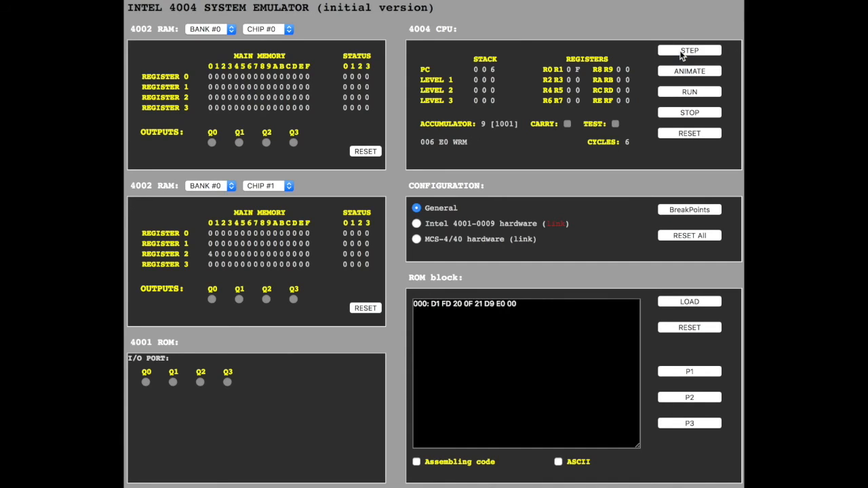
pyautogui.click(689, 50)
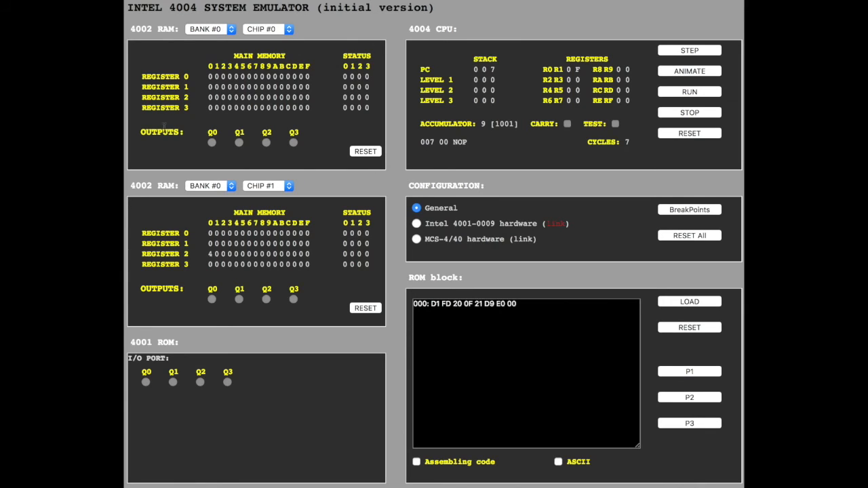
pyautogui.click(211, 29)
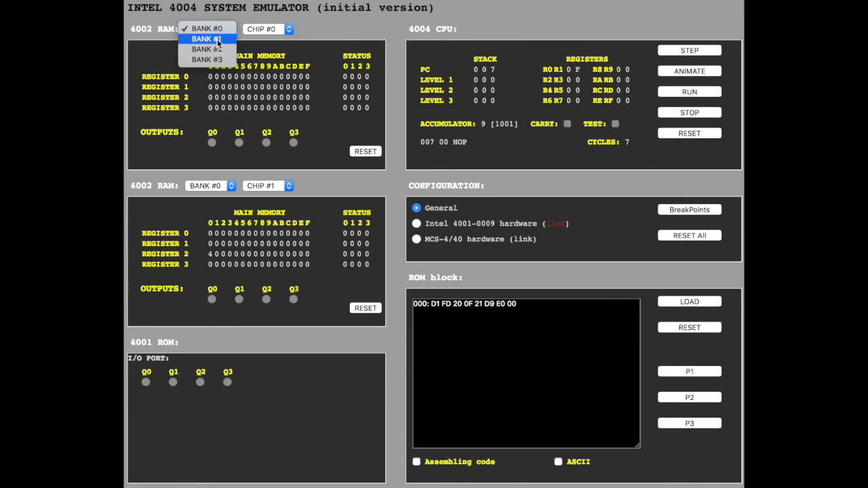
pyautogui.click(207, 39)
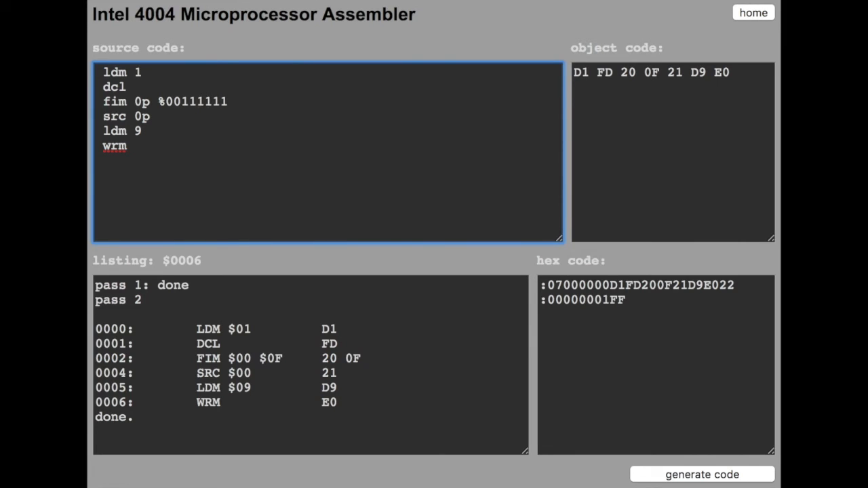
# - Change the fim address to %00111000, replace wrm with rdm, and assemble the read program
pyautogui.moveTo(228, 101); pyautogui.dragTo(210, 101)
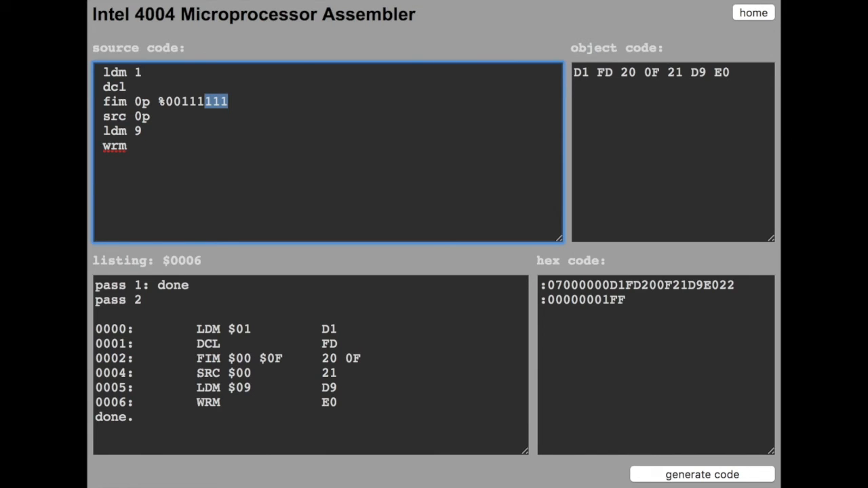
pyautogui.write('000')
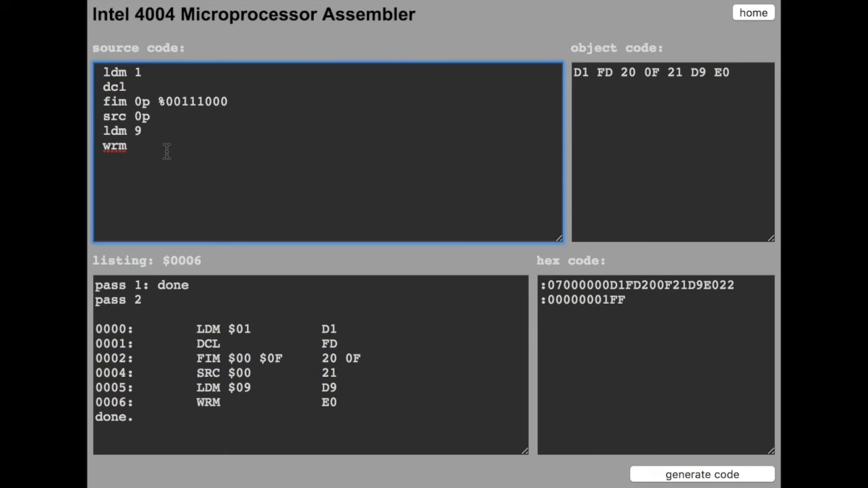
pyautogui.moveTo(155, 140)
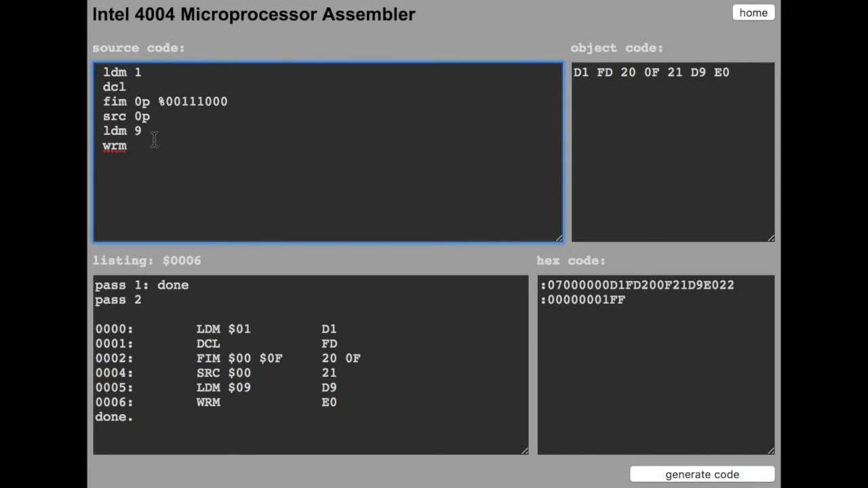
pyautogui.doubleClick(121, 131)
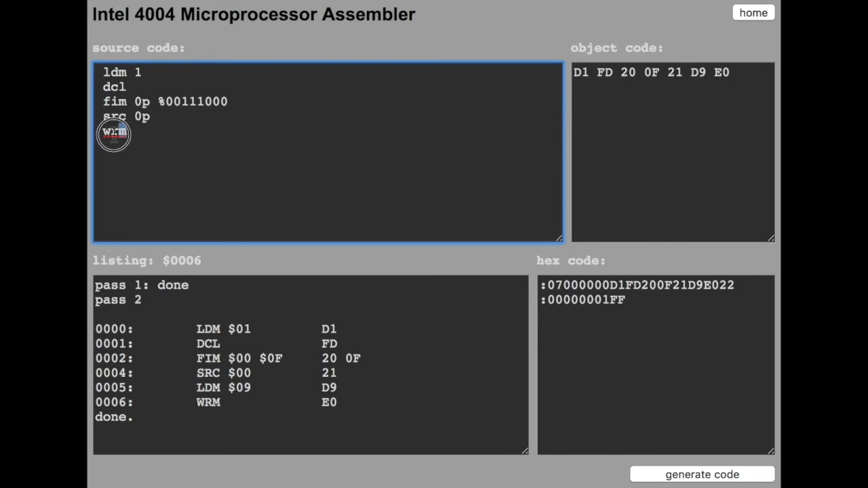
pyautogui.write('rd')
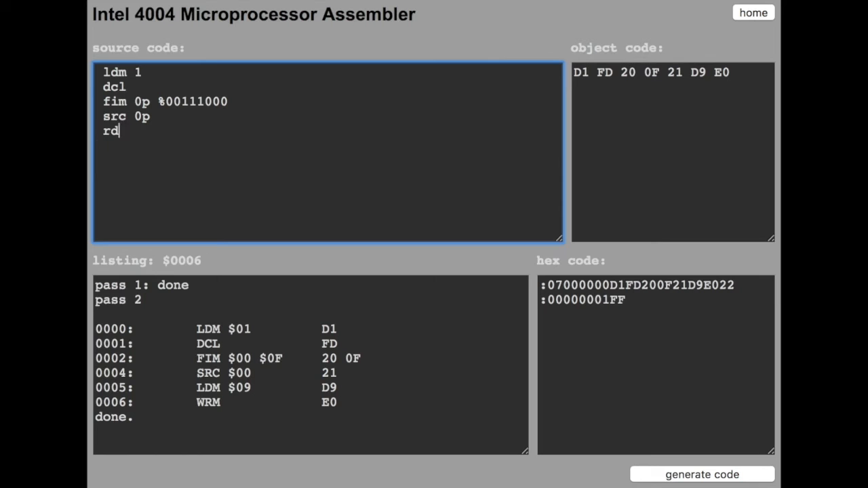
pyautogui.write('m')
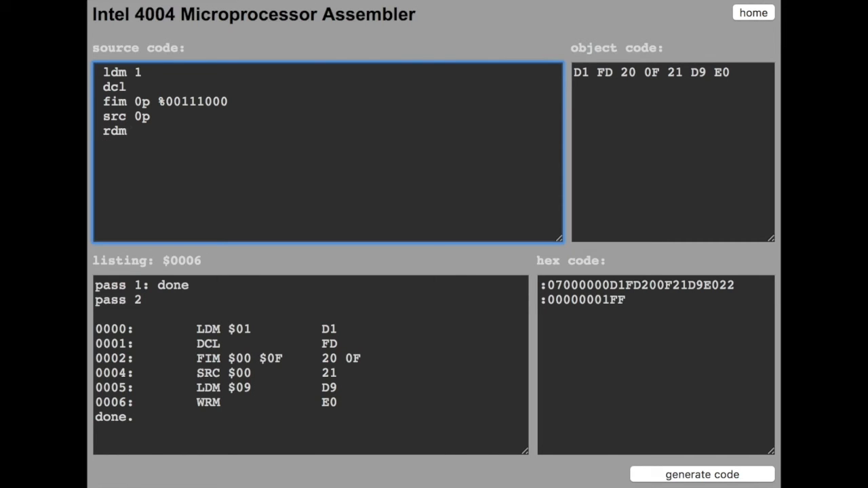
pyautogui.click(702, 474)
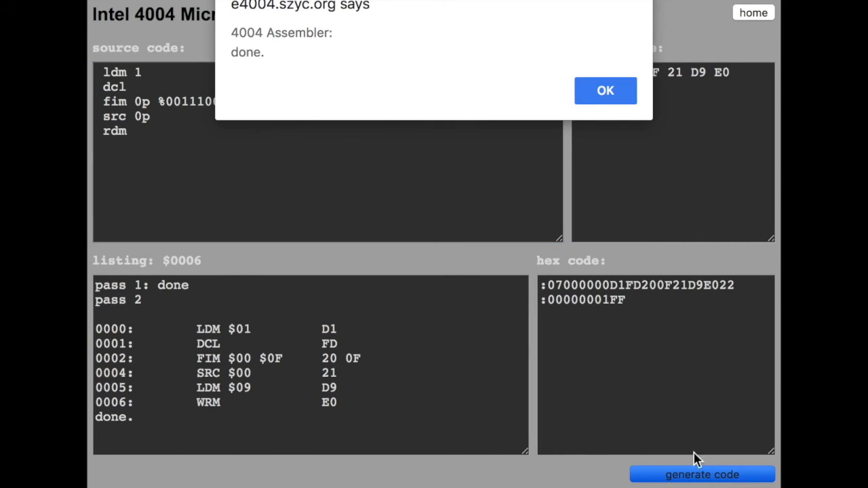
pyautogui.click(605, 90)
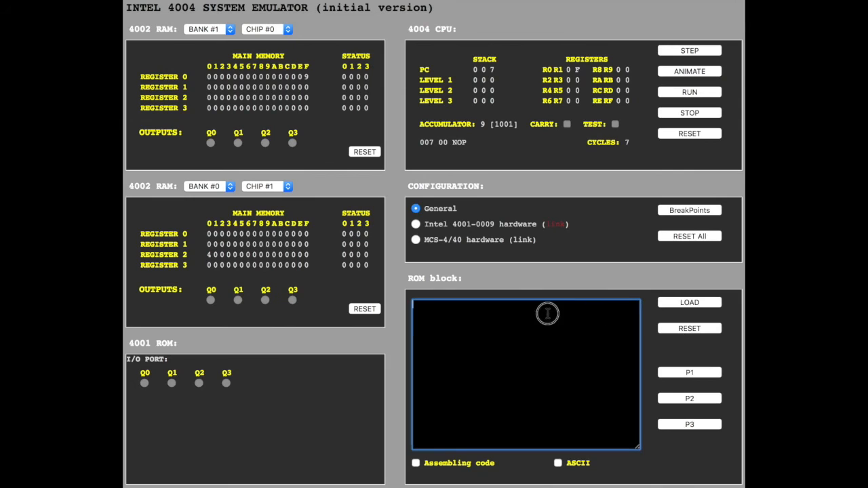
# - Load D1 FD 20 38 21 E9 into ROM, reset, and step up to RDM
pyautogui.write('D1 FD 20 38 21 E9')
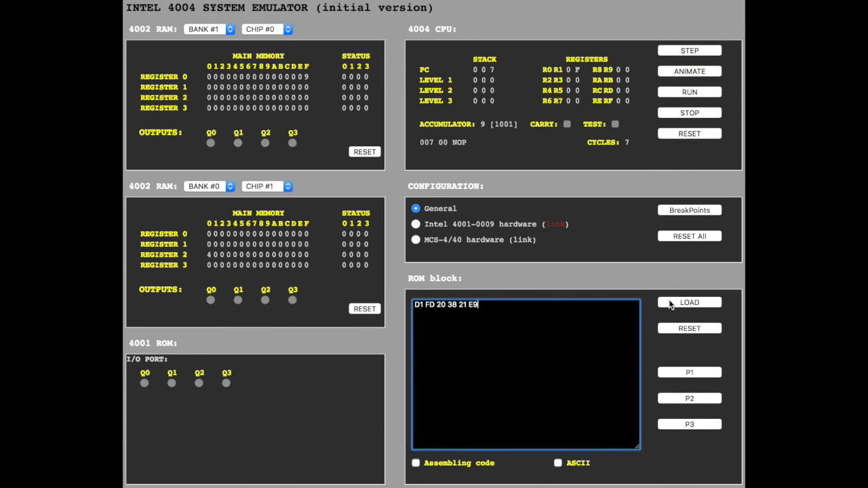
pyautogui.click(689, 303)
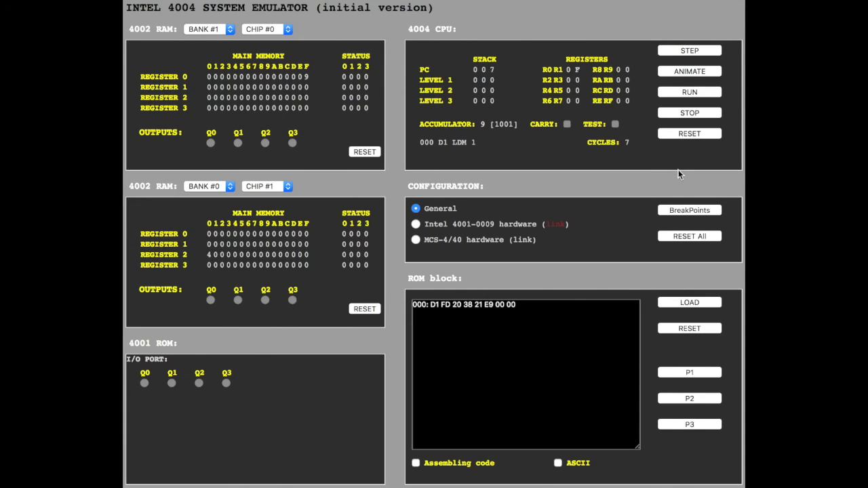
pyautogui.click(689, 133)
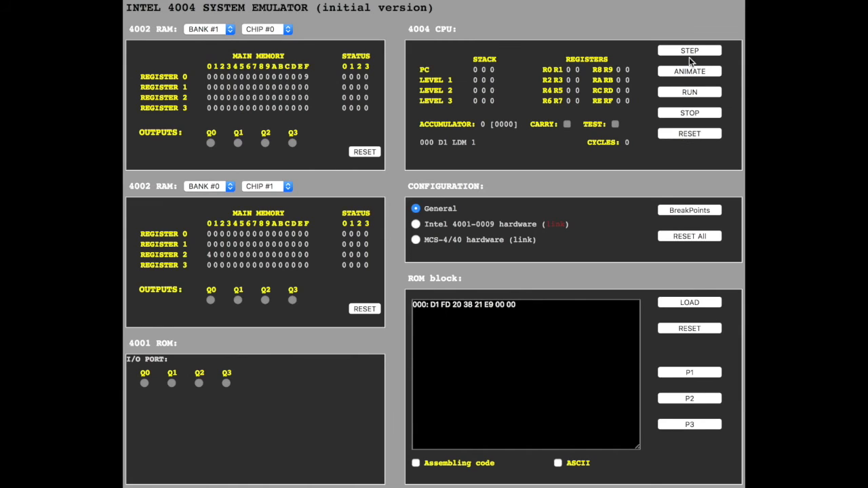
pyautogui.click(689, 51)
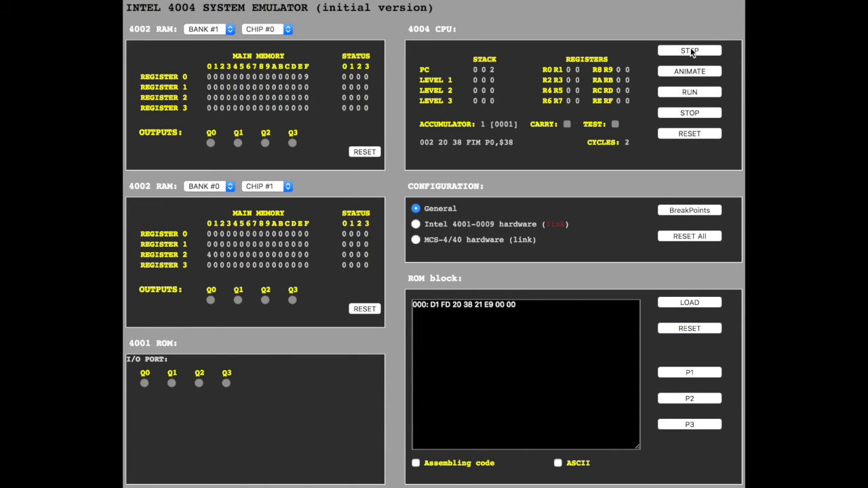
pyautogui.click(689, 50)
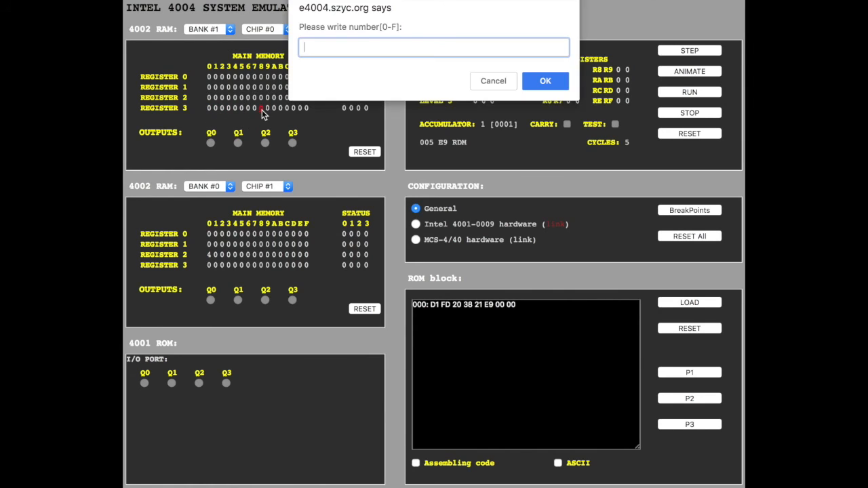
# - Enter 5 as the RAM character value and step RDM so the accumulator holds 5
pyautogui.write('5')
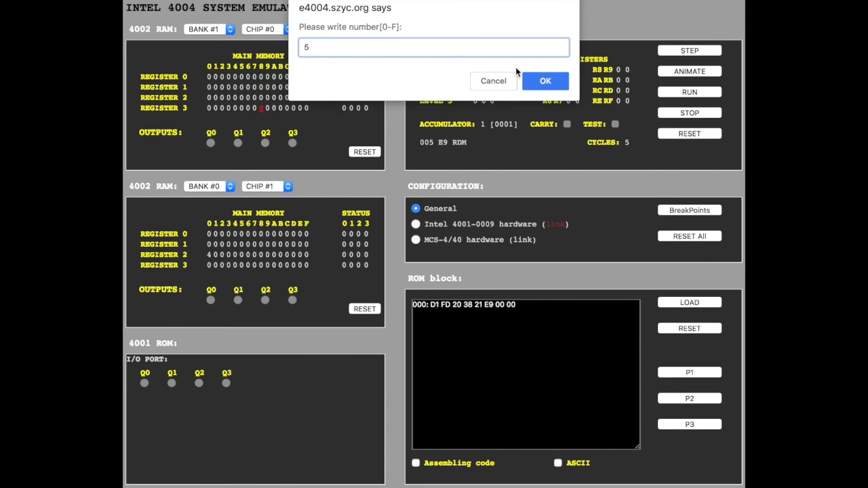
pyautogui.click(544, 80)
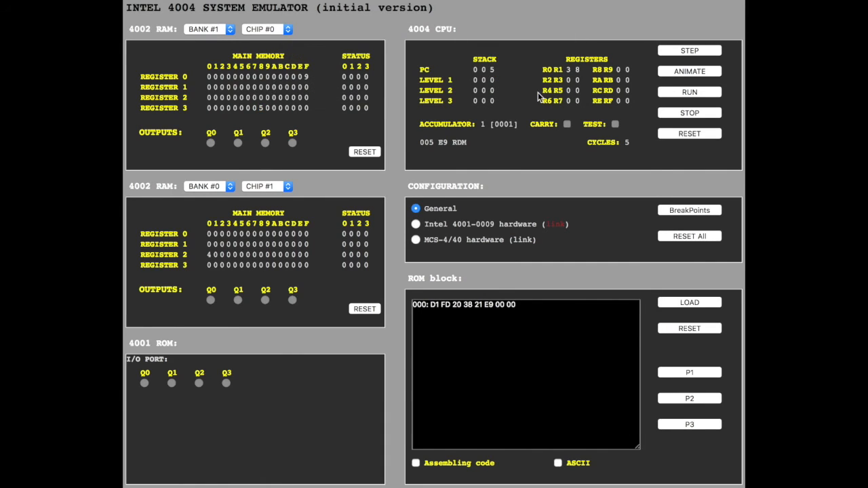
pyautogui.moveTo(468, 147)
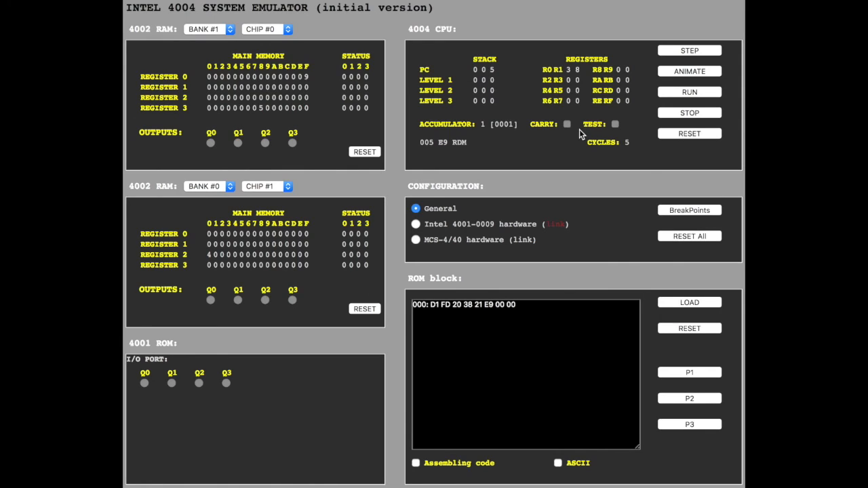
pyautogui.click(689, 50)
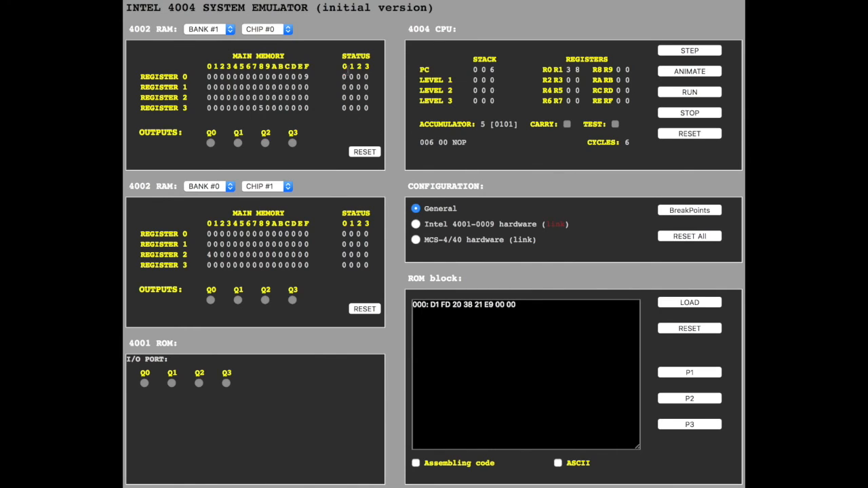
pyautogui.moveTo(370, 52)
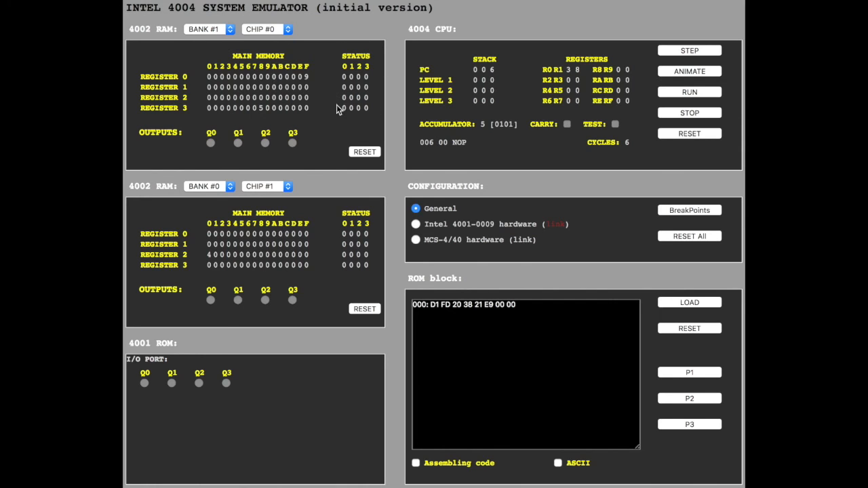
pyautogui.moveTo(351, 129)
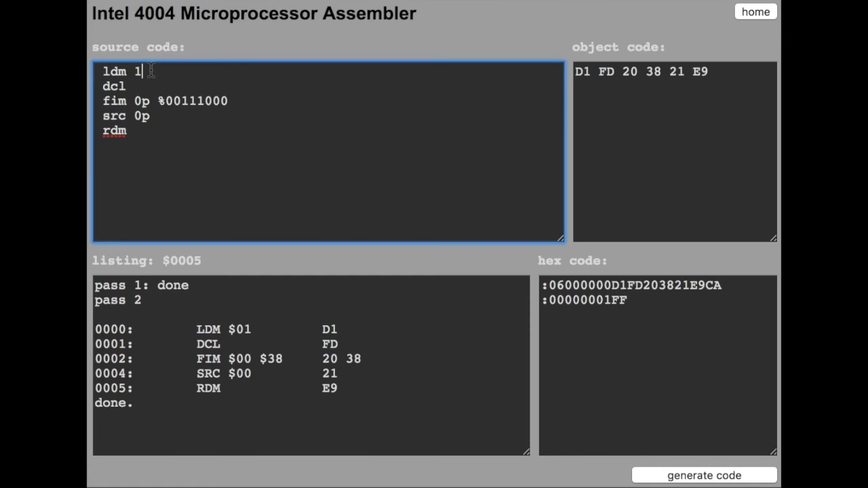
# - Change ldm 1 to ldm 0 and the fim address to %00101000
pyautogui.press('Backspace')
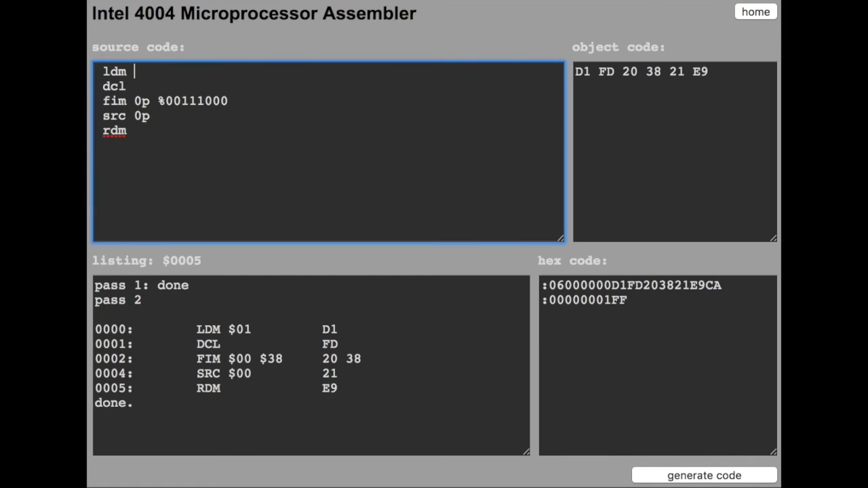
pyautogui.write('0')
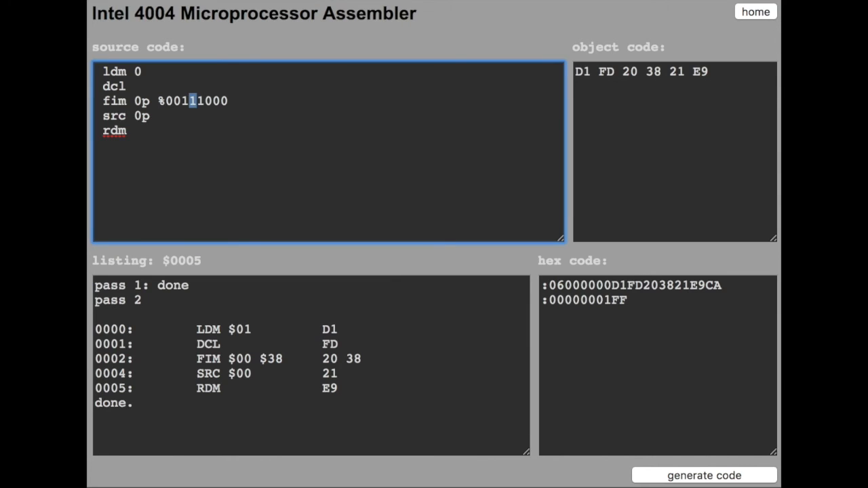
pyautogui.write('0')
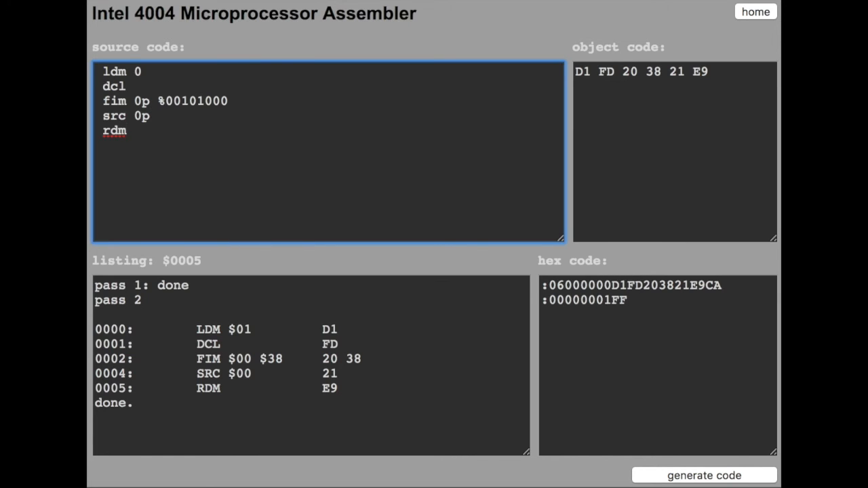
# - Replace rdm with ldm 3 and wr2, then assemble the program
pyautogui.press('Backspace')
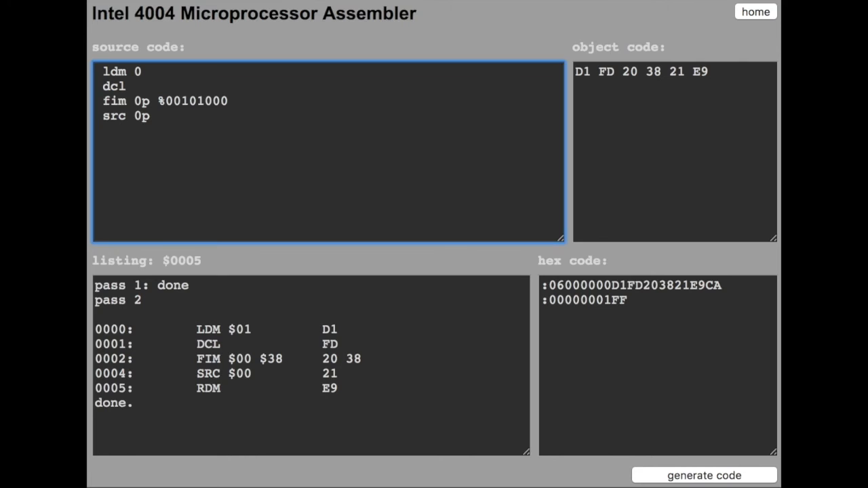
pyautogui.write('ldm')
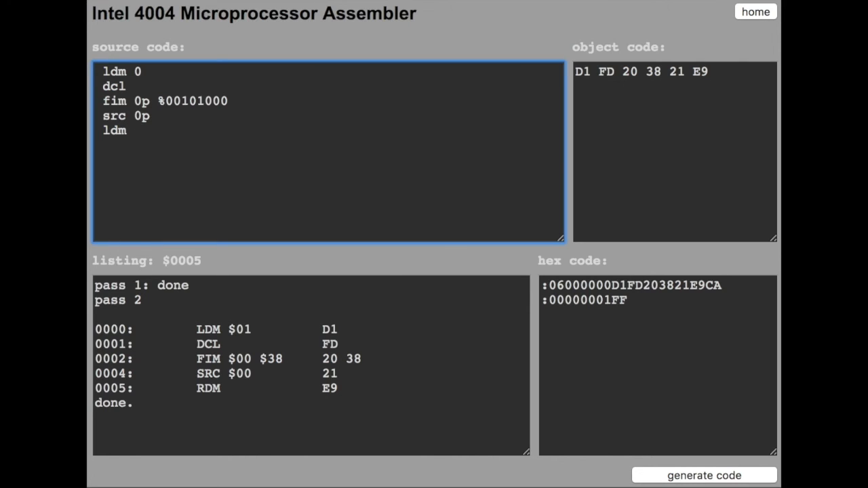
pyautogui.write('3')
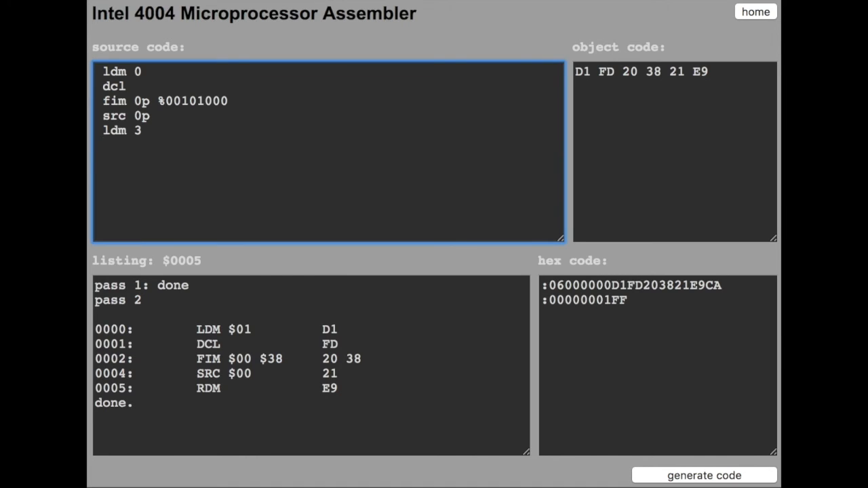
pyautogui.write('wr')
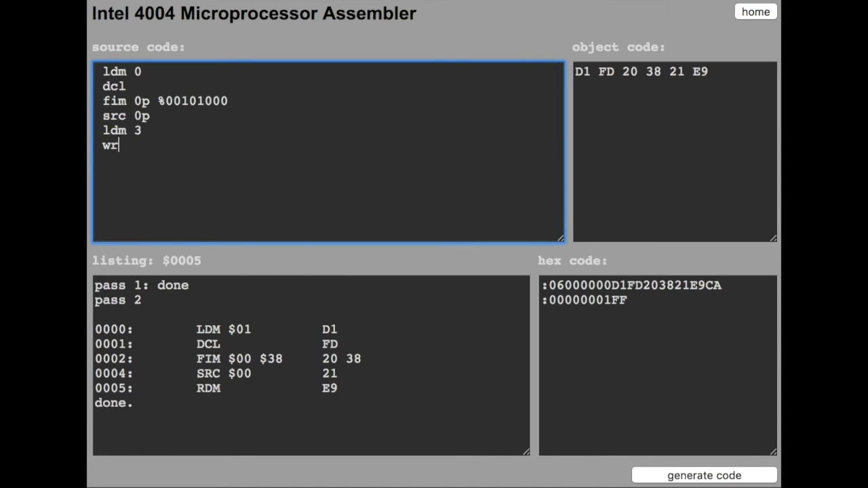
pyautogui.write('2')
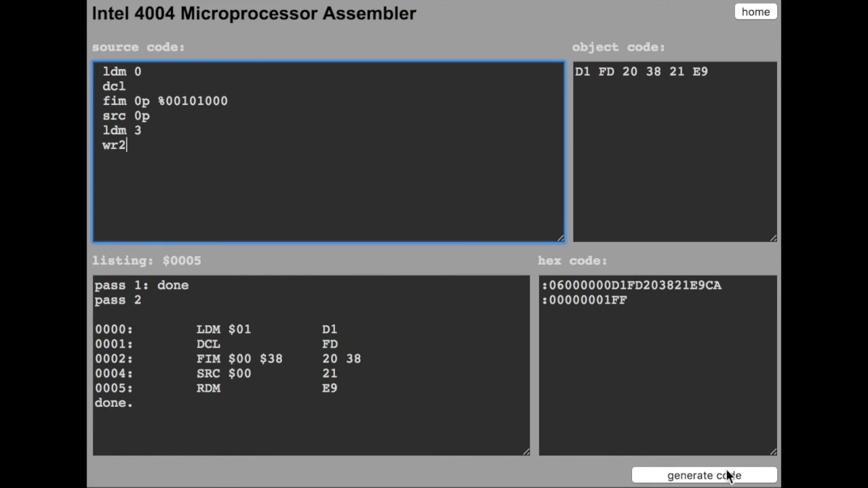
pyautogui.click(704, 475)
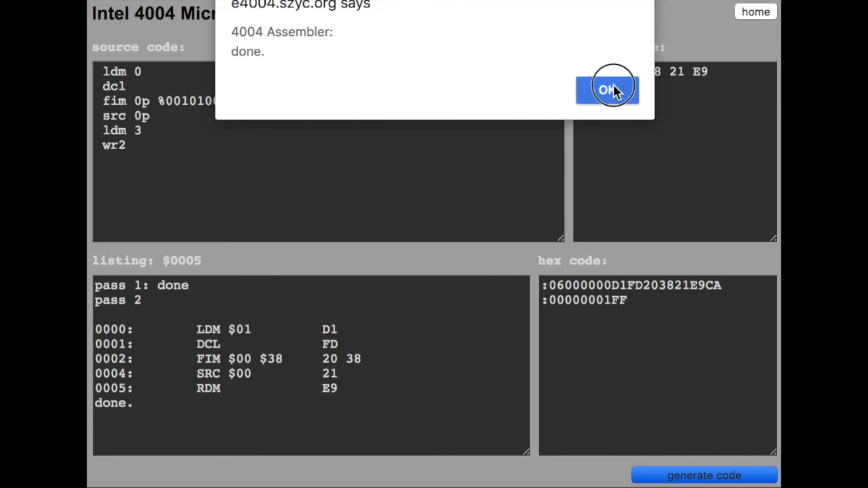
pyautogui.click(607, 89)
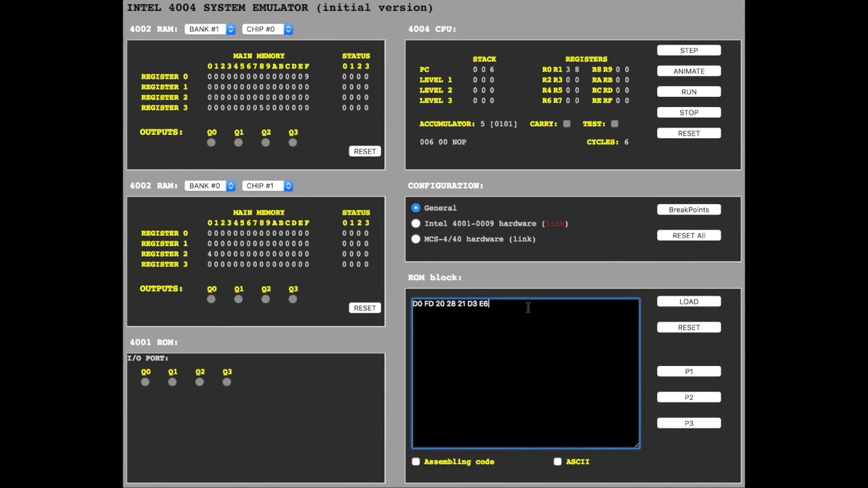
# - Load D0 FD 20 28 21 D3 E6, reset, and step until WR2 writes status character 3
pyautogui.click(689, 301)
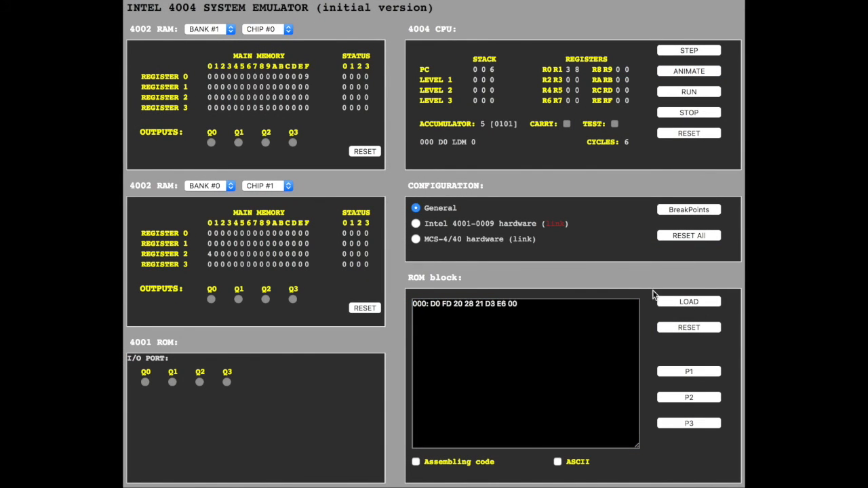
pyautogui.click(211, 28)
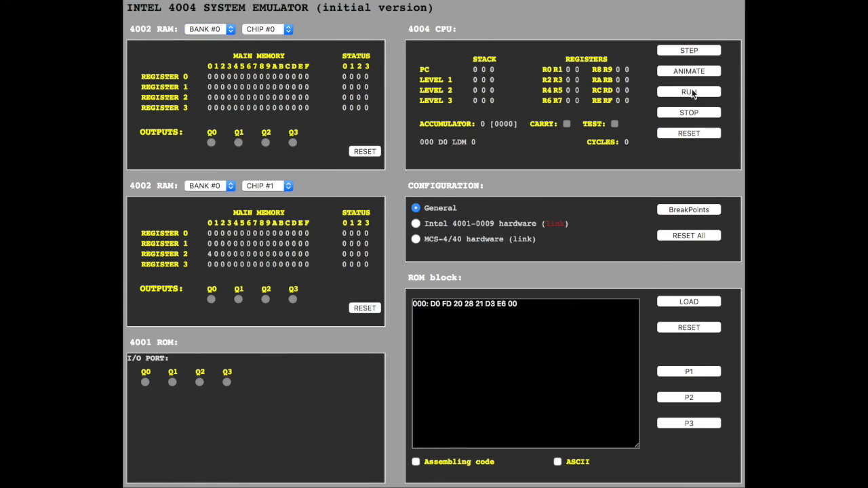
pyautogui.click(688, 50)
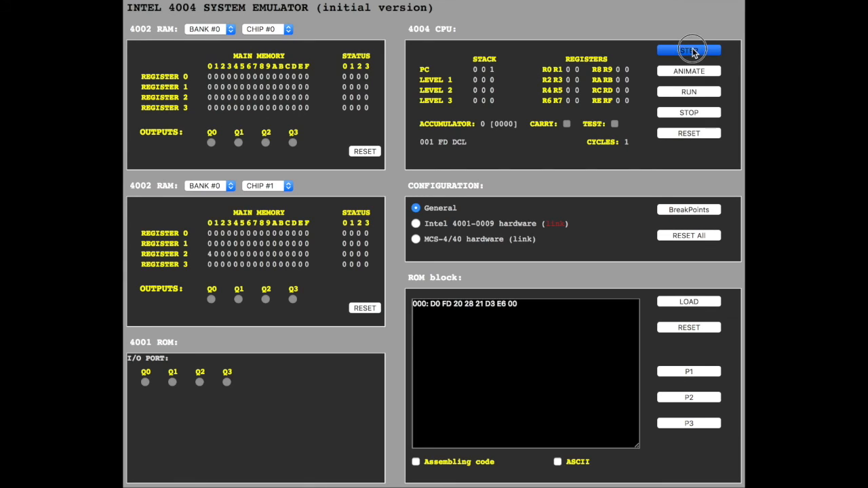
pyautogui.click(688, 50)
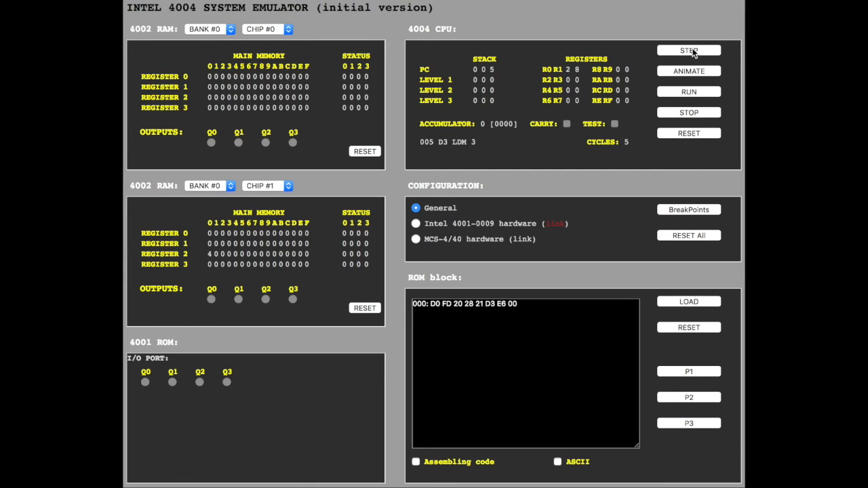
pyautogui.click(688, 51)
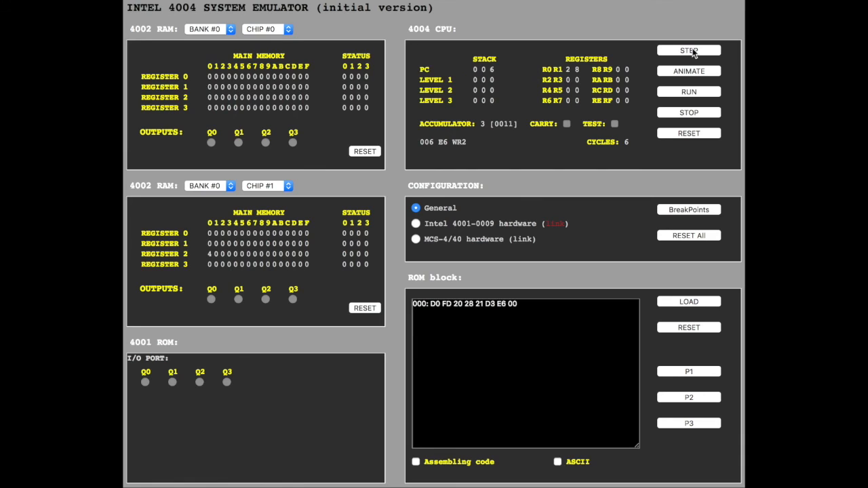
pyautogui.click(688, 50)
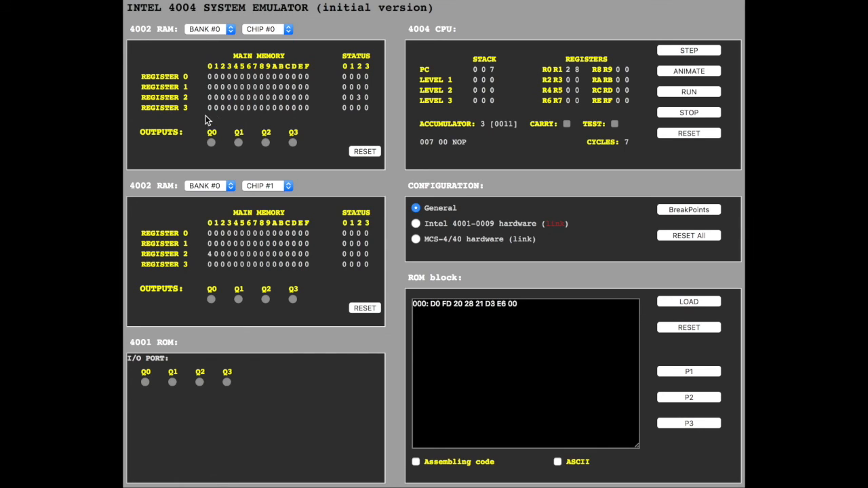
pyautogui.moveTo(237, 116)
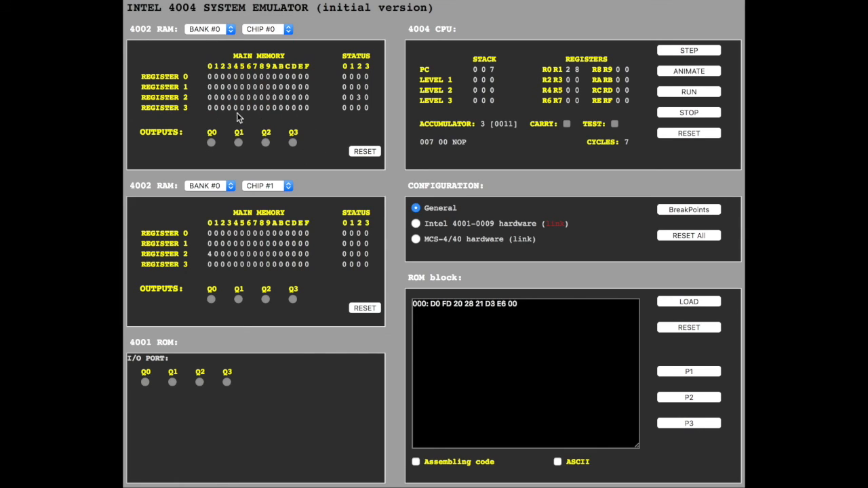
pyautogui.moveTo(253, 118)
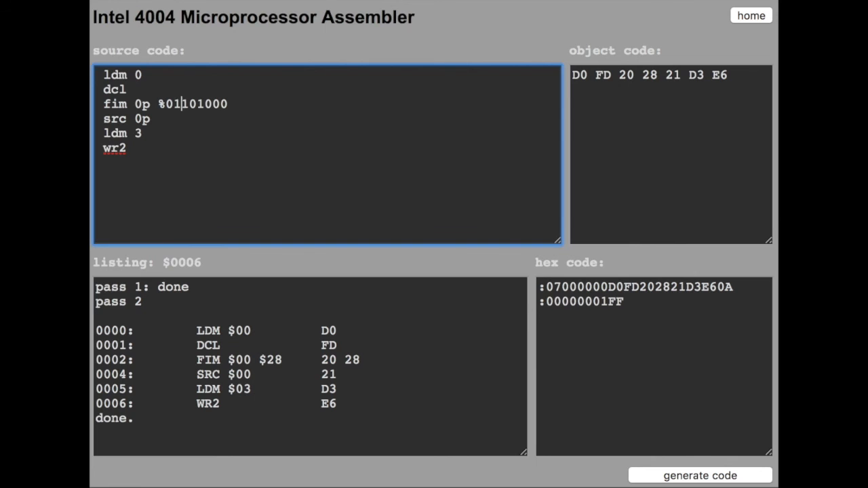
# - Edit the source to address %01101000, ldm 5 and wmp, and assemble it
pyautogui.doubleClick(171, 104)
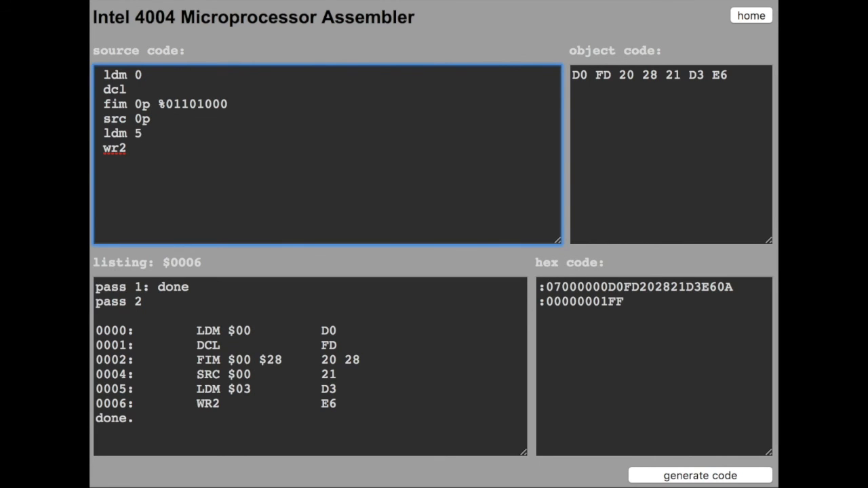
pyautogui.write('wm')
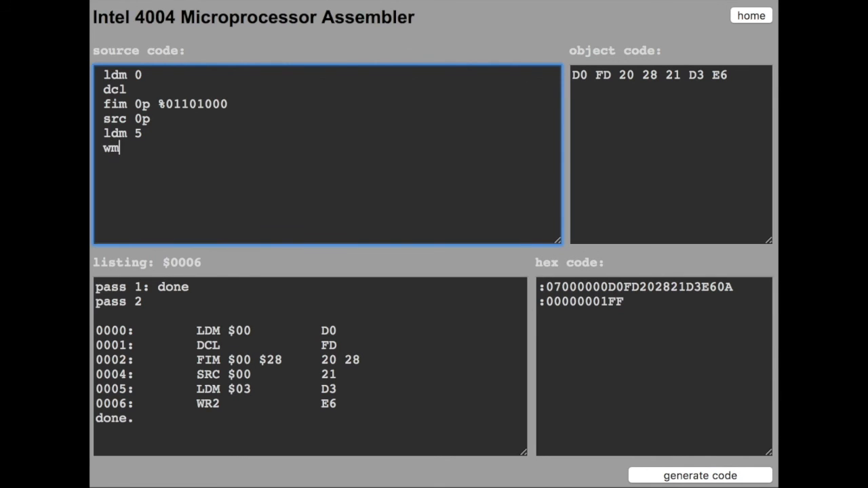
pyautogui.write('p')
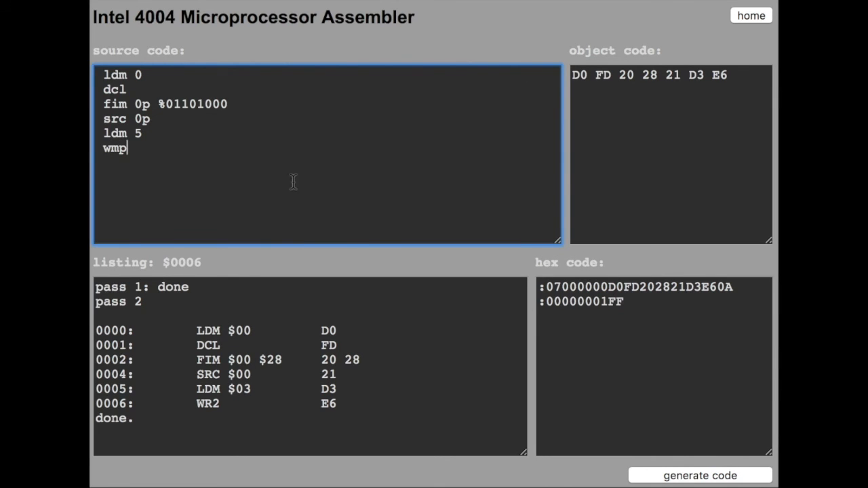
pyautogui.click(699, 475)
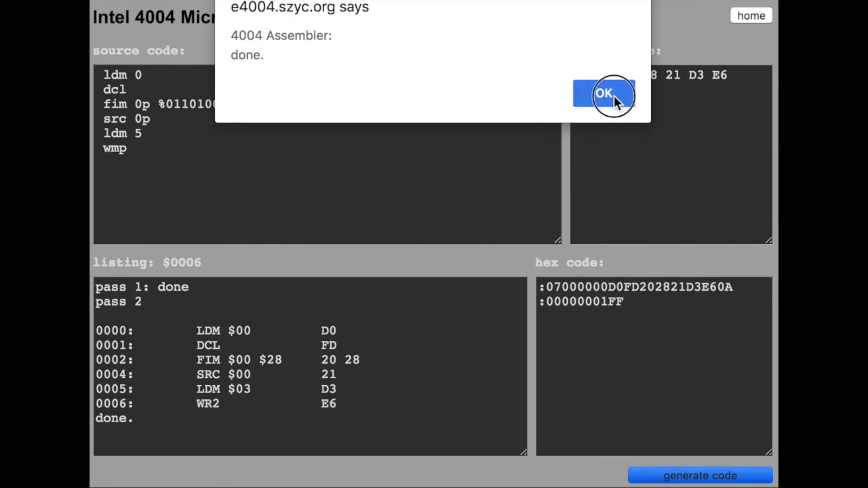
pyautogui.click(602, 94)
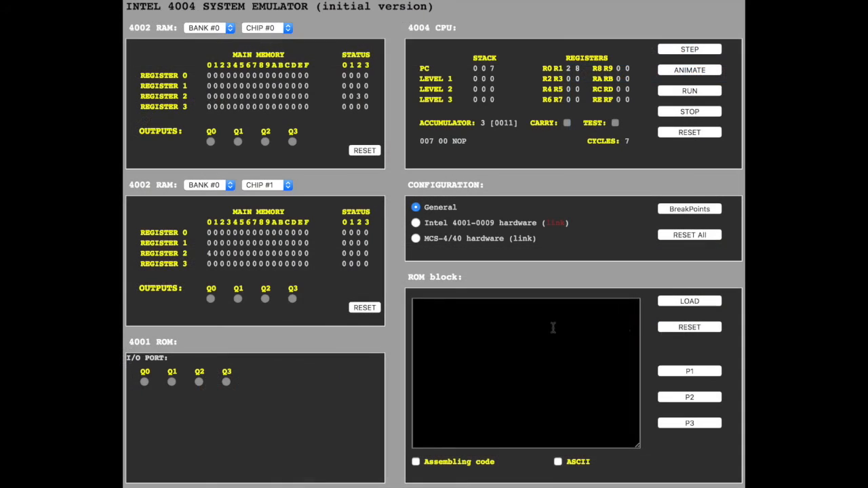
# - Enter D0 FD 20 68 21 D5 E1 and step until WMP lights outputs Q1 and Q3
pyautogui.write('D0 FD 20 68 21 D5 E1 00')
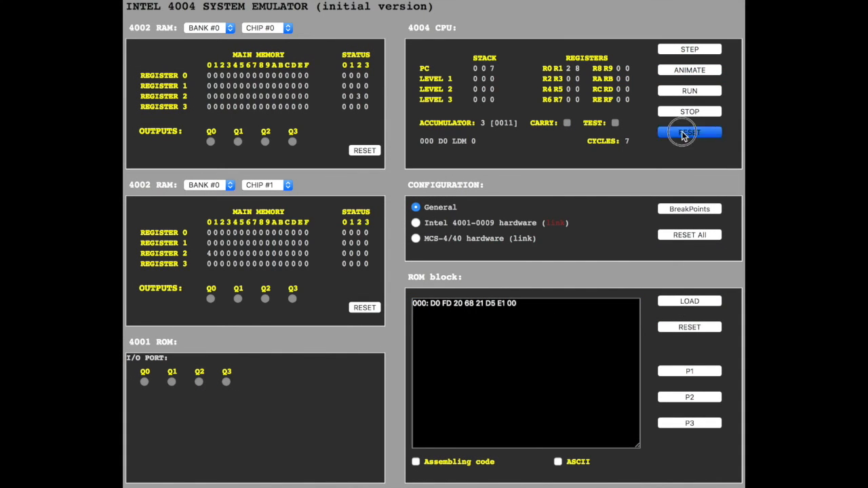
pyautogui.click(689, 131)
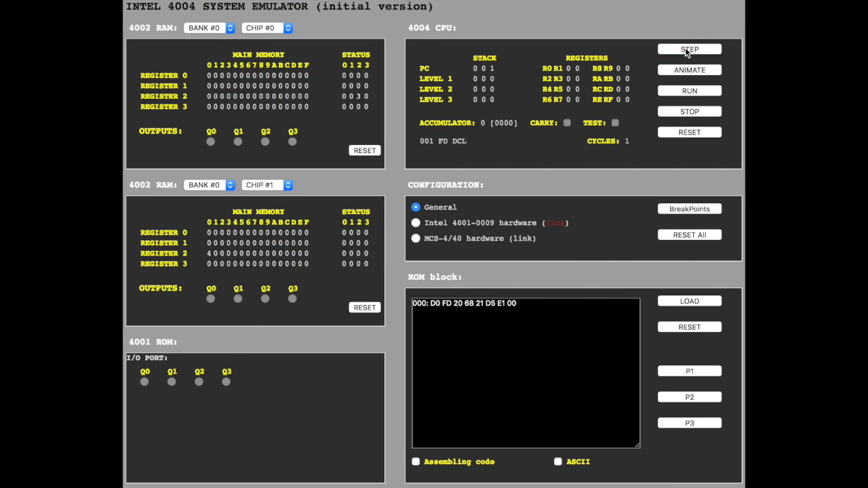
pyautogui.click(689, 49)
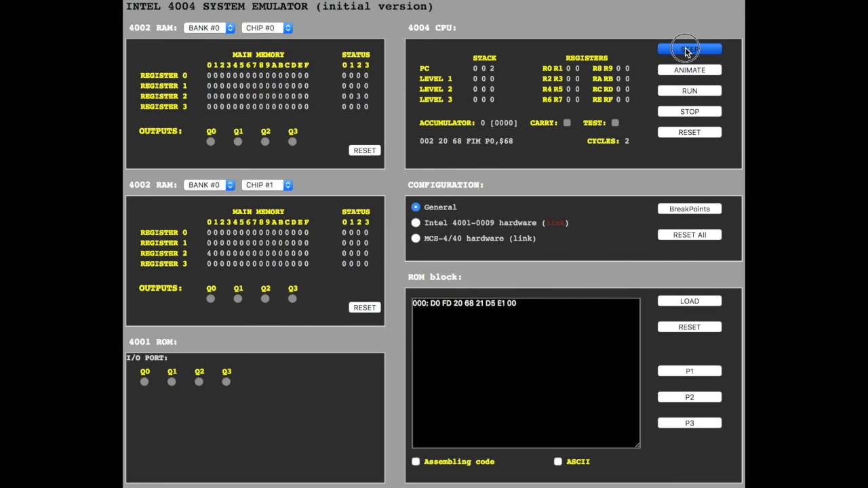
pyautogui.click(689, 49)
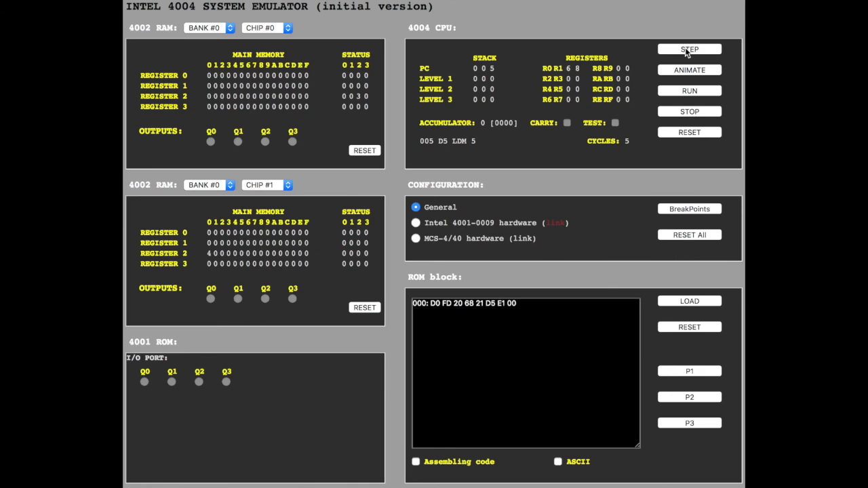
pyautogui.click(689, 49)
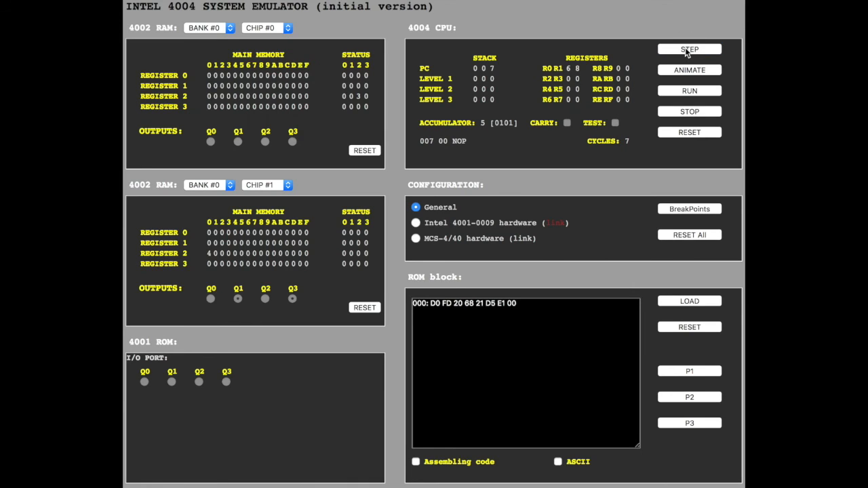
pyautogui.moveTo(305, 307)
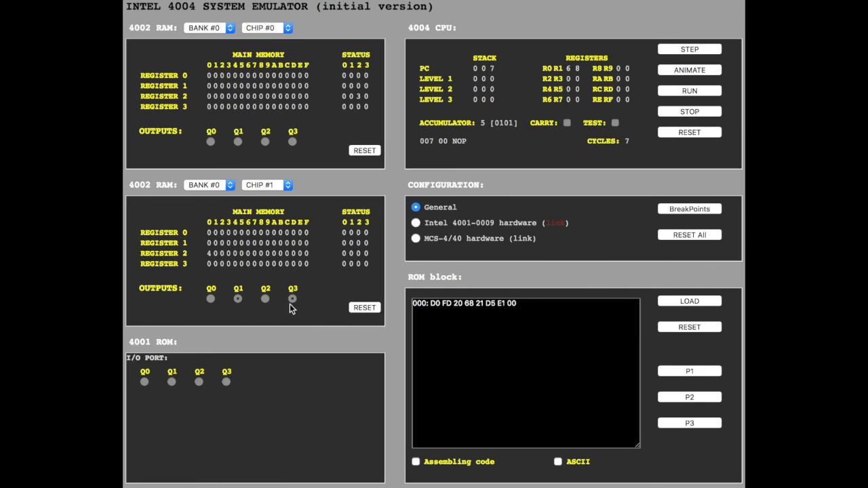
pyautogui.moveTo(247, 305)
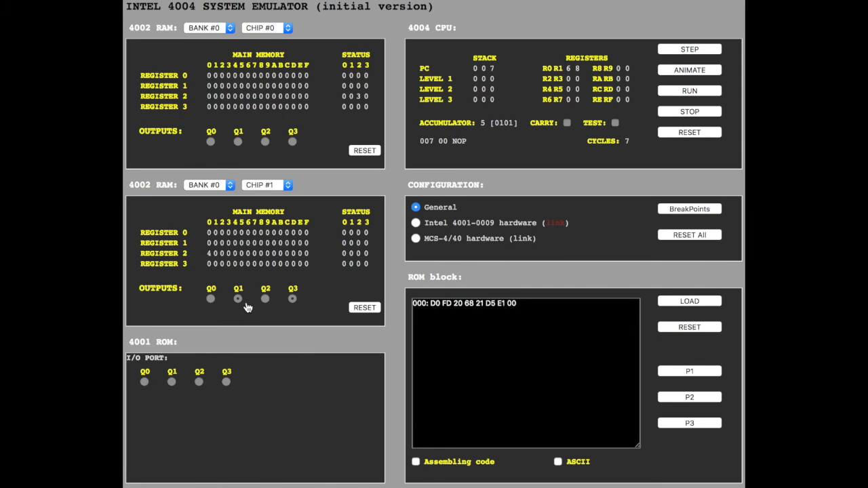
pyautogui.moveTo(292, 305)
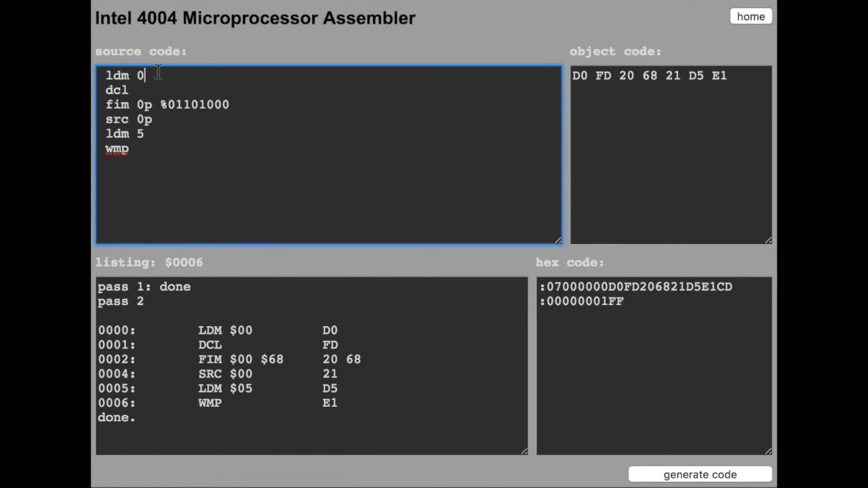
# - Set the fim address to %00001000 and the loaded value to ldm 7
pyautogui.doubleClick(170, 105)
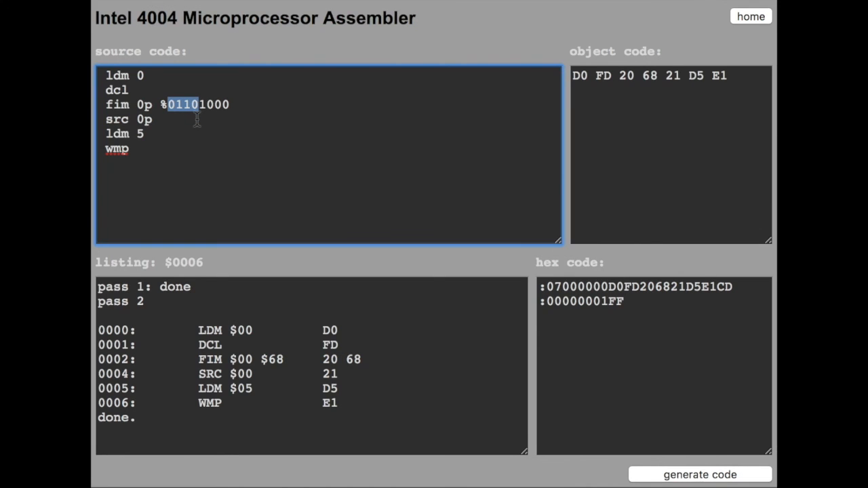
pyautogui.write('0000')
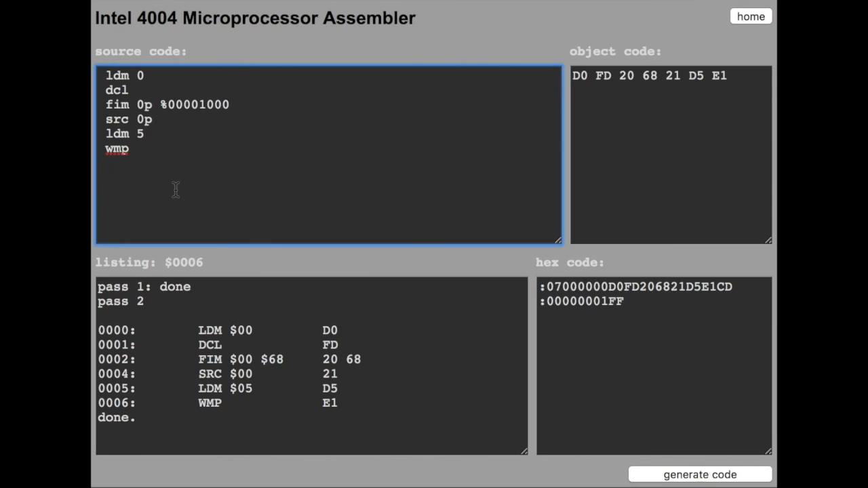
pyautogui.write('7')
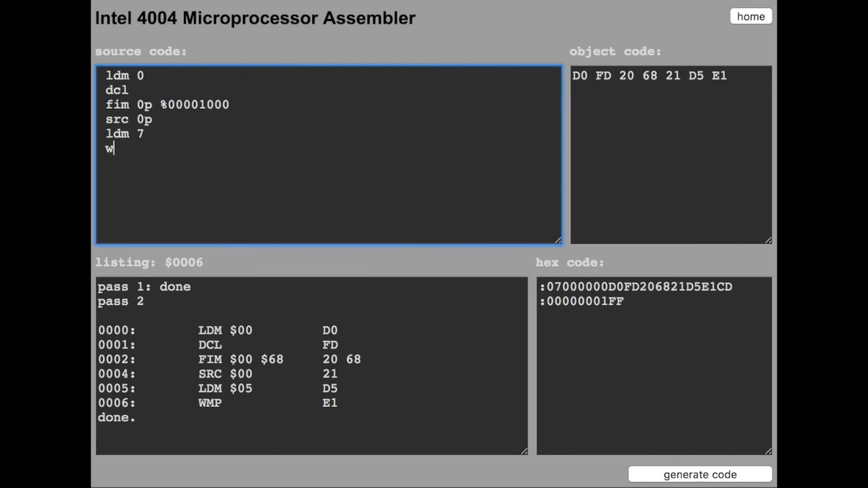
# - Add wrr, ldm 0 and rdr, then assemble the ROM port program
pyautogui.write('rr')
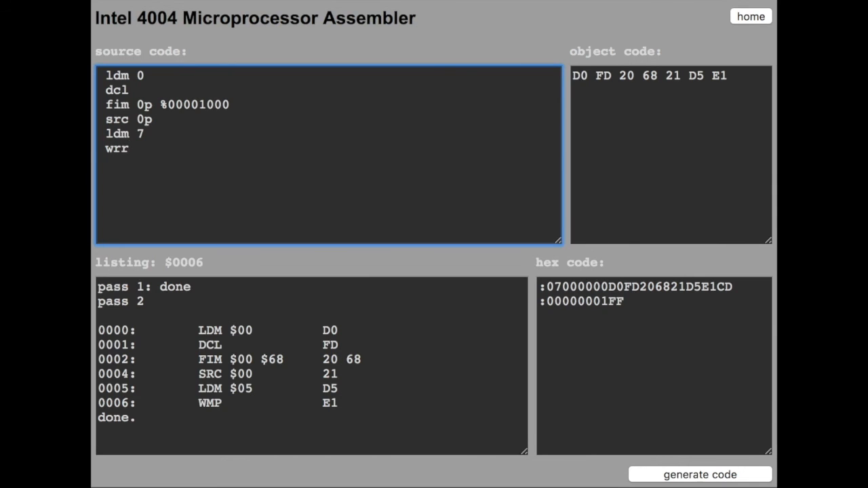
pyautogui.write('ldm')
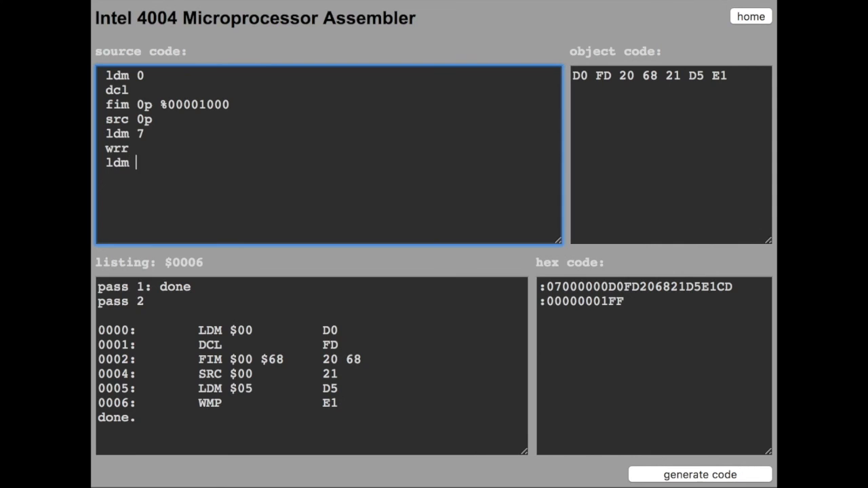
pyautogui.write('0')
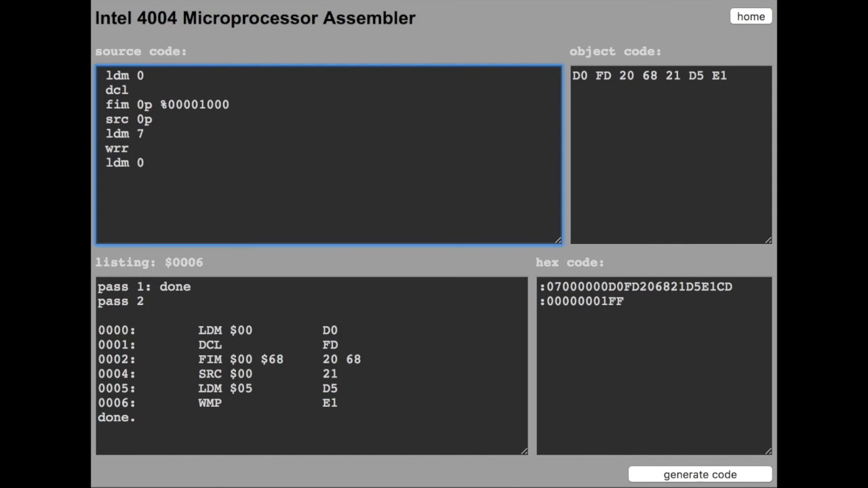
pyautogui.write('rd')
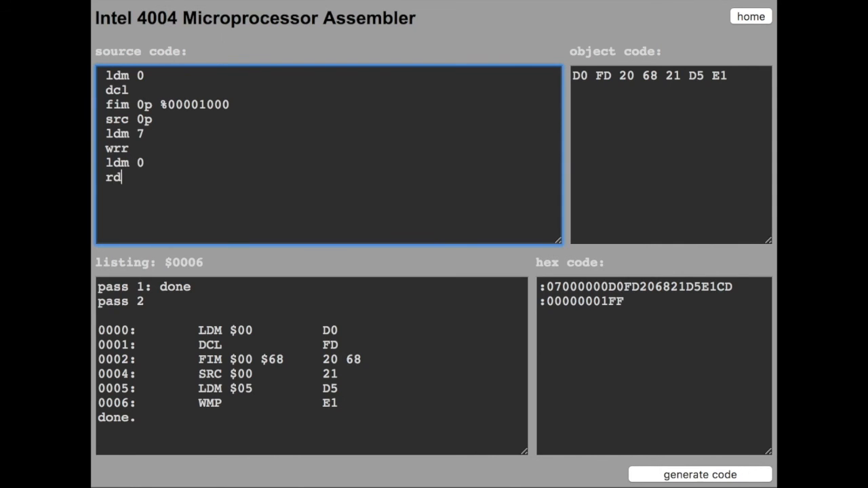
pyautogui.write('r')
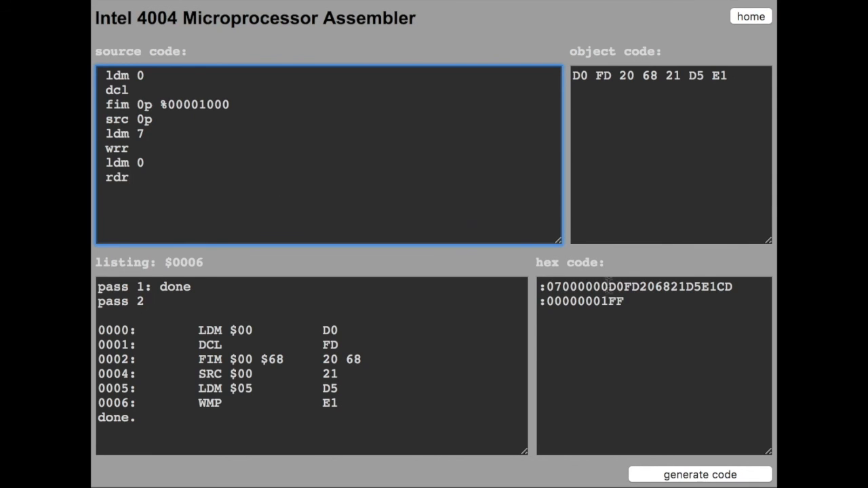
pyautogui.click(699, 474)
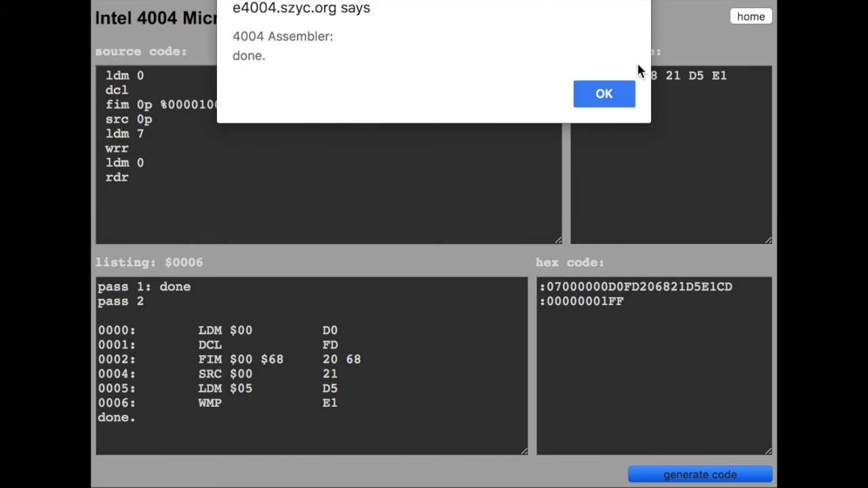
pyautogui.click(603, 94)
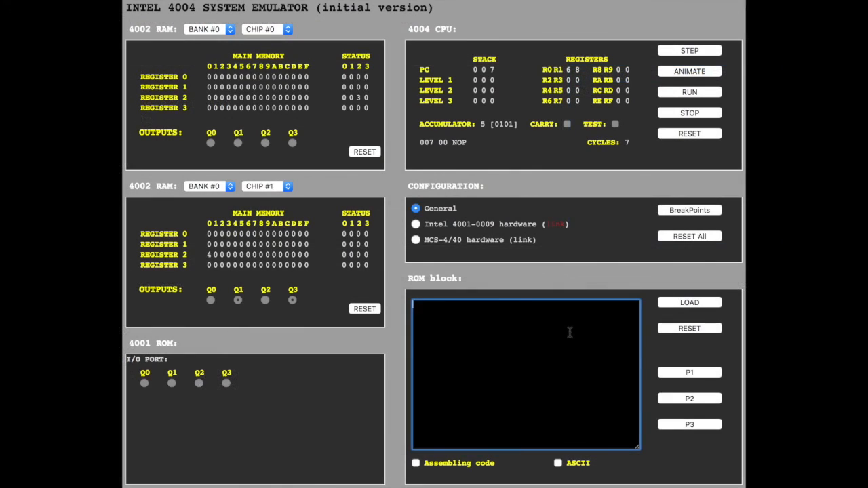
# - Load the assembled program into ROM, reset the CPU, and step through address setup
pyautogui.click(689, 302)
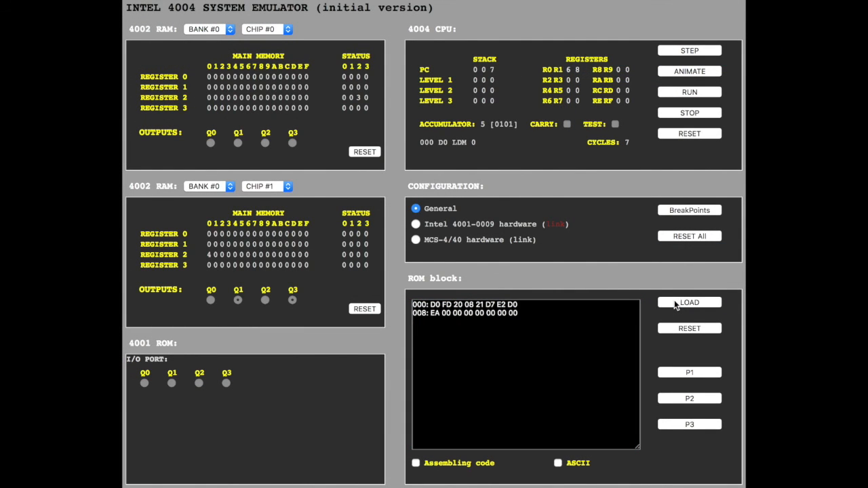
pyautogui.click(689, 133)
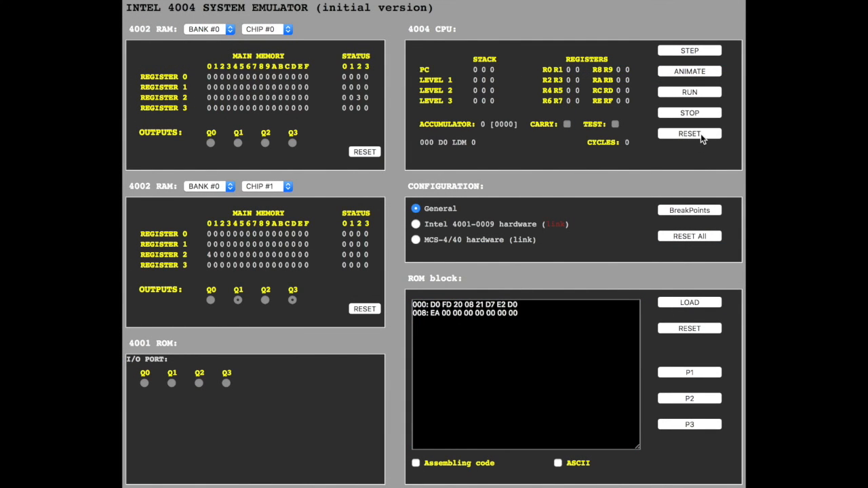
pyautogui.click(689, 50)
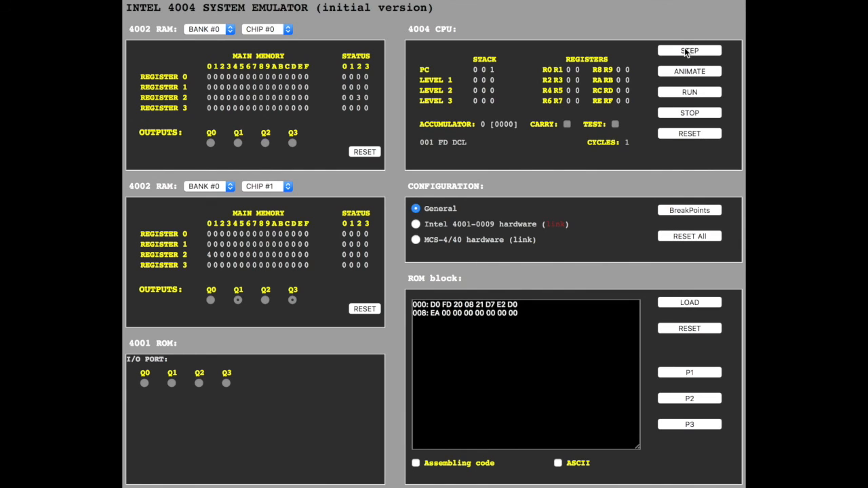
pyautogui.click(689, 51)
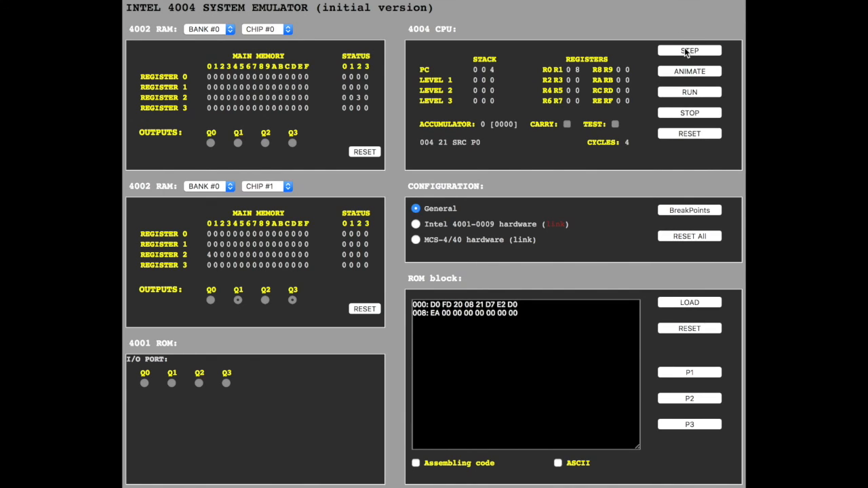
# - Step LDM 7 and WRR to write 7, then LDM 0 and RDR to read 7 back
pyautogui.click(689, 50)
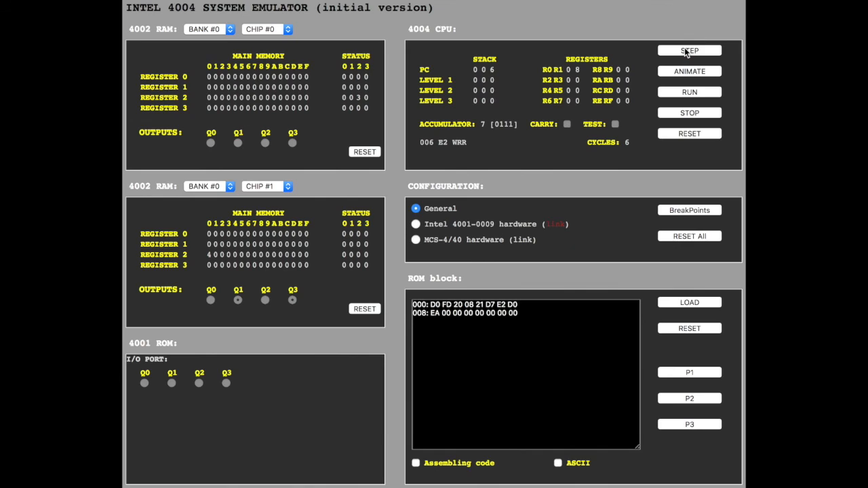
pyautogui.click(689, 50)
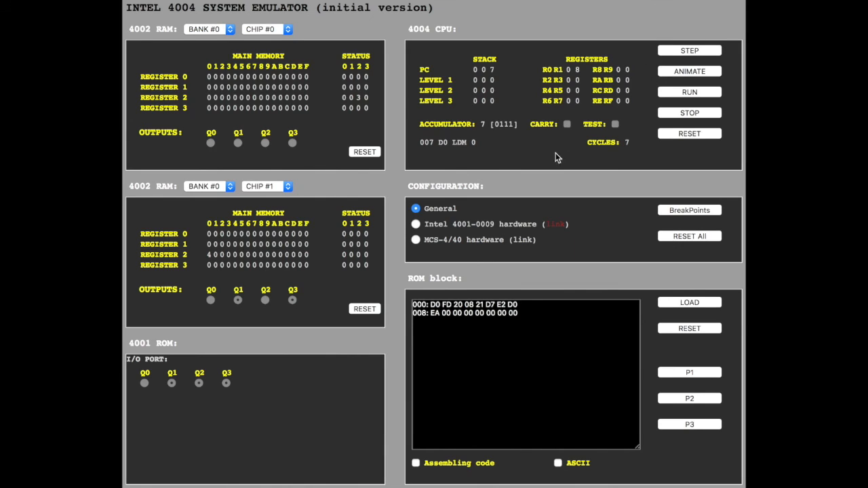
pyautogui.moveTo(200, 400)
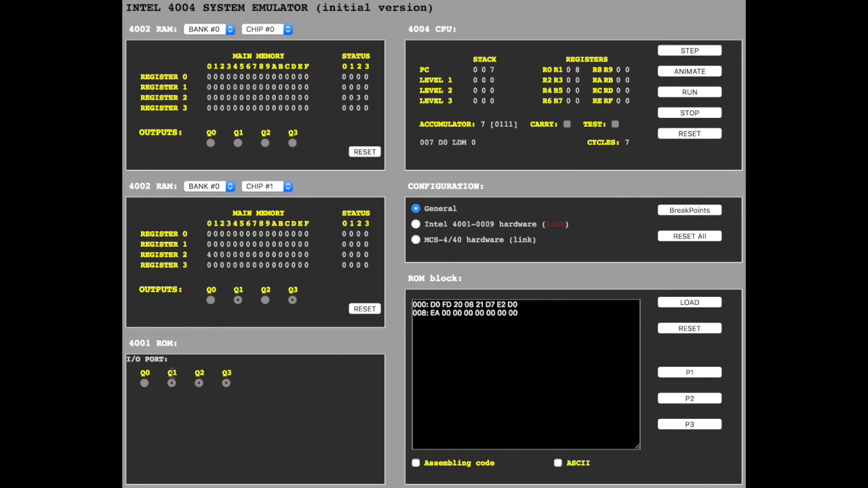
pyautogui.moveTo(224, 378)
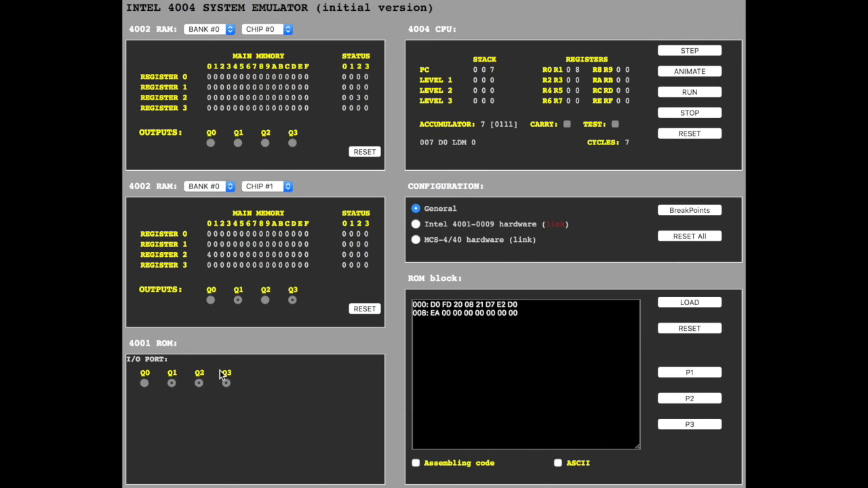
pyautogui.moveTo(236, 377)
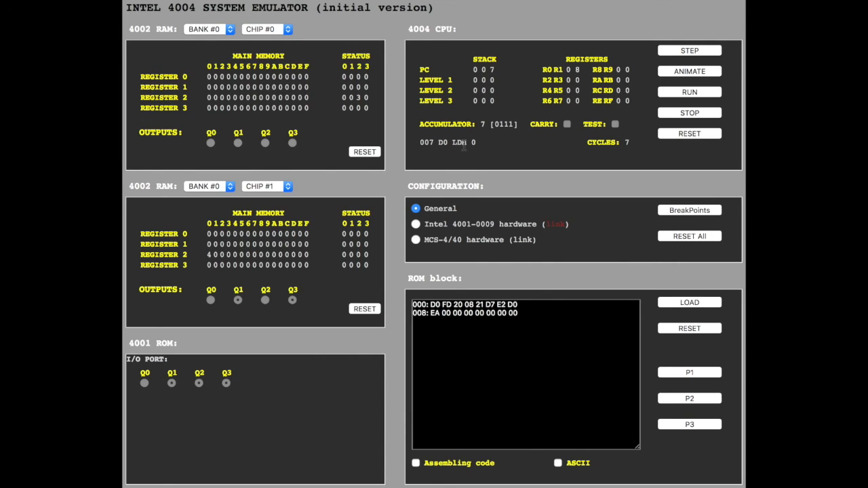
pyautogui.click(689, 50)
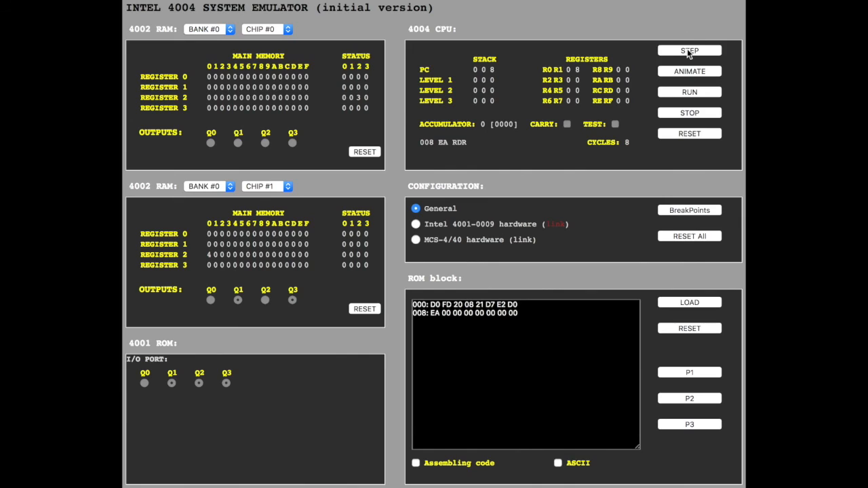
pyautogui.click(689, 50)
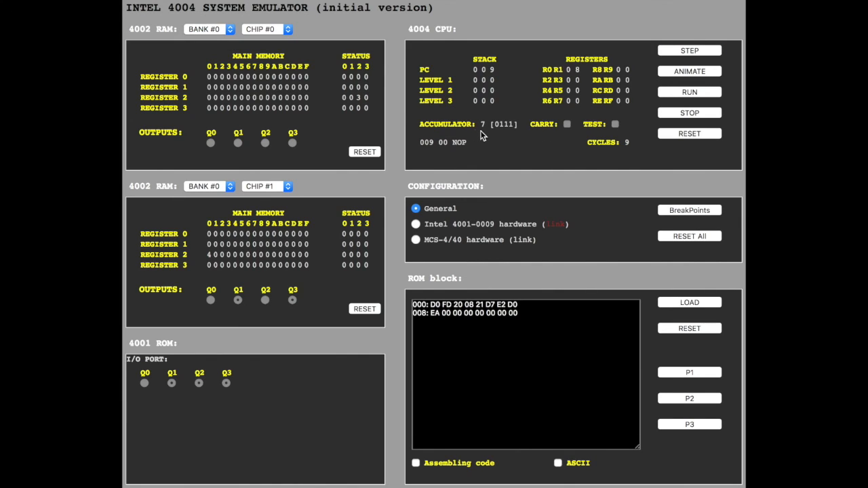
pyautogui.moveTo(491, 137)
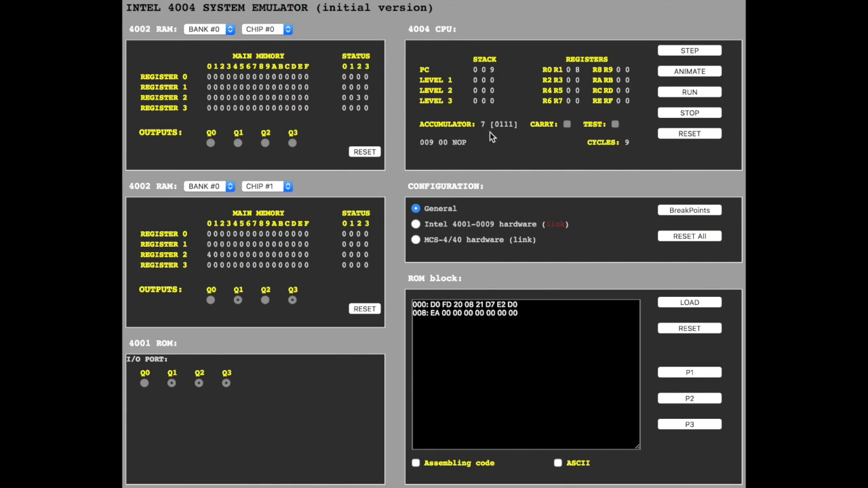